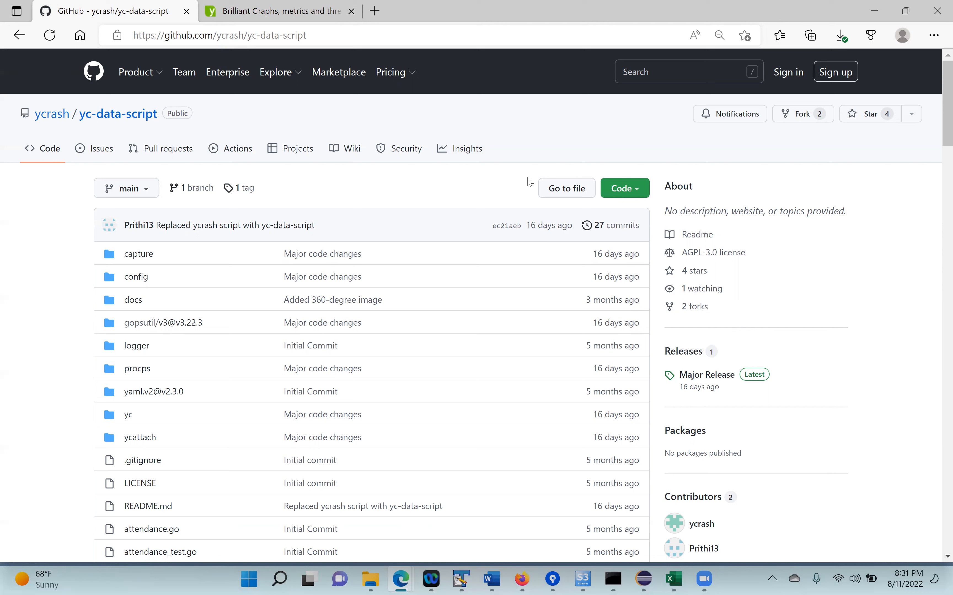
pyautogui.moveTo(258, 178)
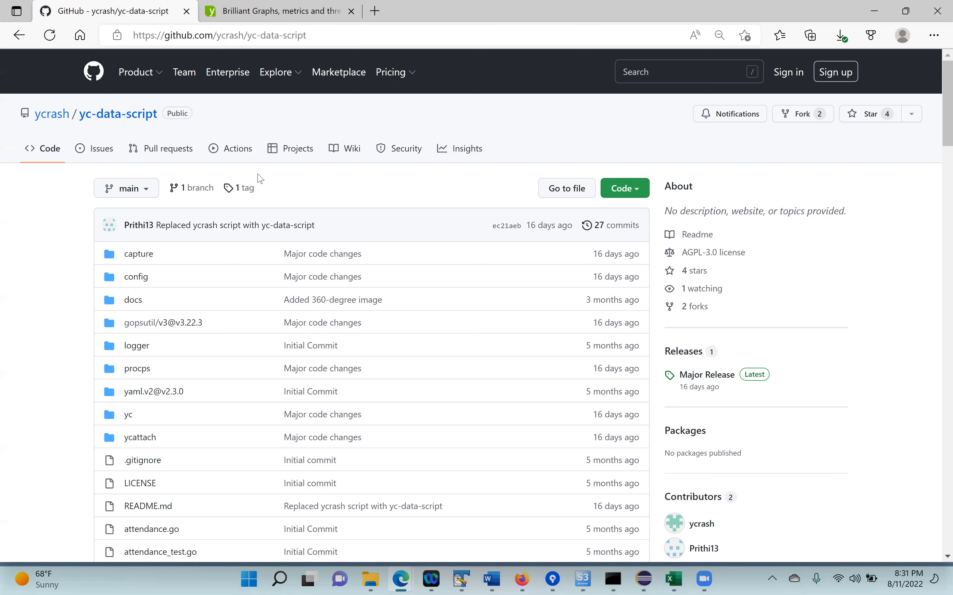
pyautogui.moveTo(73, 129)
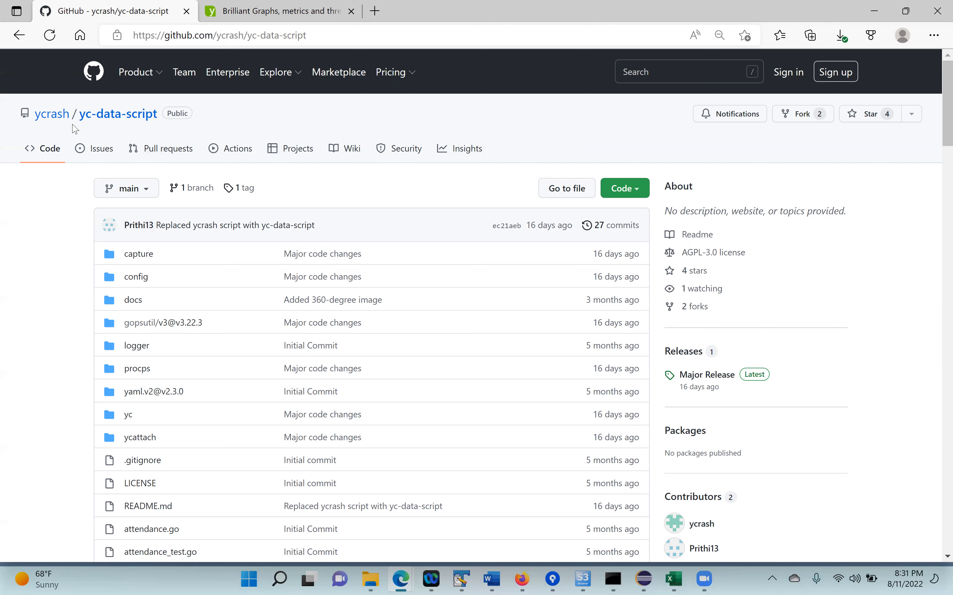
pyautogui.moveTo(118, 114)
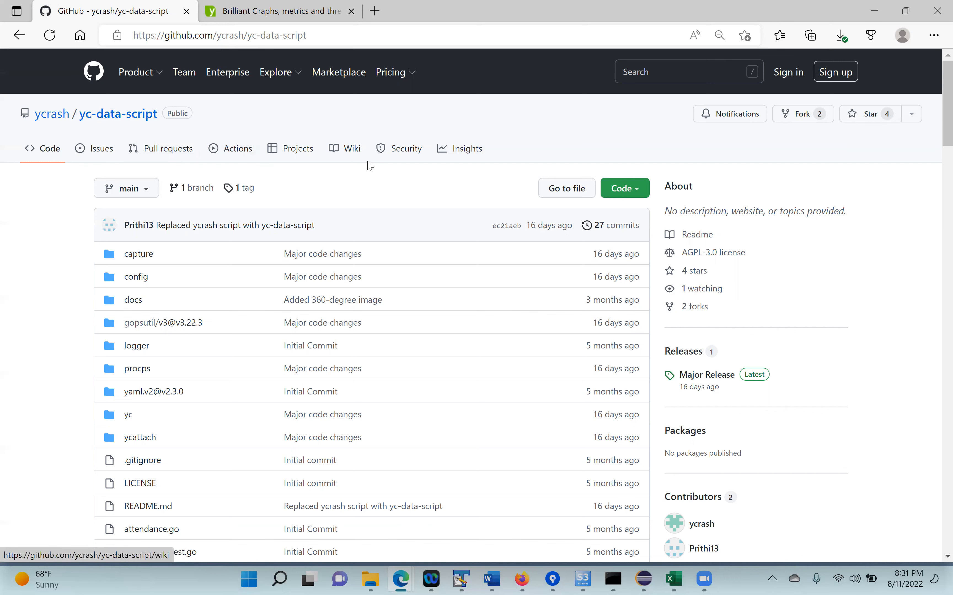
# Switch to the yCrash Thread Dump 1 Intelligence Report tab and scroll to the detected problems.
pyautogui.scroll(-3)
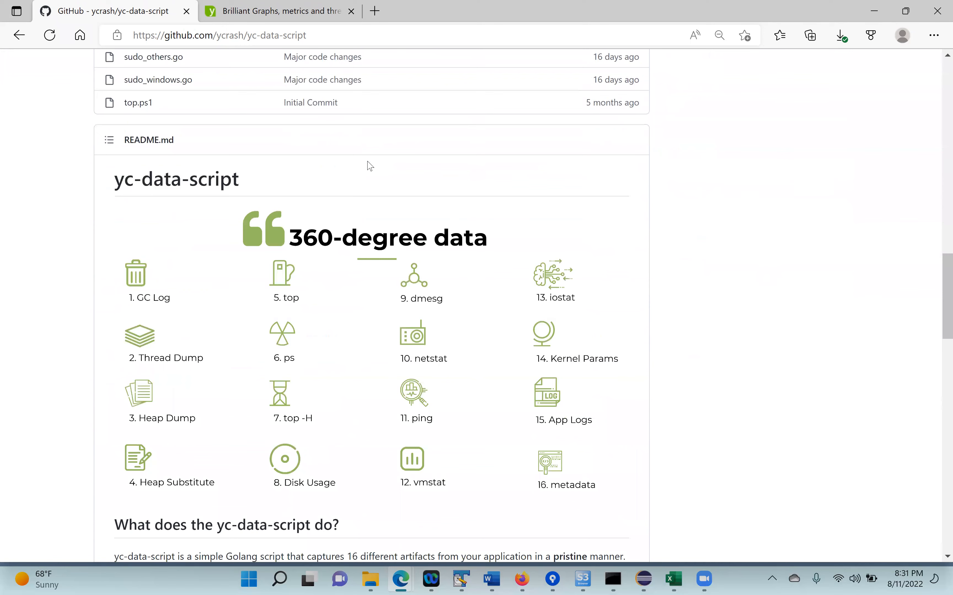
pyautogui.scroll(-3)
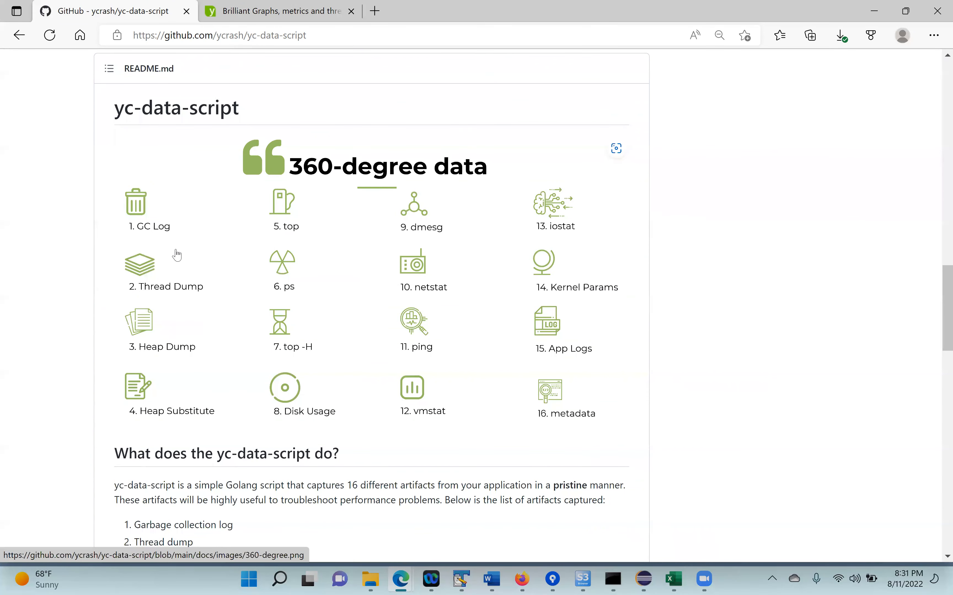
pyautogui.moveTo(155, 246)
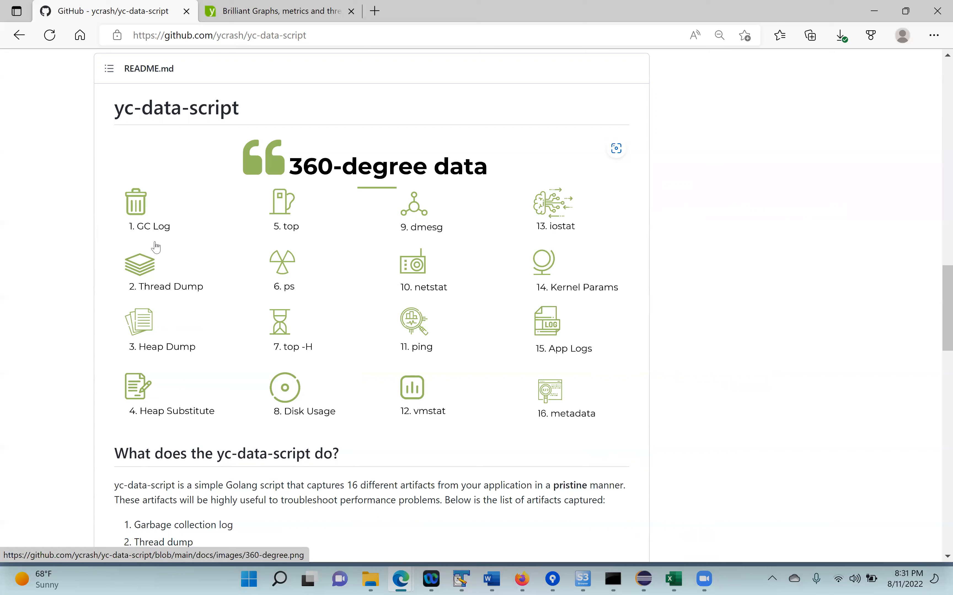
pyautogui.moveTo(156, 244)
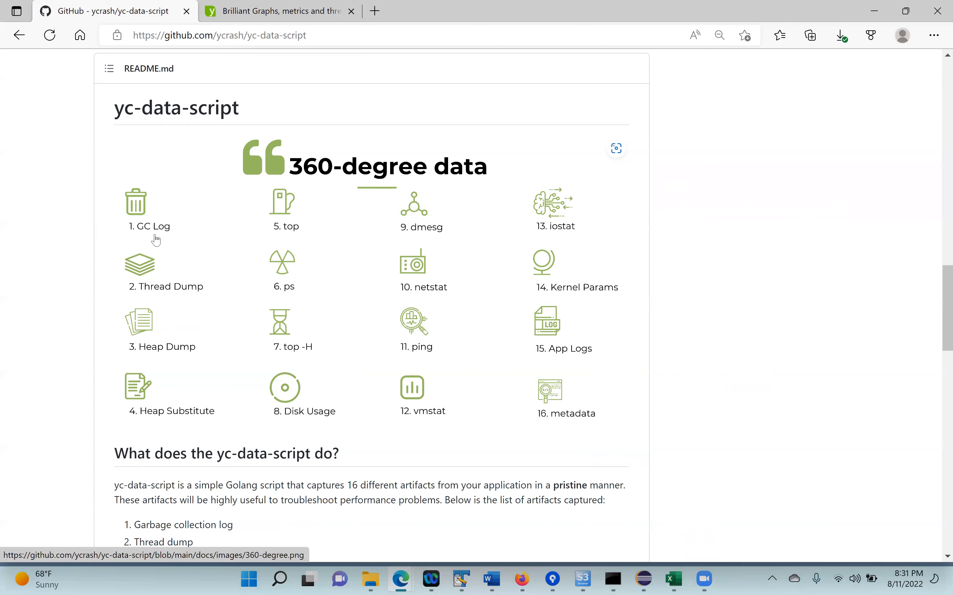
pyautogui.moveTo(158, 236)
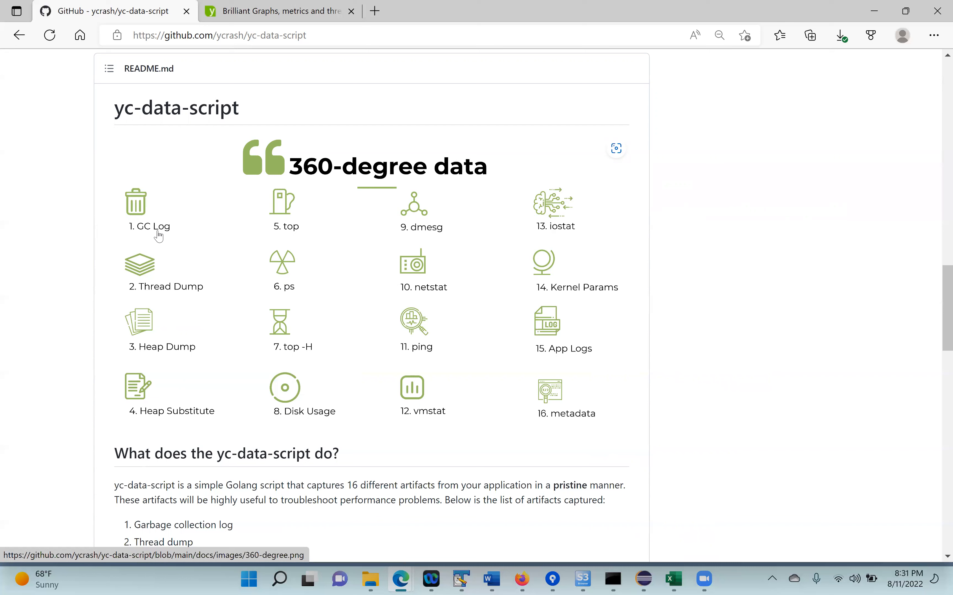
pyautogui.moveTo(161, 238)
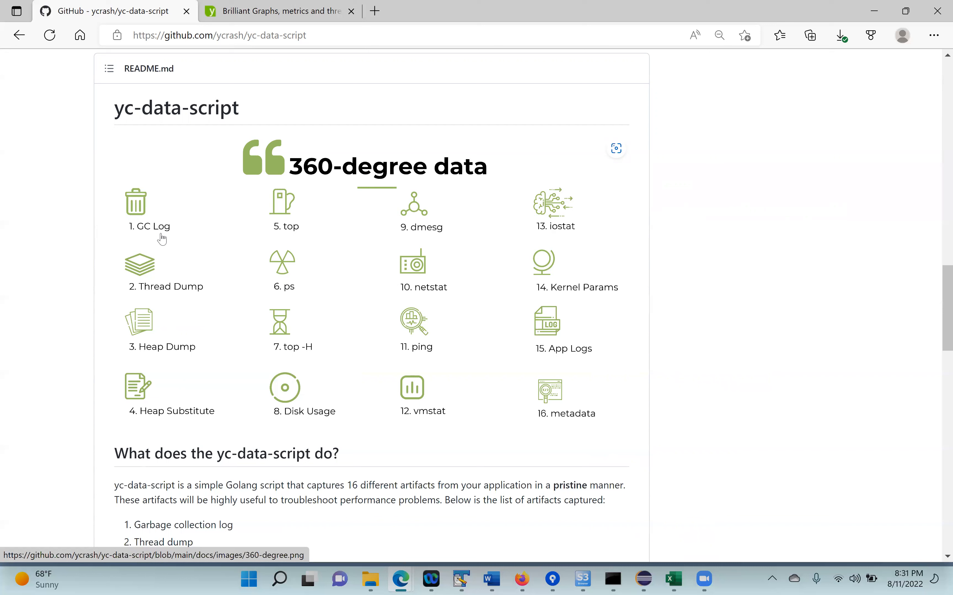
pyautogui.moveTo(294, 251)
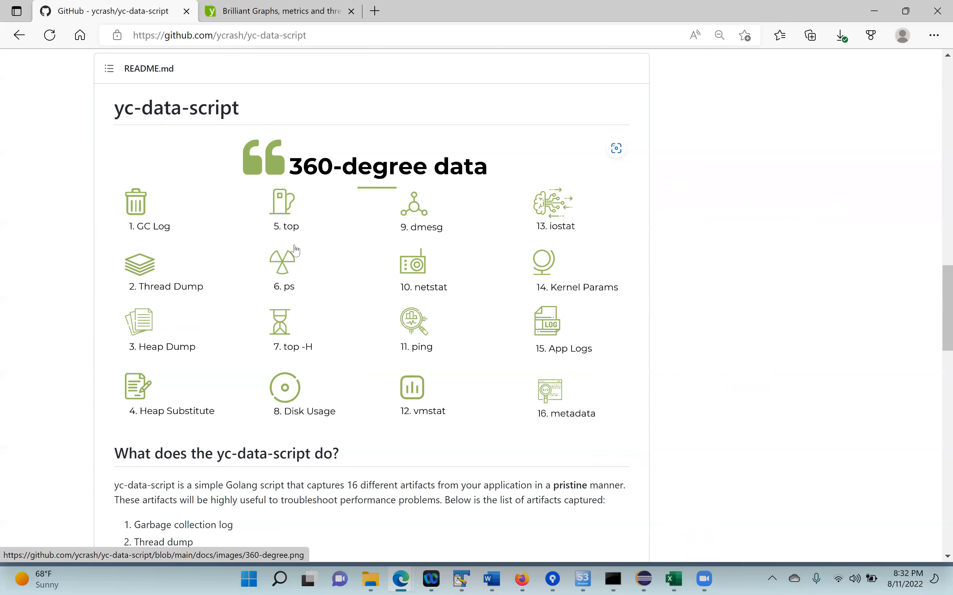
pyautogui.moveTo(433, 237)
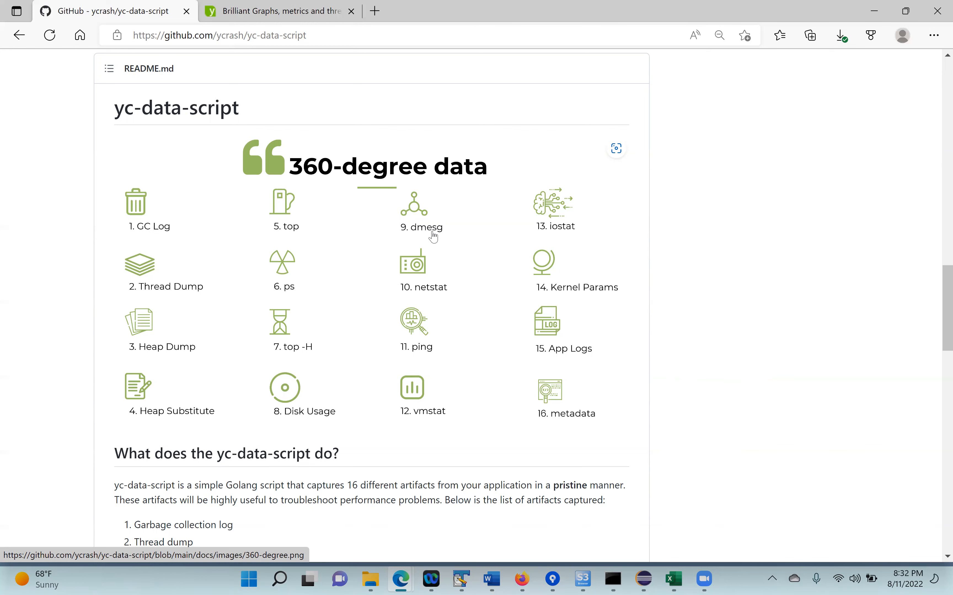
pyautogui.click(276, 11)
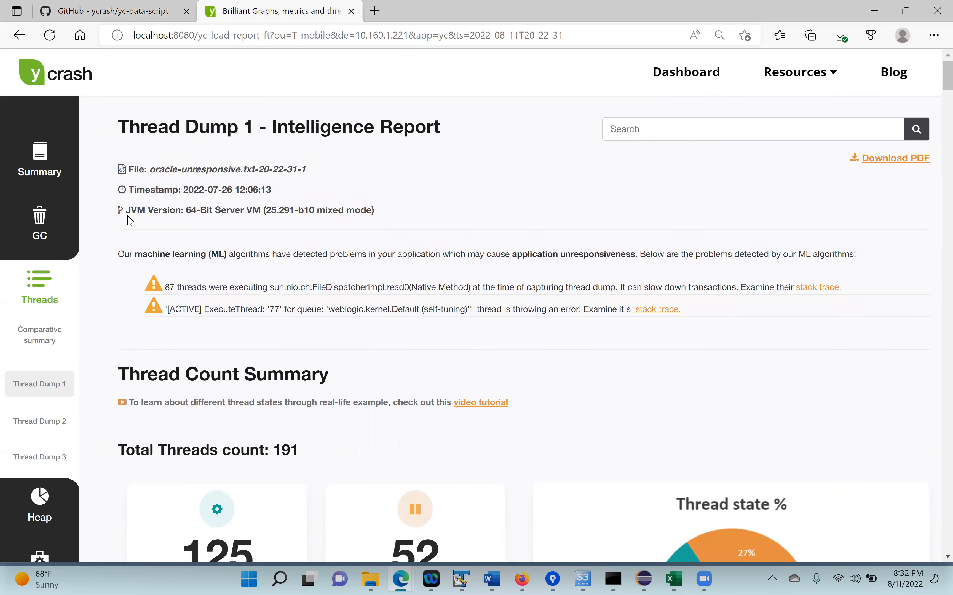
pyautogui.moveTo(373, 320)
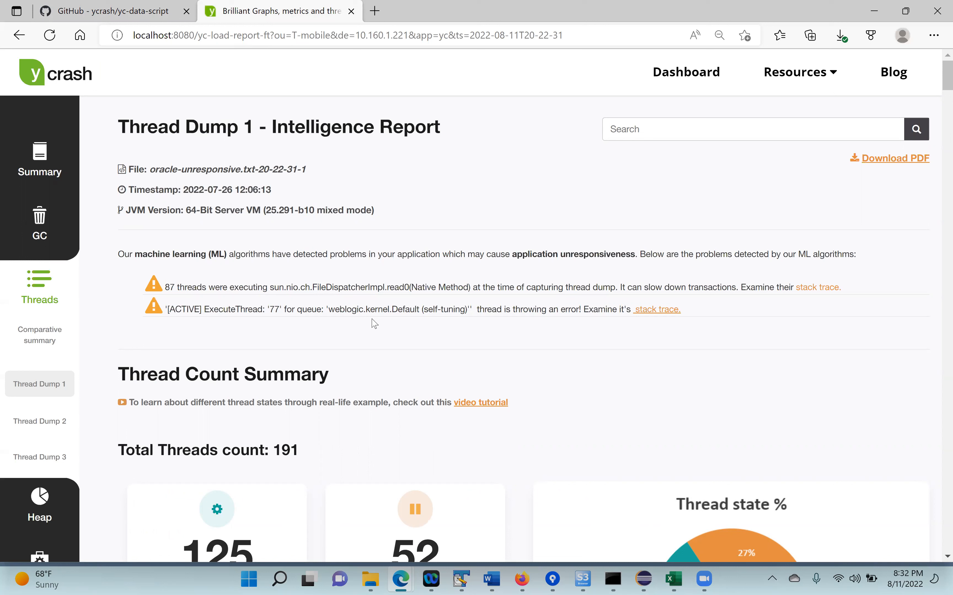
pyautogui.moveTo(354, 343)
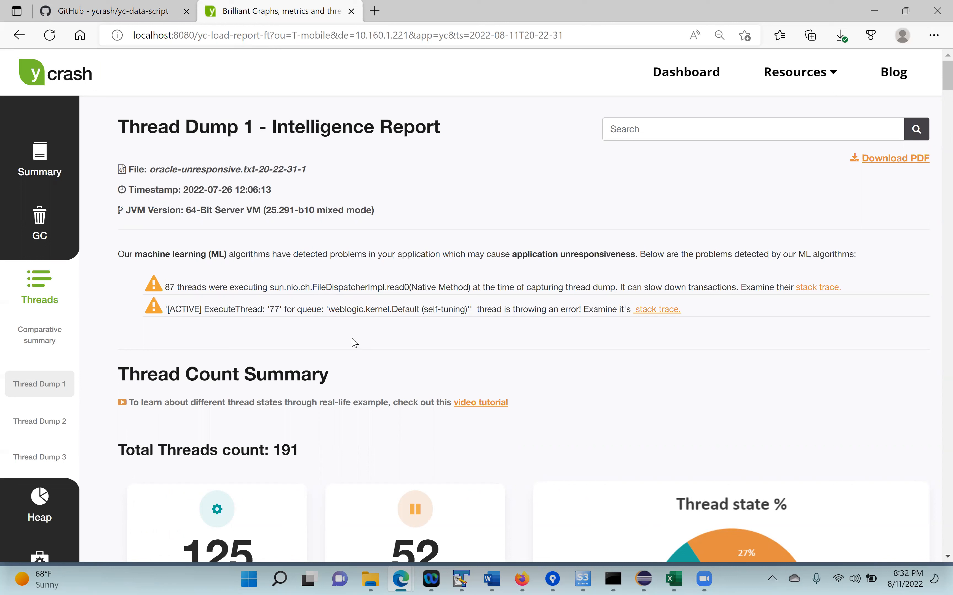
pyautogui.moveTo(142, 293)
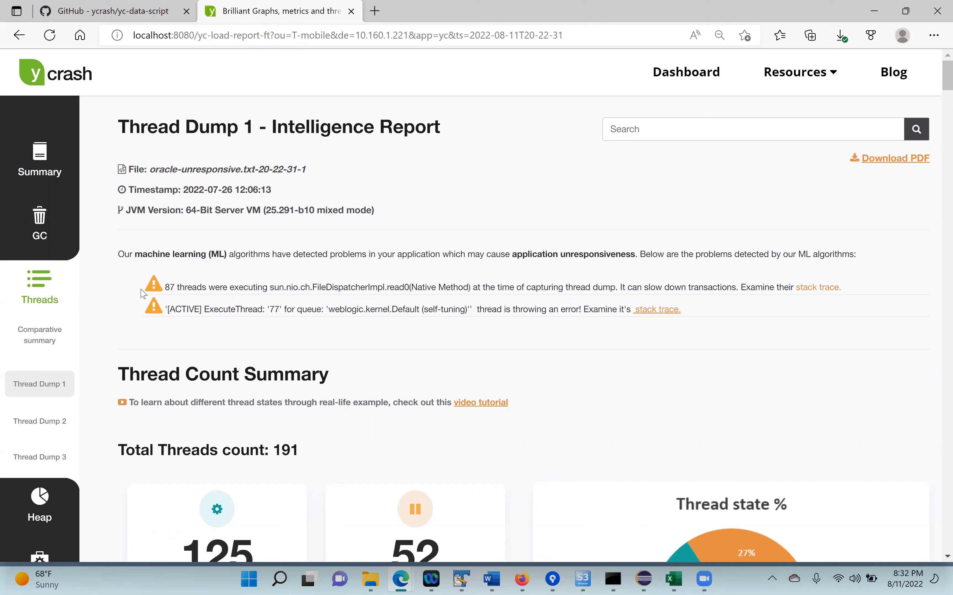
pyautogui.moveTo(332, 338)
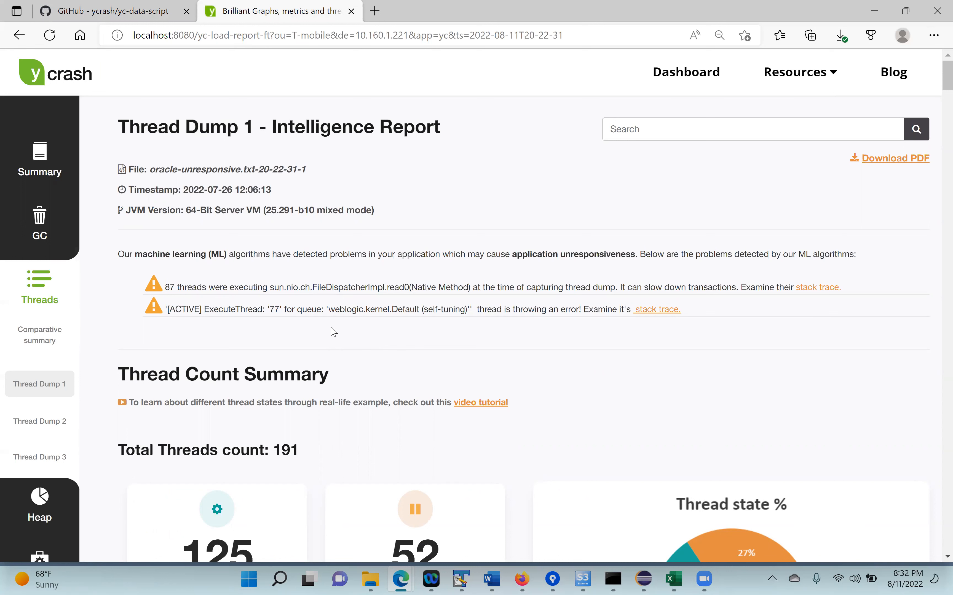
pyautogui.moveTo(339, 213)
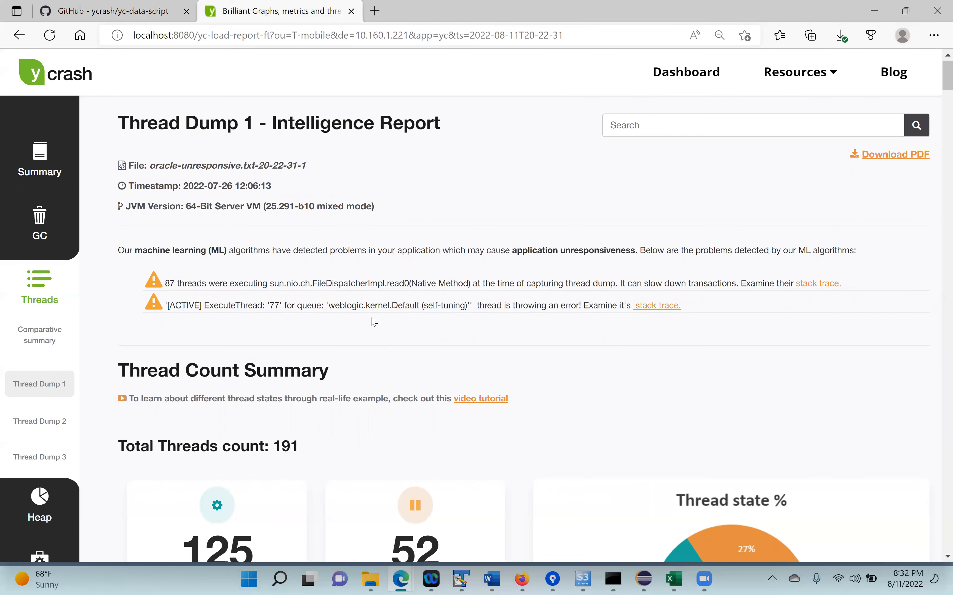
pyautogui.scroll(-3)
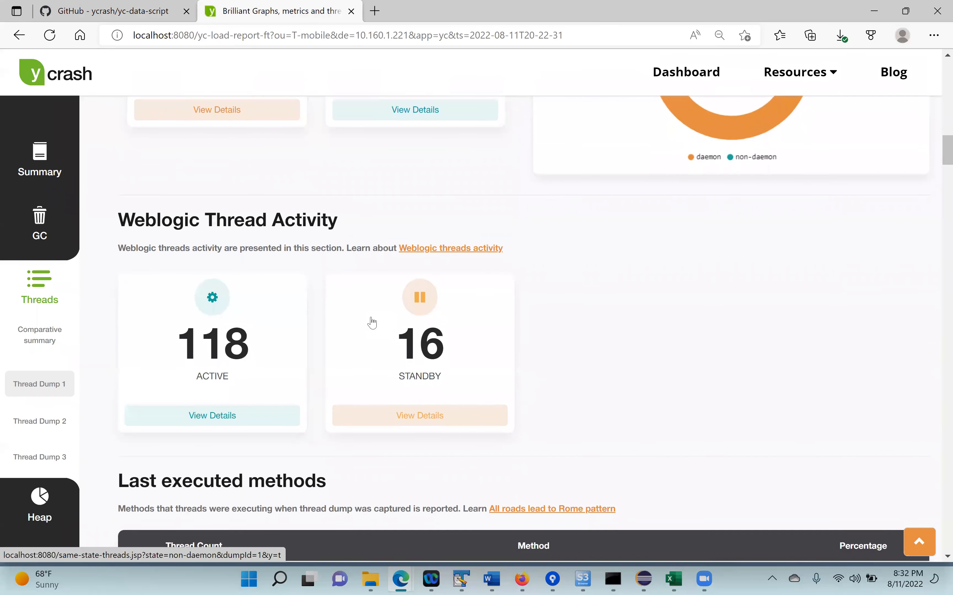
pyautogui.scroll(-3)
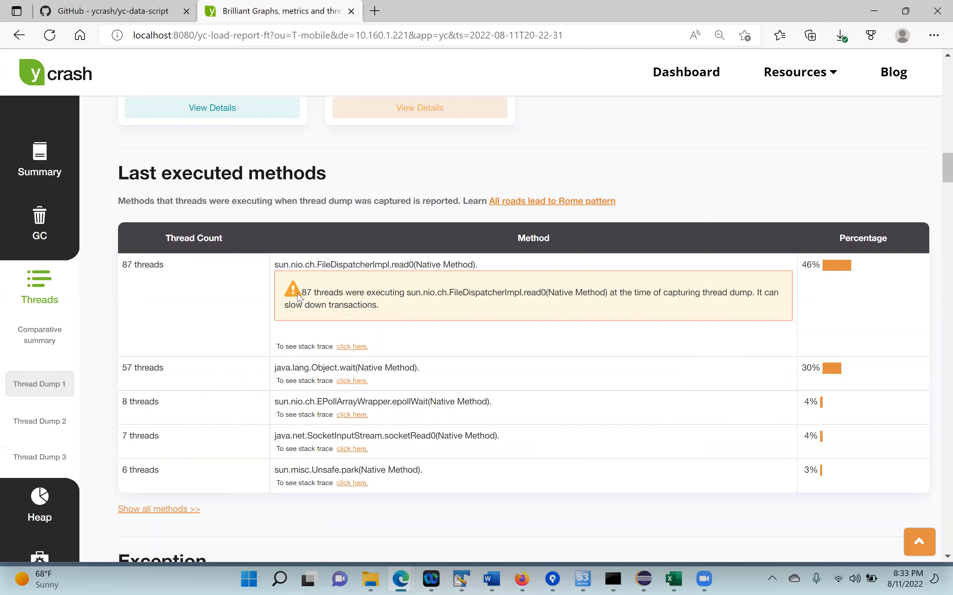
pyautogui.moveTo(346, 302)
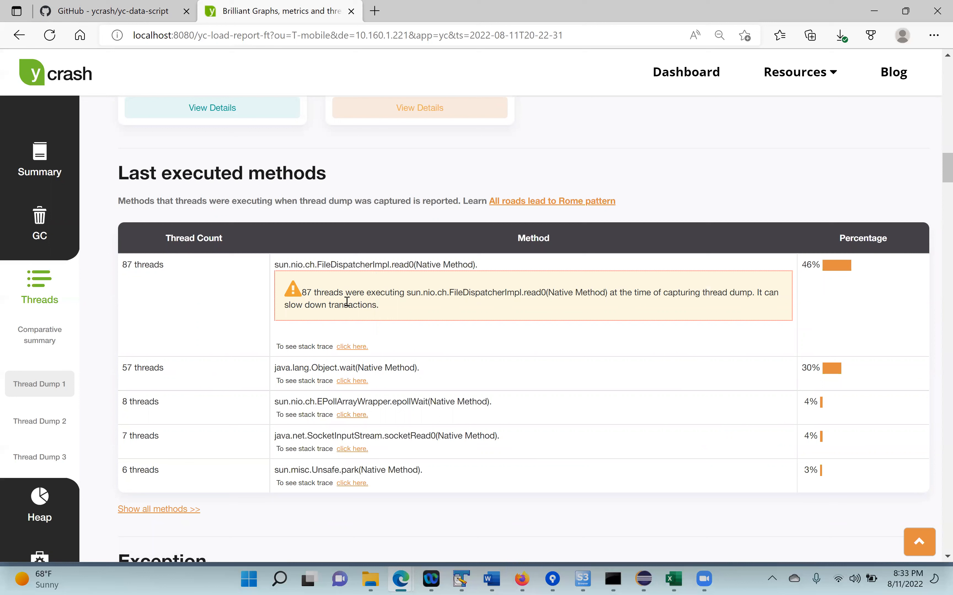
pyautogui.moveTo(125, 178)
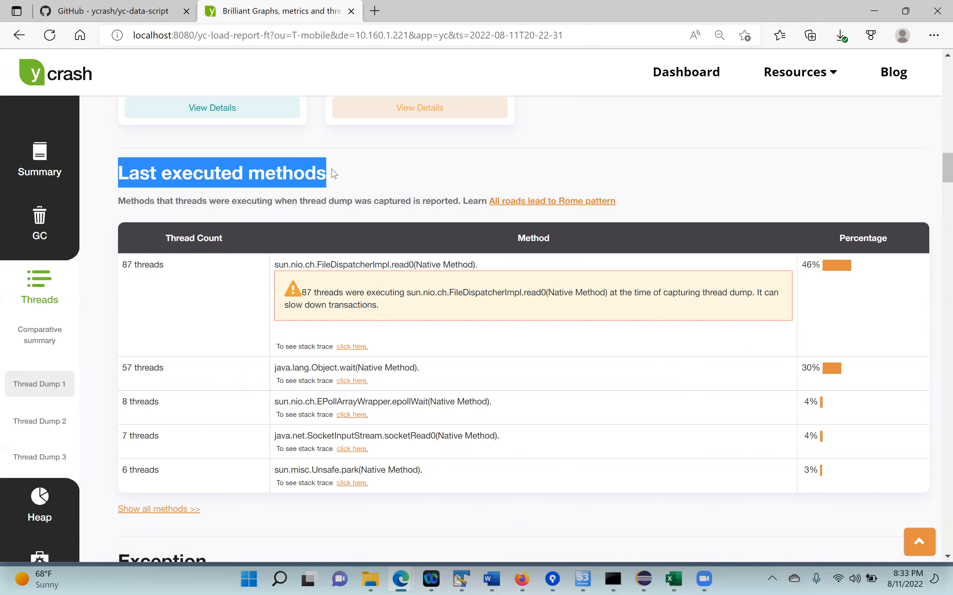
pyautogui.moveTo(420, 308)
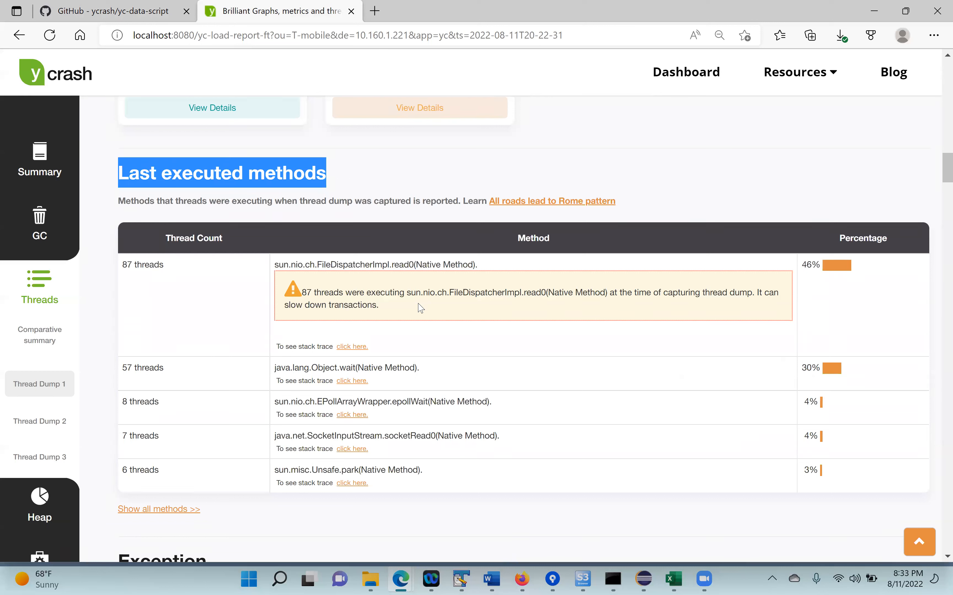
pyautogui.moveTo(803, 273)
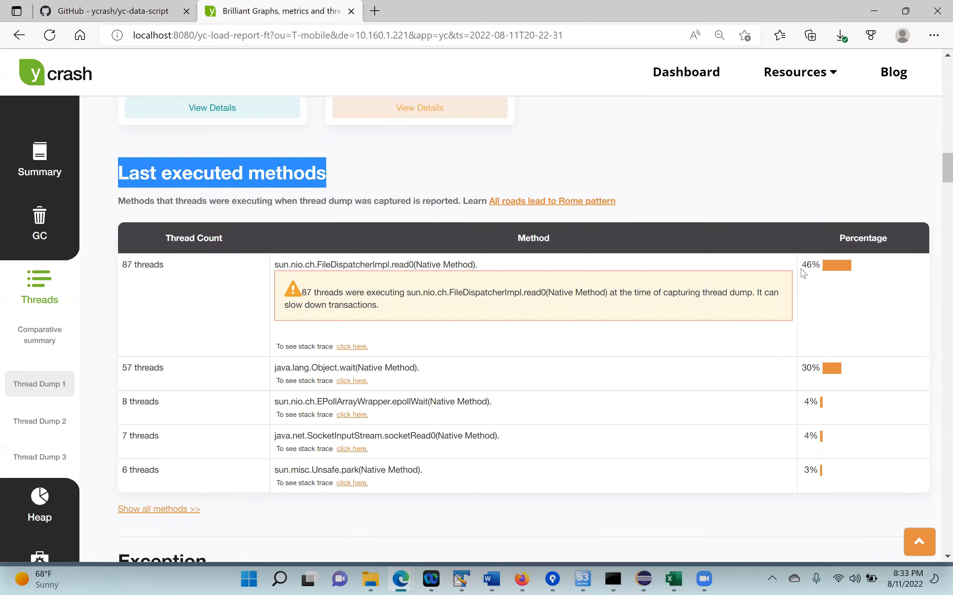
pyautogui.moveTo(803, 268)
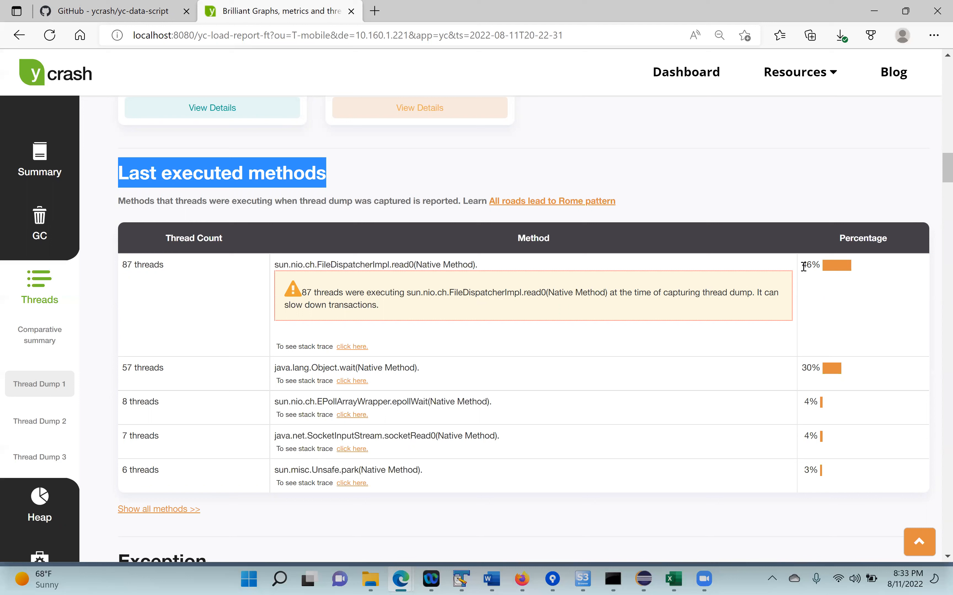
pyautogui.moveTo(352, 269)
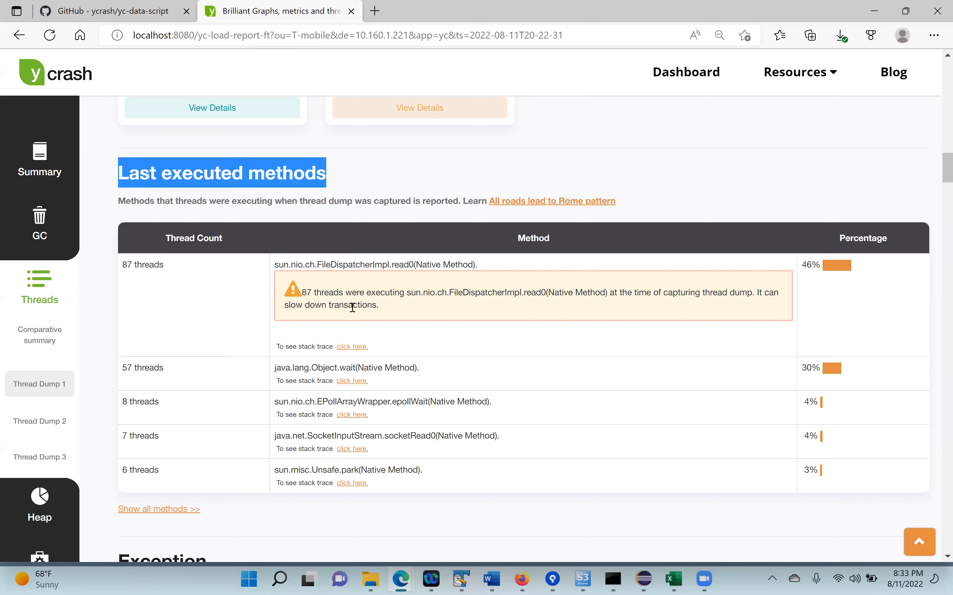
pyautogui.moveTo(396, 311)
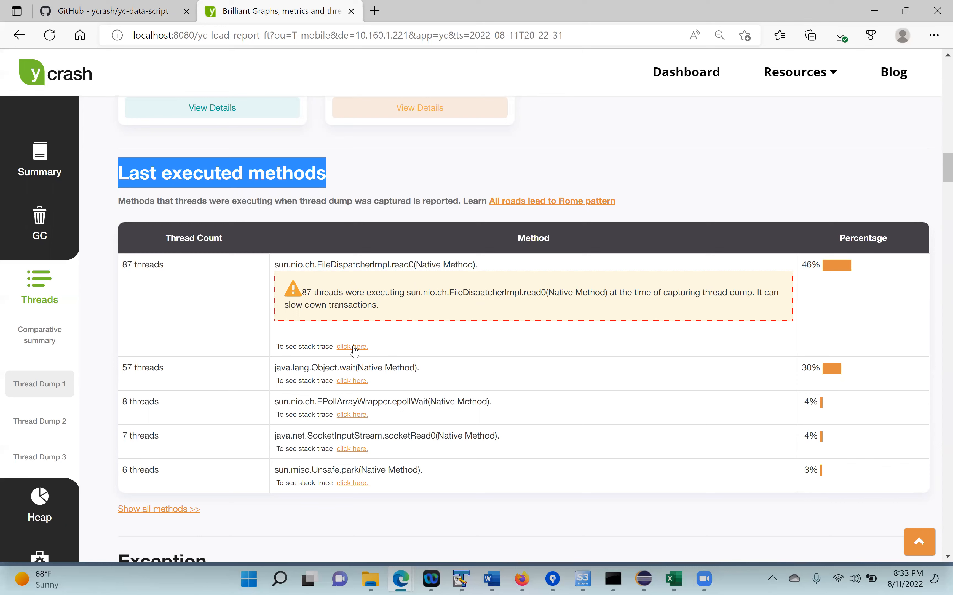
pyautogui.click(351, 346)
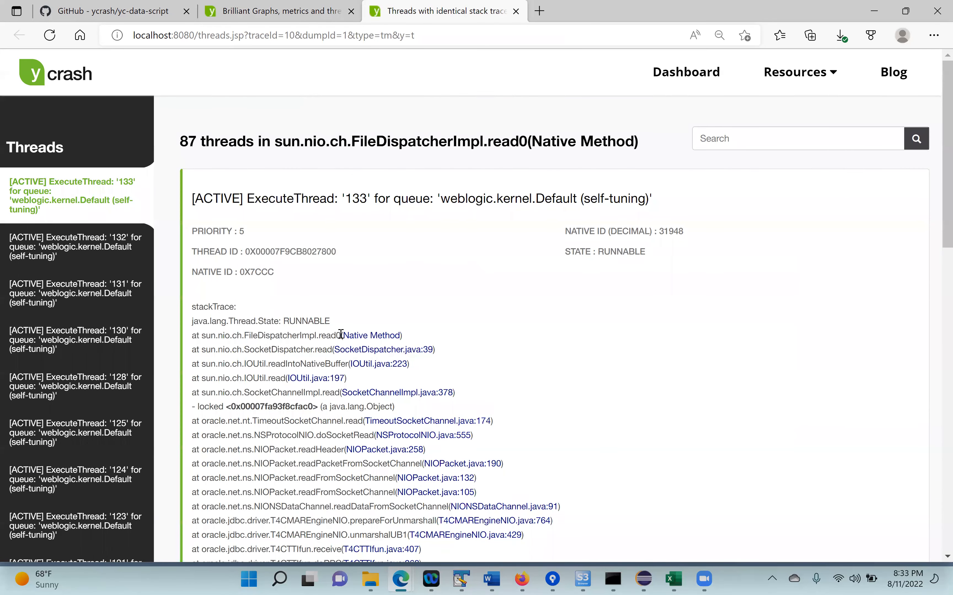
pyautogui.scroll(-3)
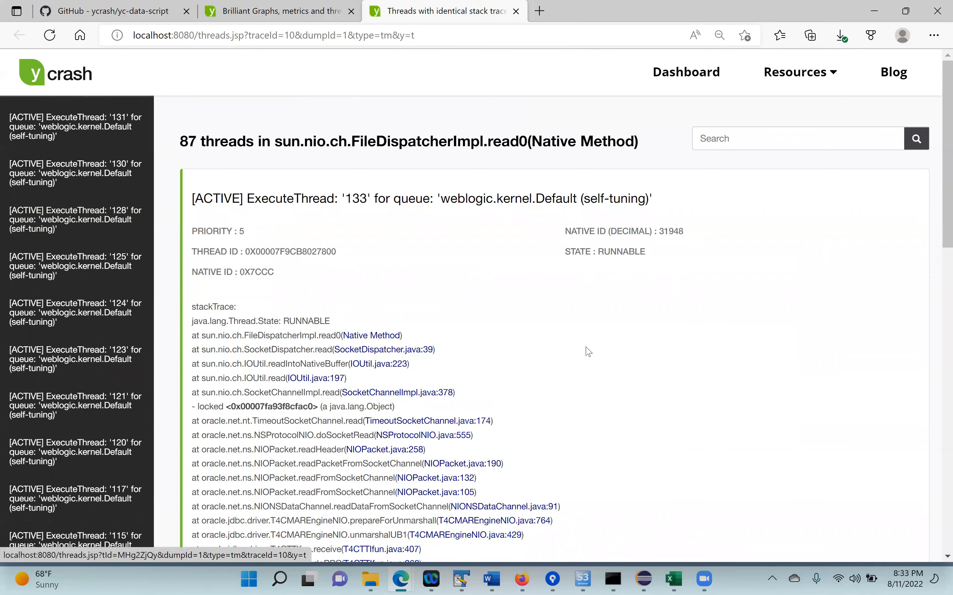
pyautogui.scroll(-3)
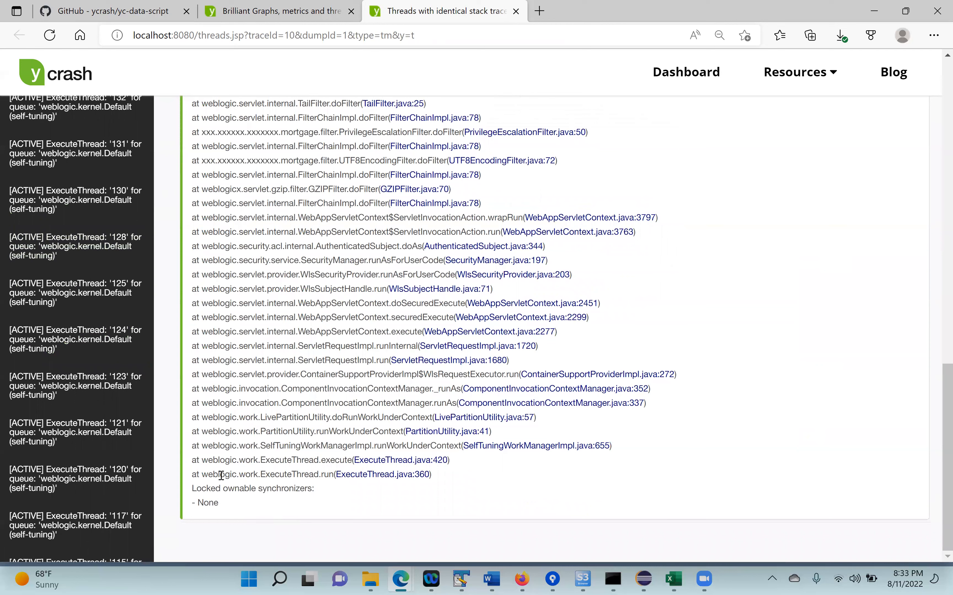
pyautogui.scroll(3)
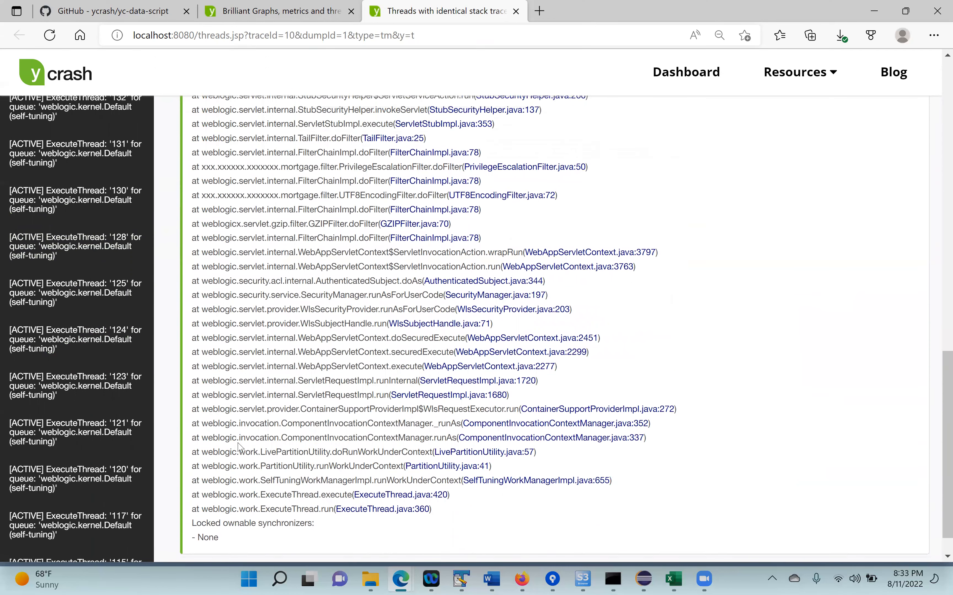
pyautogui.scroll(3)
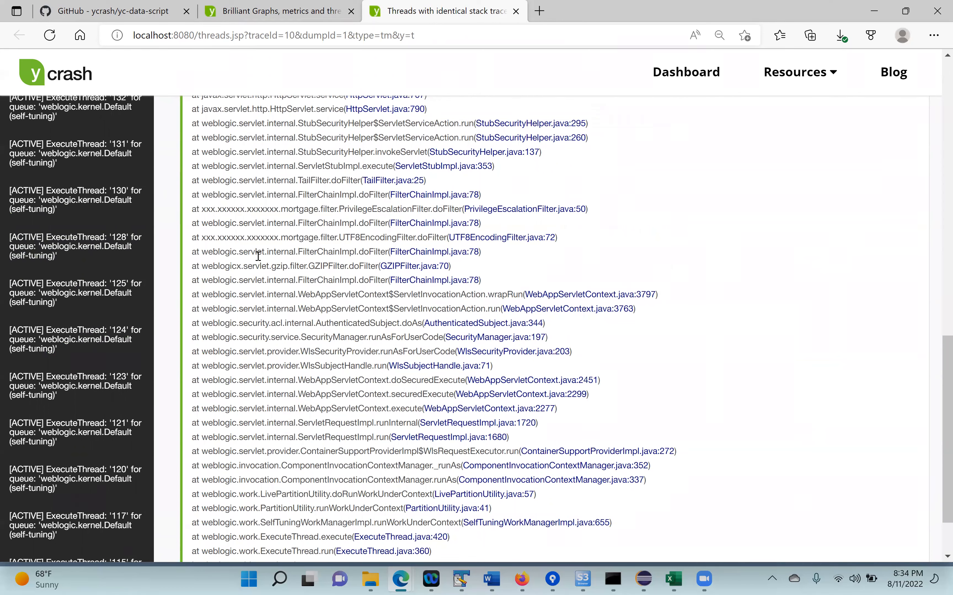
pyautogui.scroll(3)
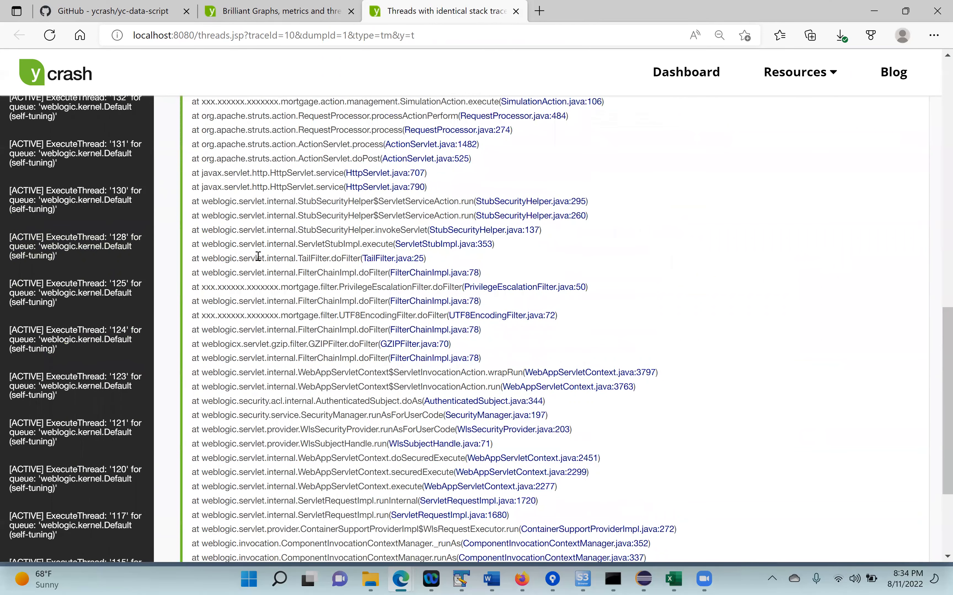
pyautogui.scroll(3)
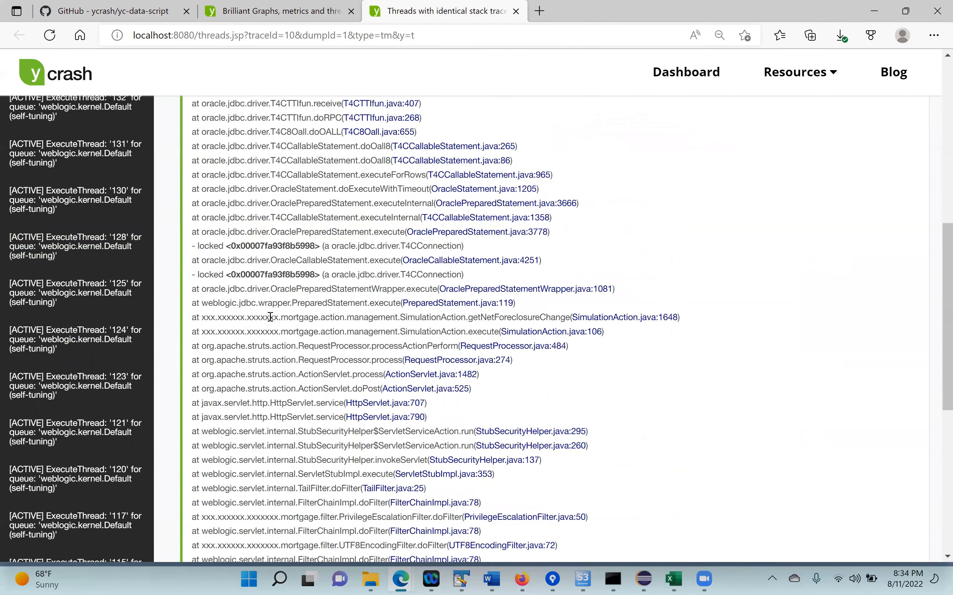
pyautogui.moveTo(241, 317)
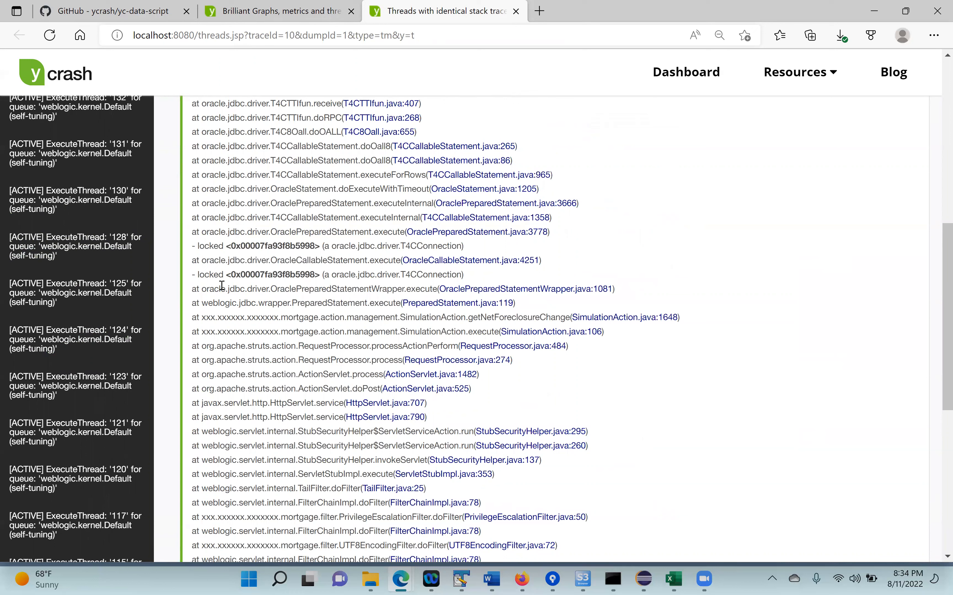
pyautogui.moveTo(228, 307)
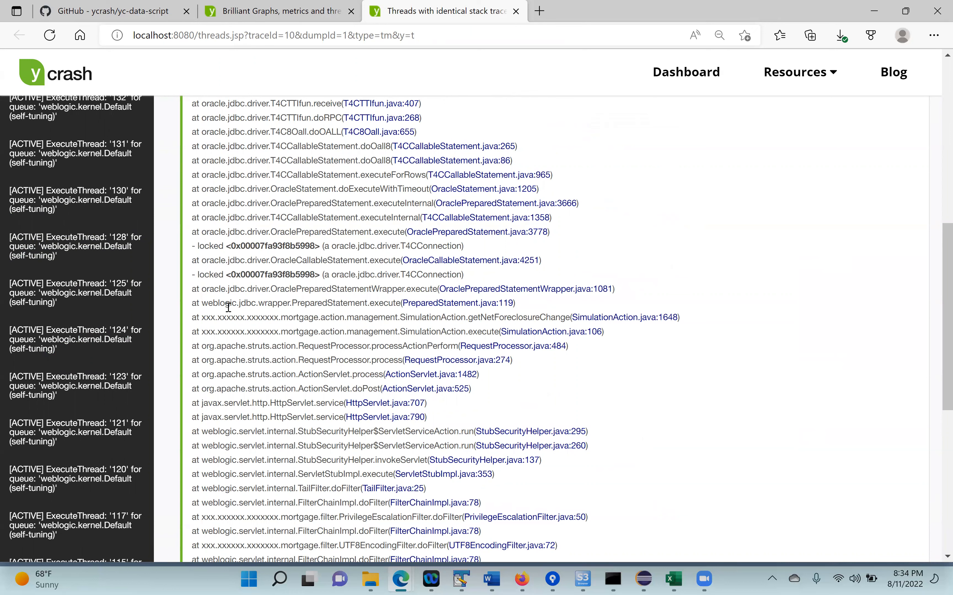
pyautogui.moveTo(268, 299)
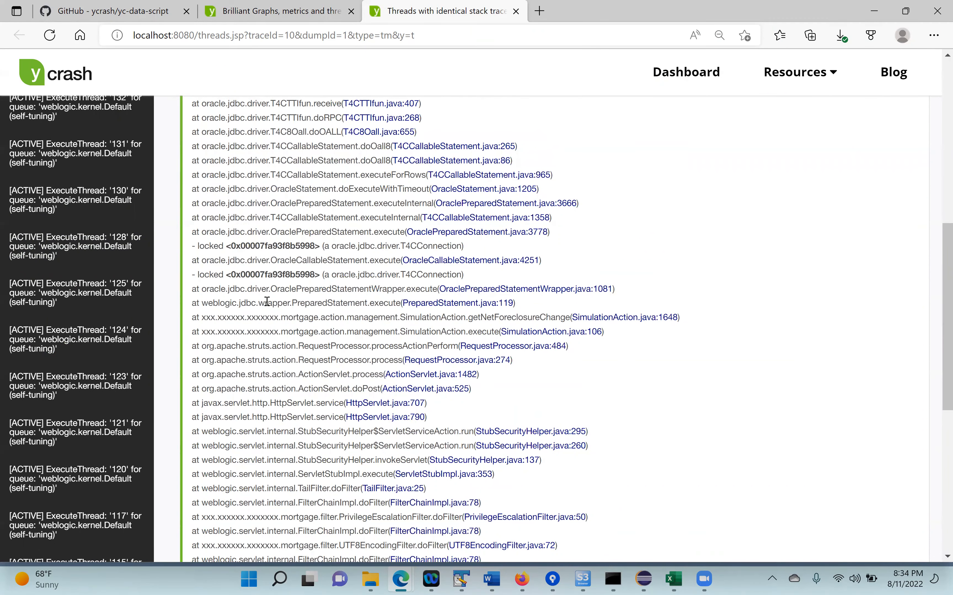
pyautogui.scroll(3)
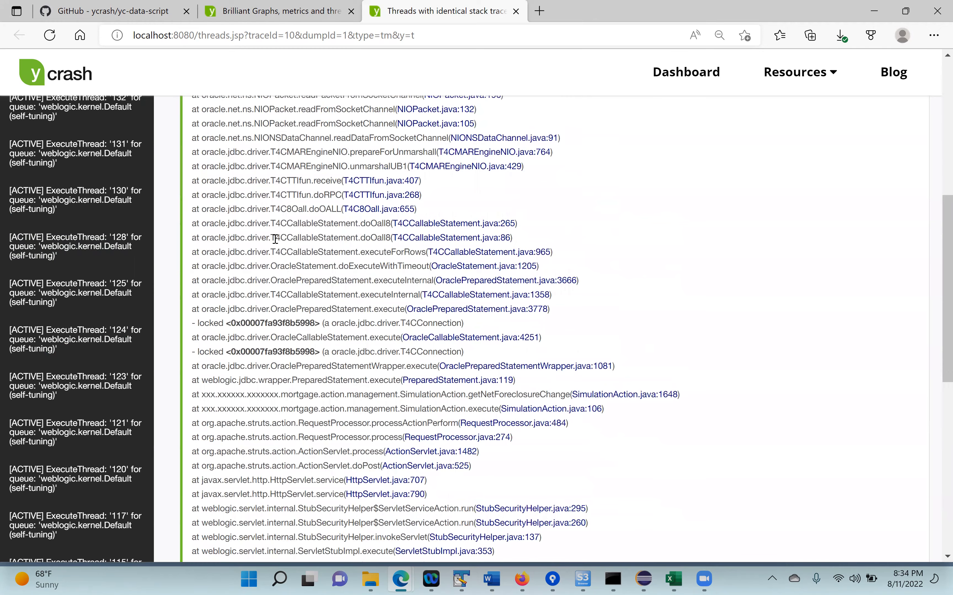
pyautogui.scroll(3)
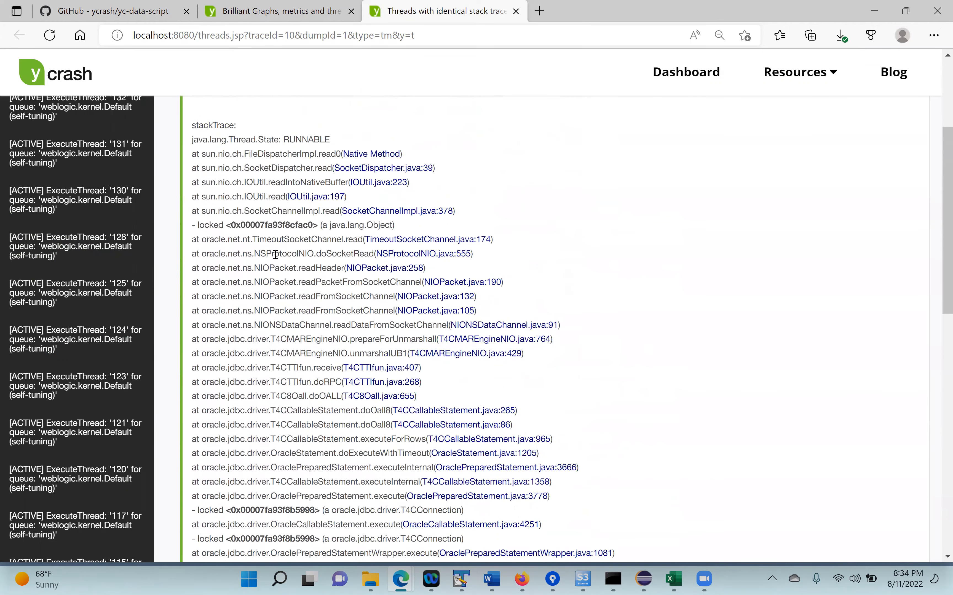
pyautogui.scroll(3)
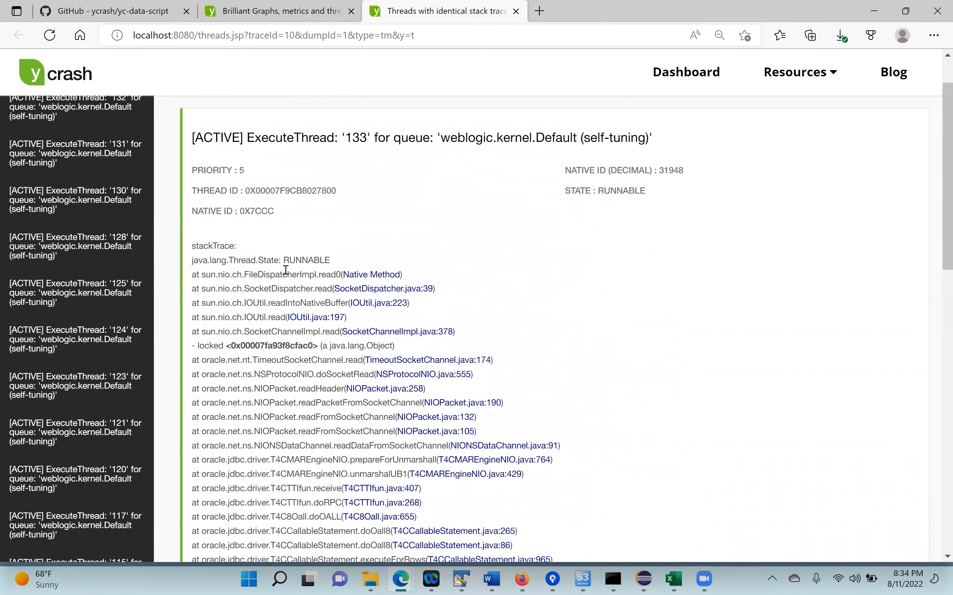
pyautogui.moveTo(290, 269)
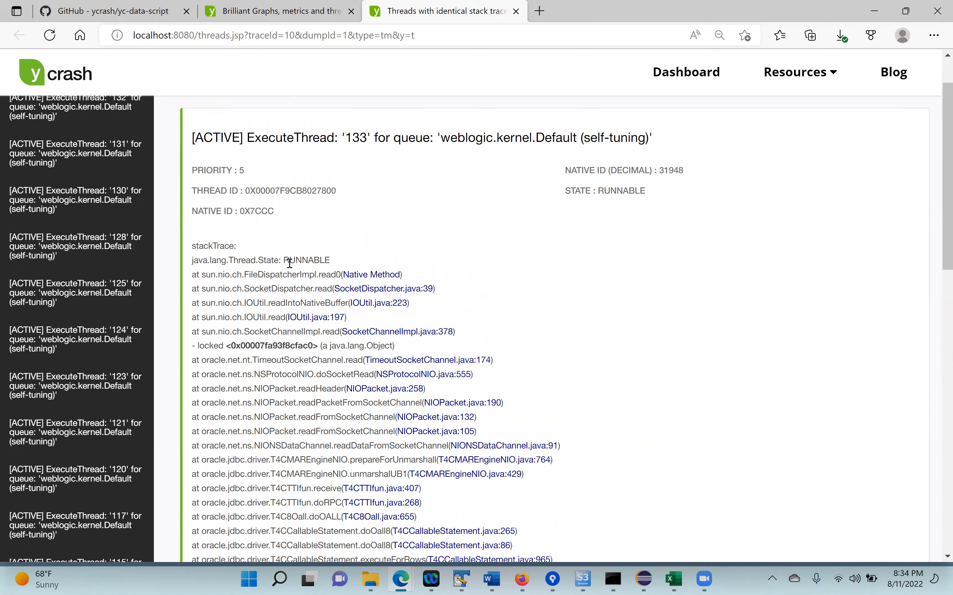
pyautogui.moveTo(304, 201)
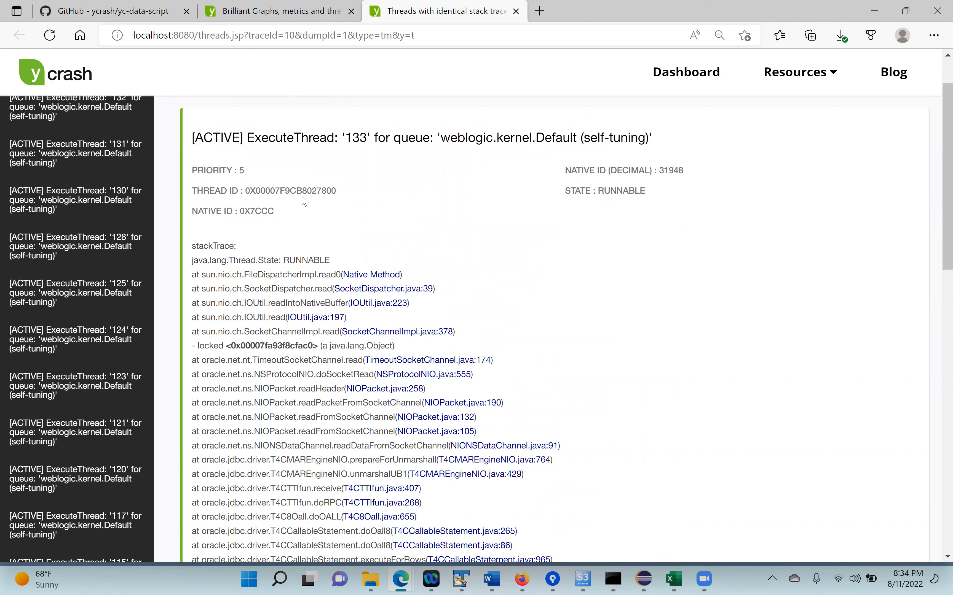
pyautogui.moveTo(138, 186)
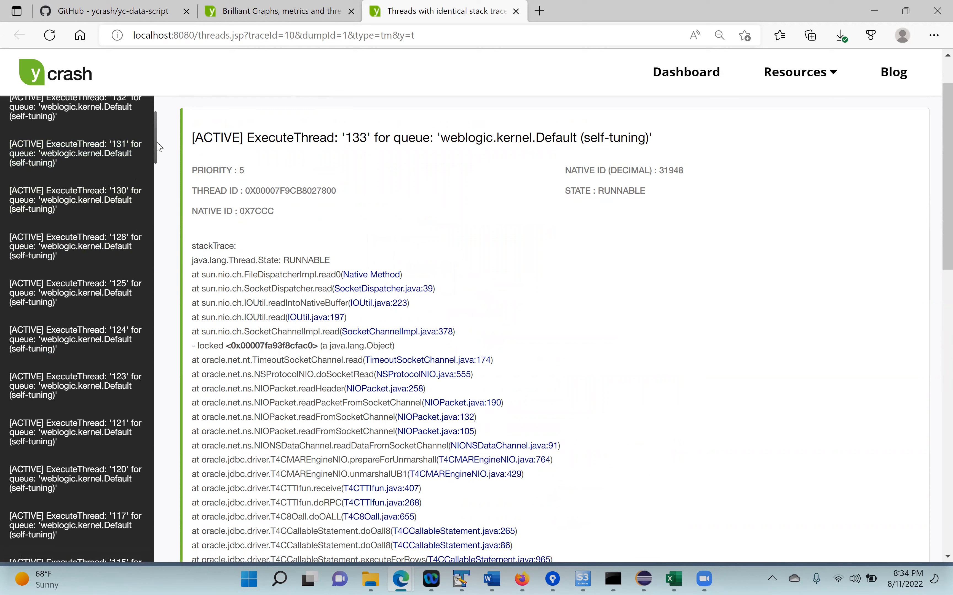
# Scroll to the Last executed methods table listing 87 threads (46%) in FileDispatcherImpl.read0.
pyautogui.scroll(-3)
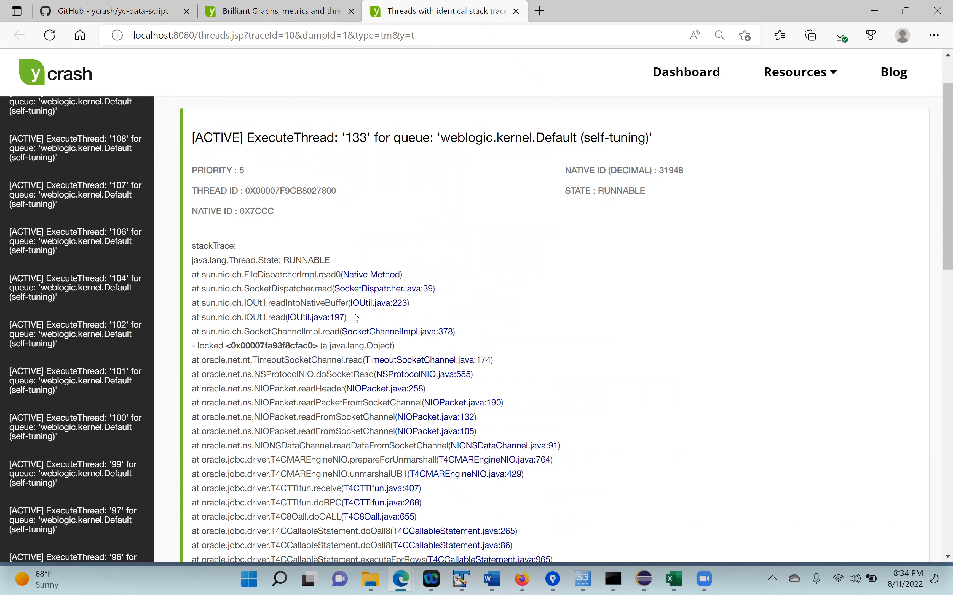
pyautogui.moveTo(370, 302)
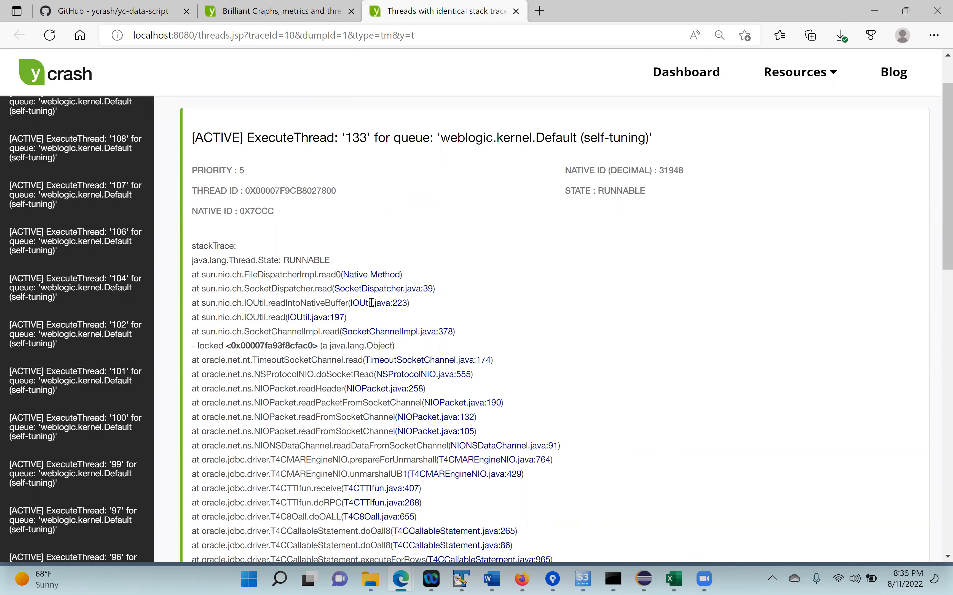
pyautogui.moveTo(404, 159)
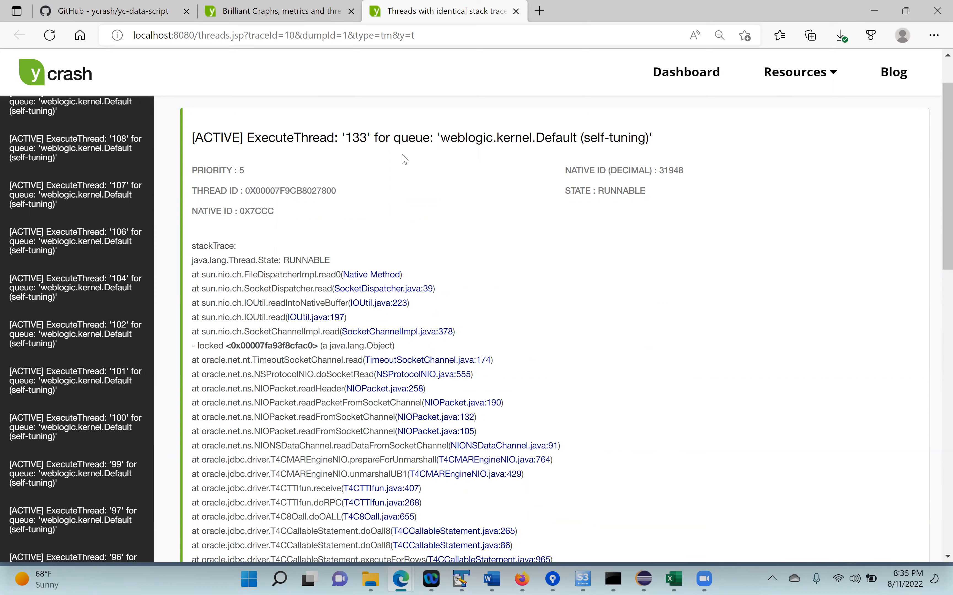
pyautogui.moveTo(456, 240)
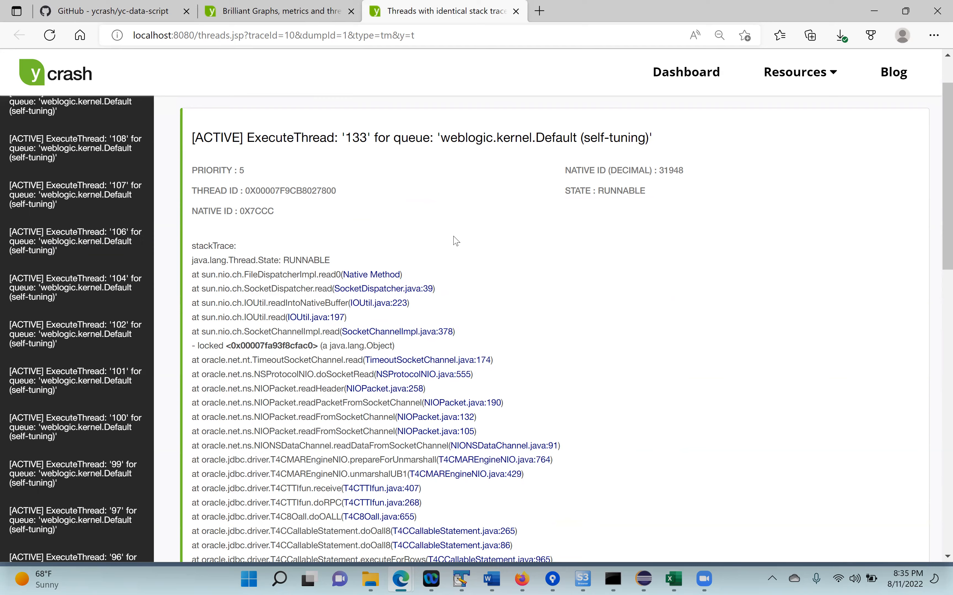
pyautogui.scroll(-3)
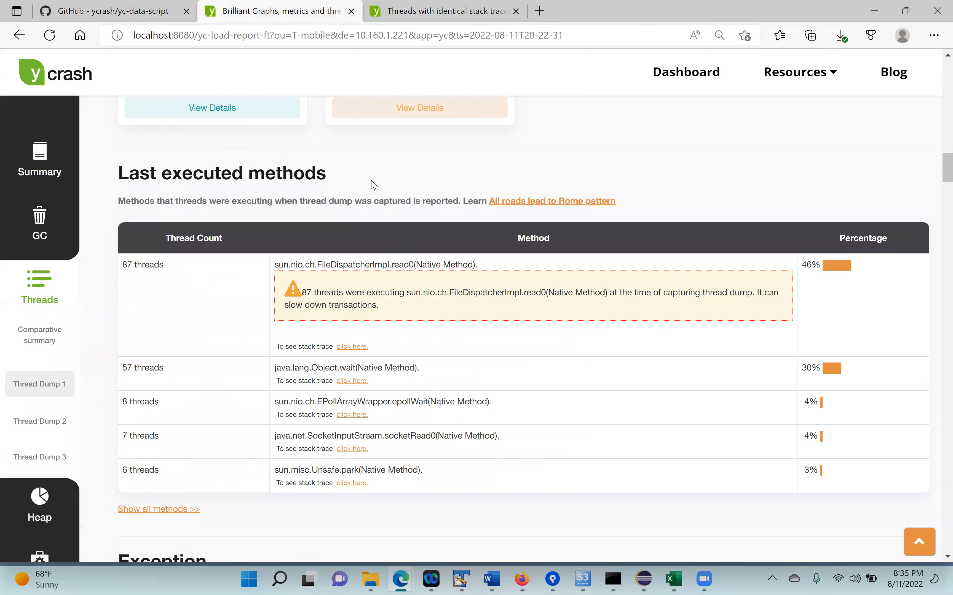
# Scroll past Finalizer Thread to the Flame Graph and hover WebAppServletContext.doSecuredExecute (95 threads).
pyautogui.scroll(-3)
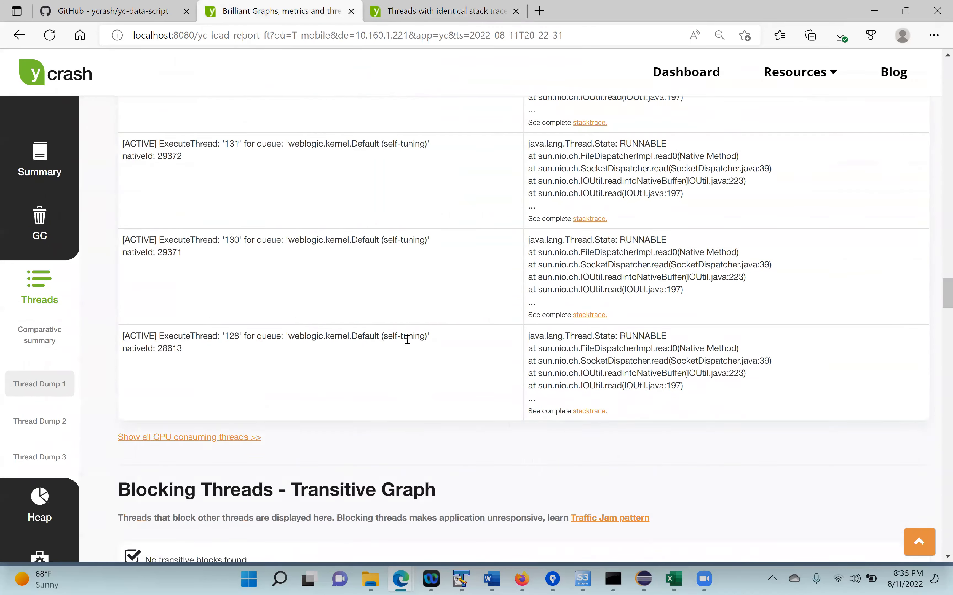
pyautogui.scroll(-3)
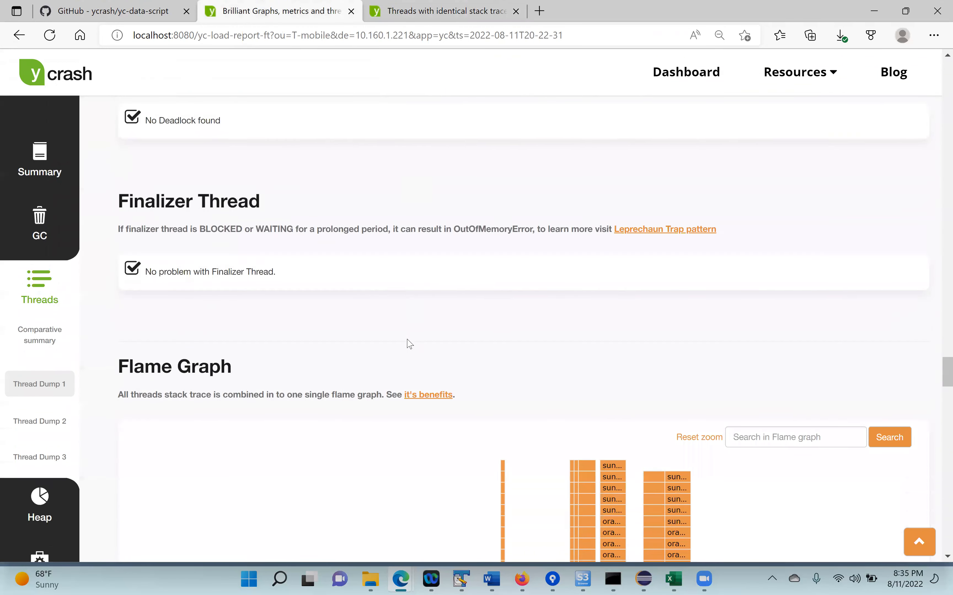
pyautogui.scroll(-3)
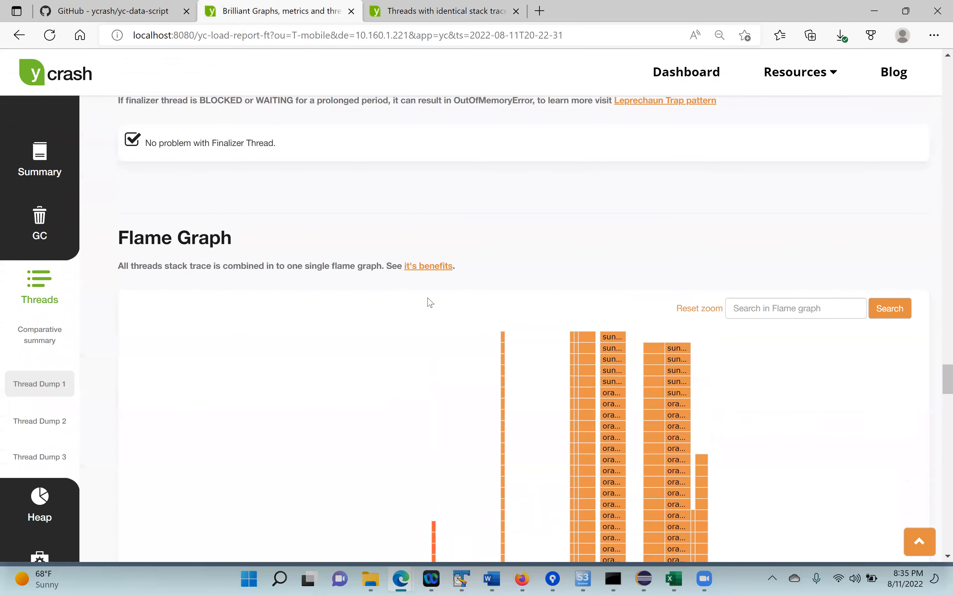
pyautogui.scroll(-3)
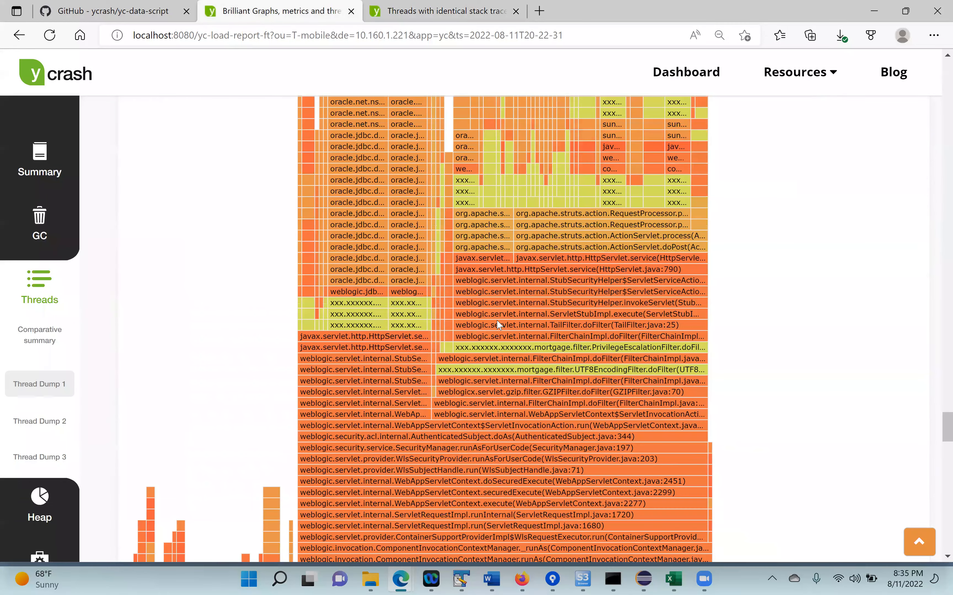
pyautogui.scroll(-3)
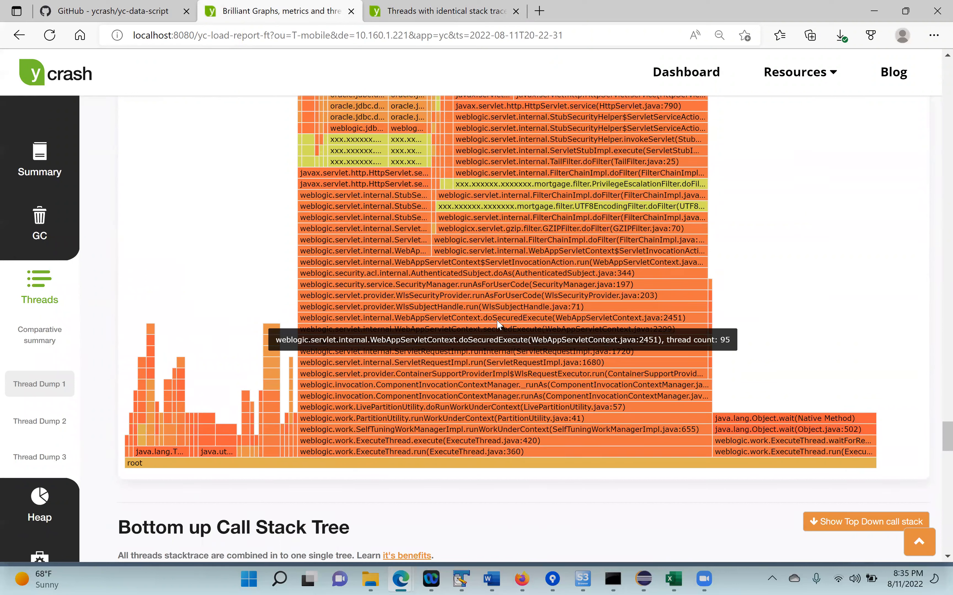
pyautogui.moveTo(790, 365)
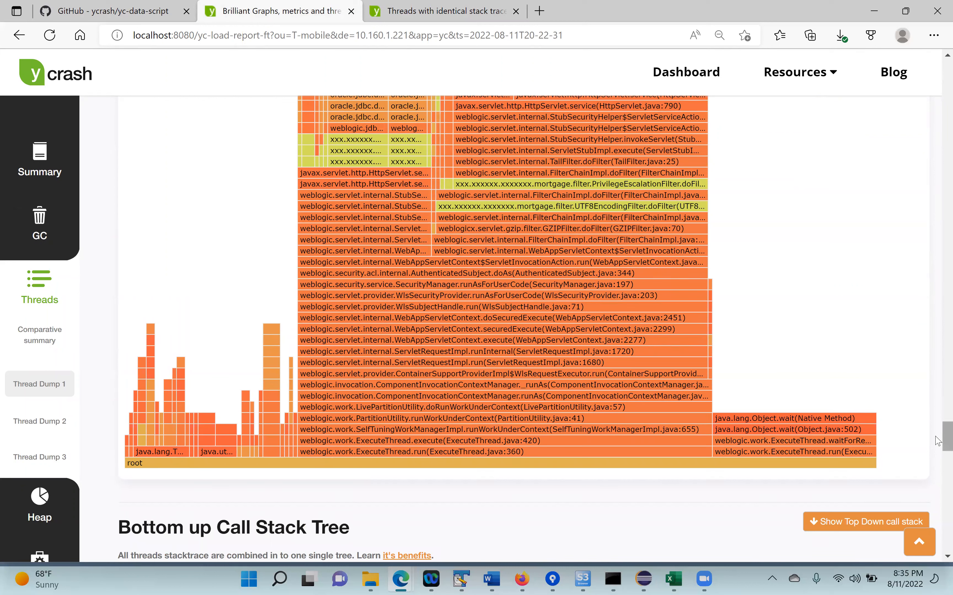
pyautogui.scroll(3)
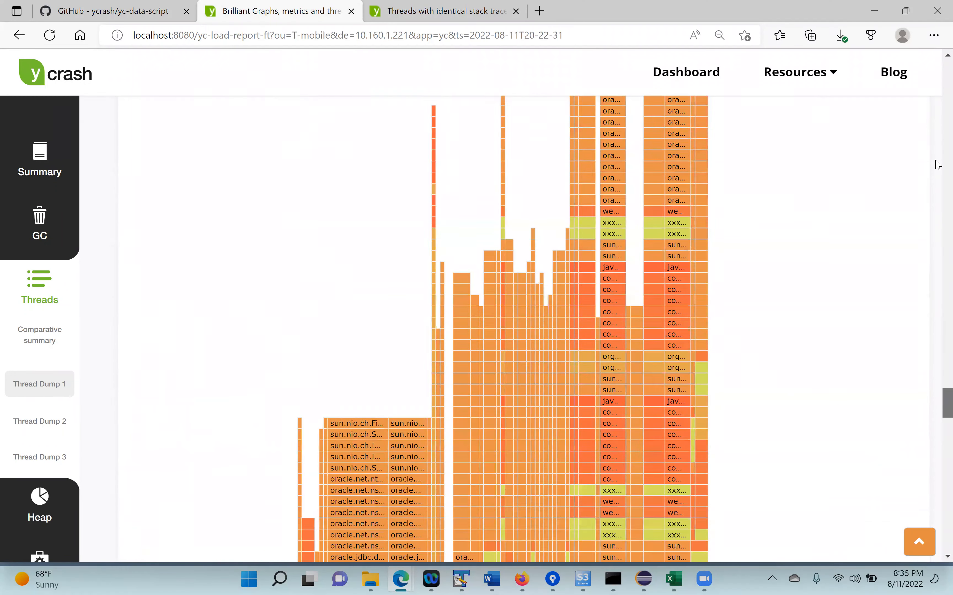
pyautogui.click(39, 384)
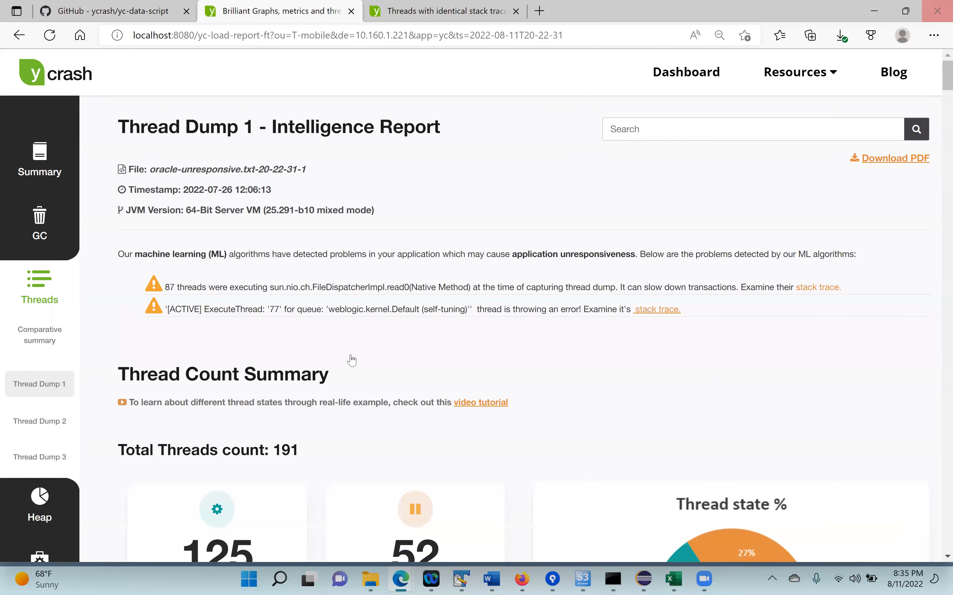
pyautogui.scroll(-3)
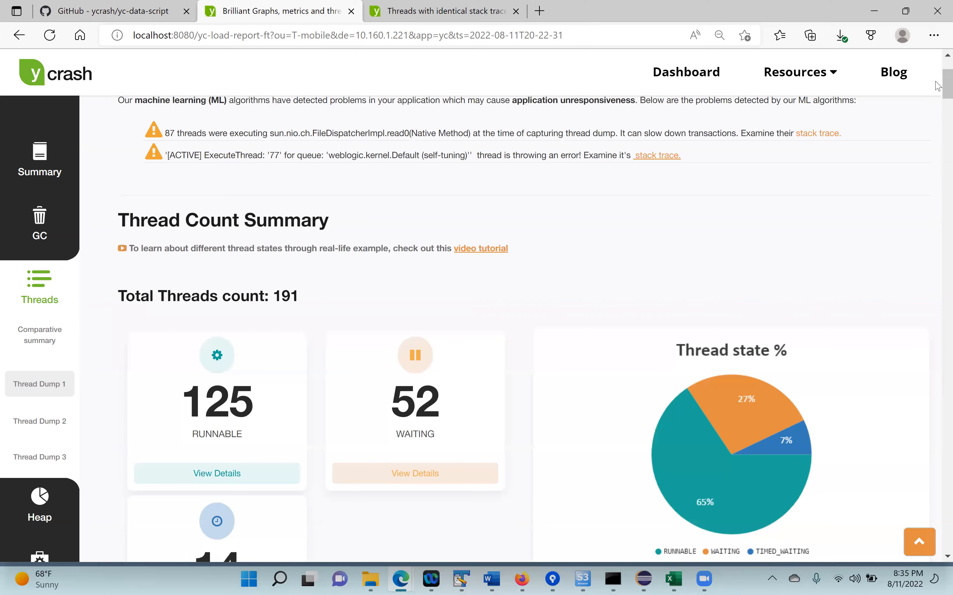
pyautogui.scroll(-3)
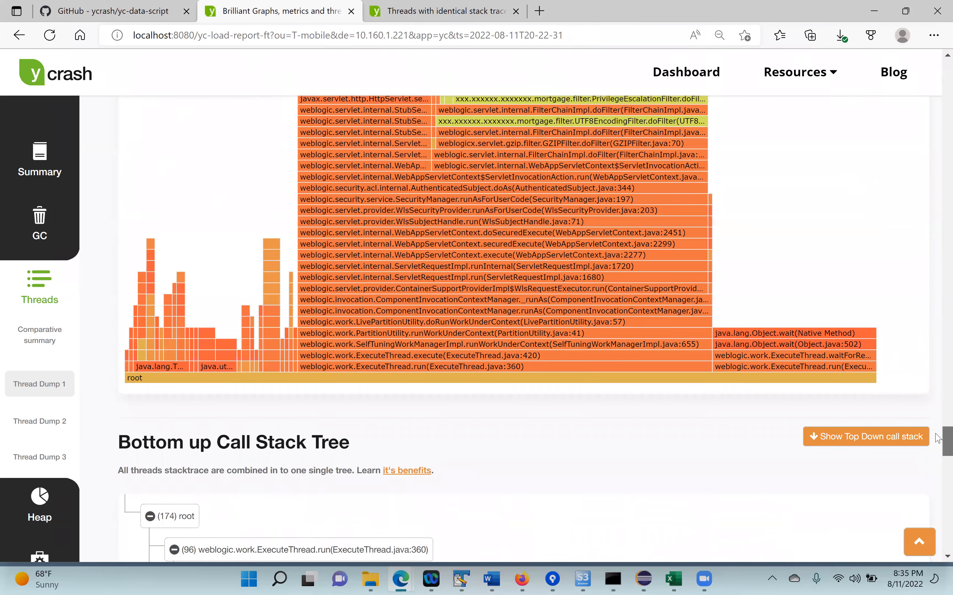
pyautogui.scroll(3)
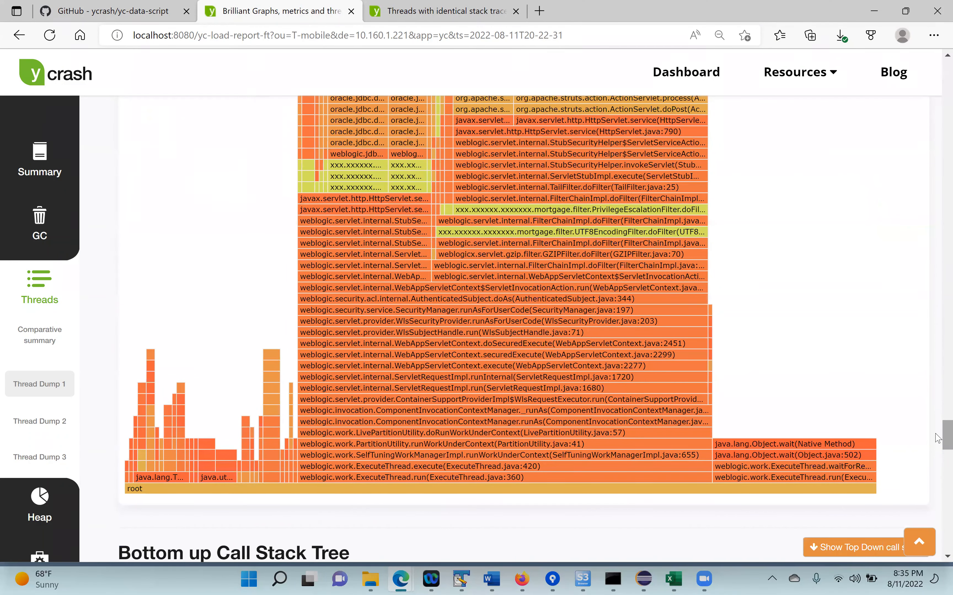
pyautogui.moveTo(356, 344)
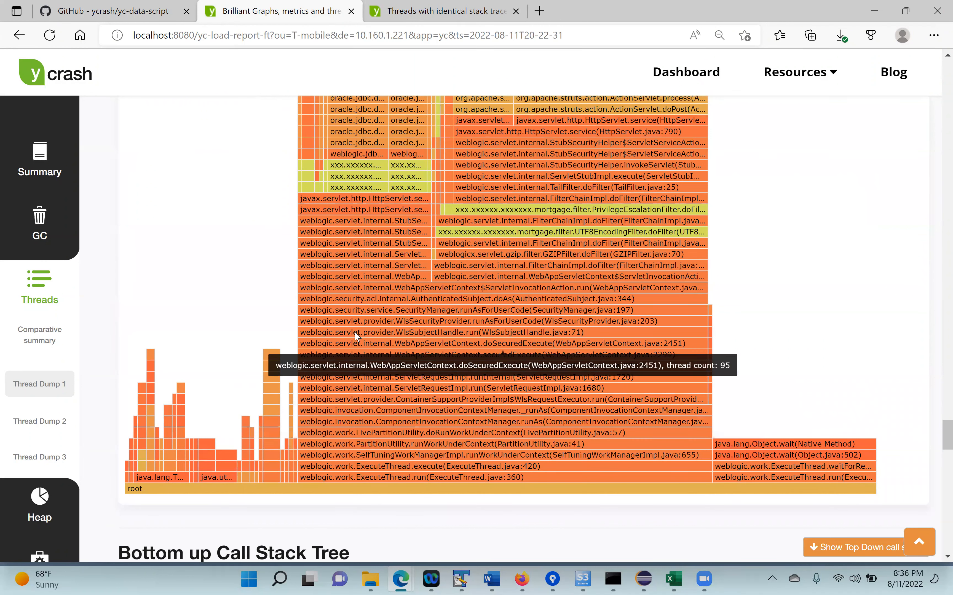
pyautogui.moveTo(358, 332)
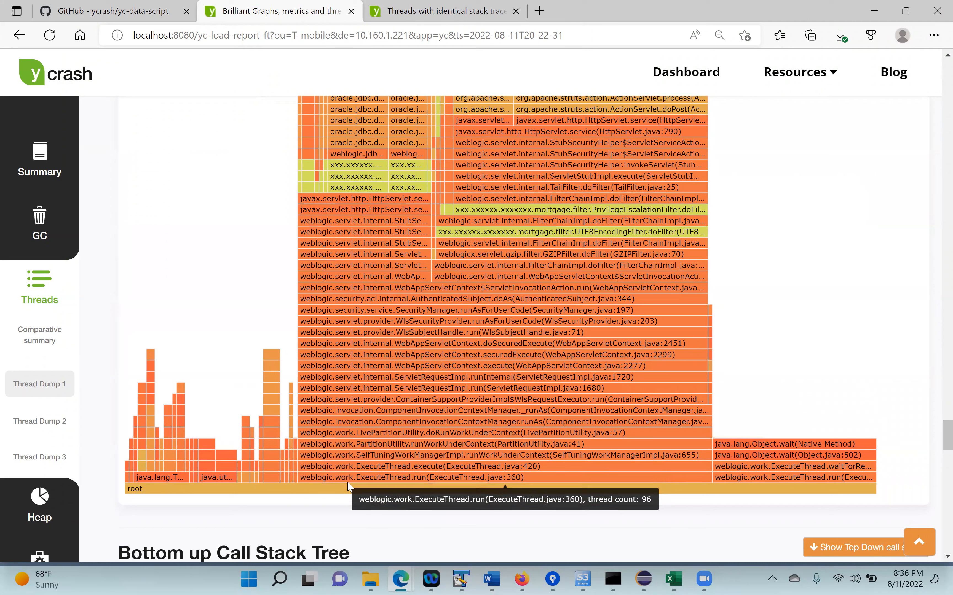
pyautogui.moveTo(333, 466)
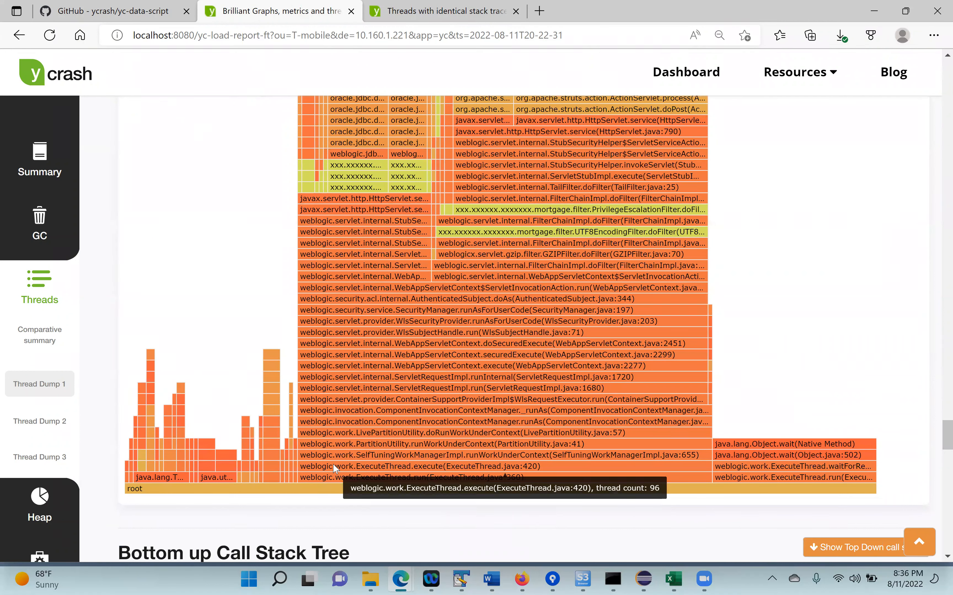
pyautogui.moveTo(309, 490)
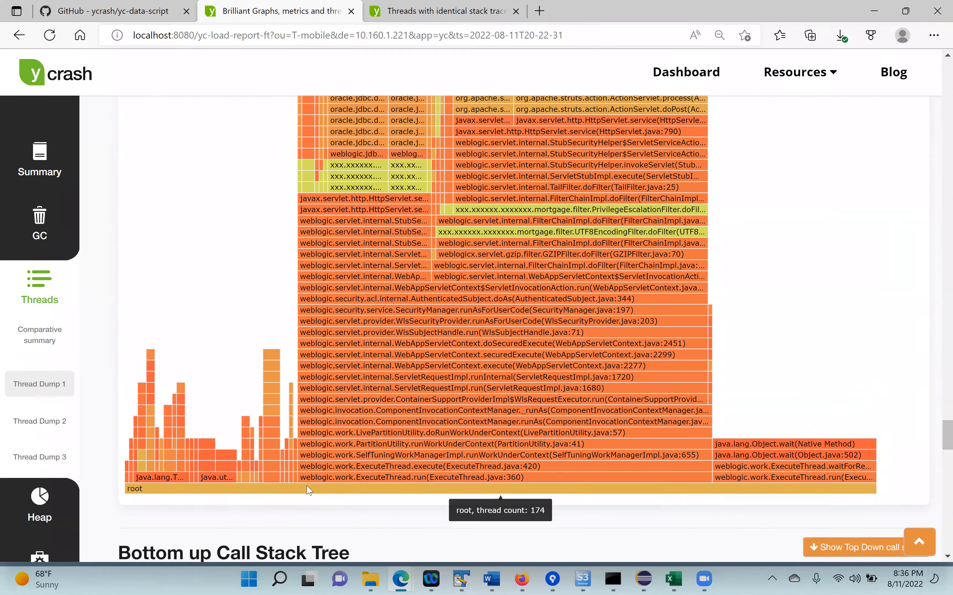
pyautogui.moveTo(327, 482)
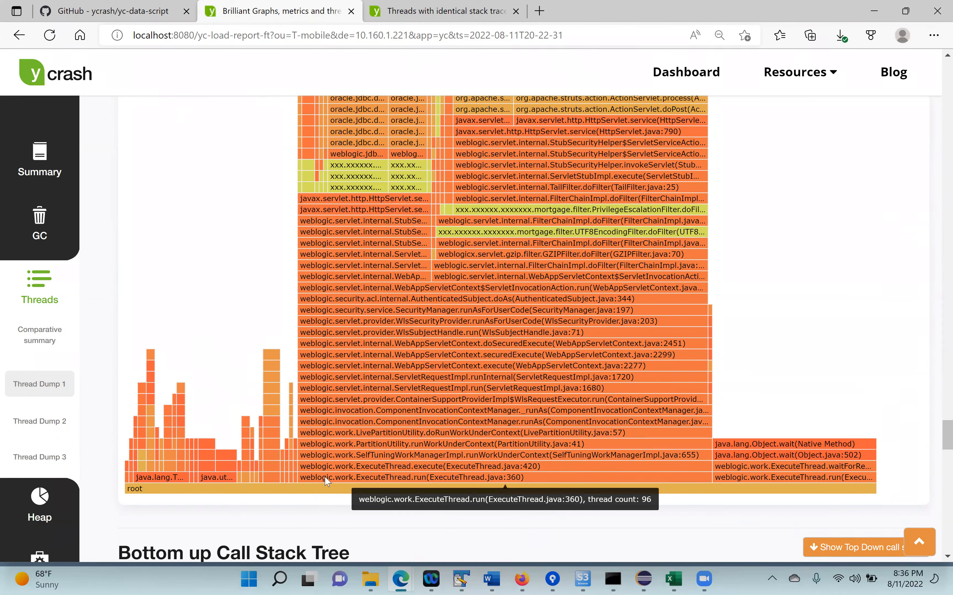
pyautogui.moveTo(326, 466)
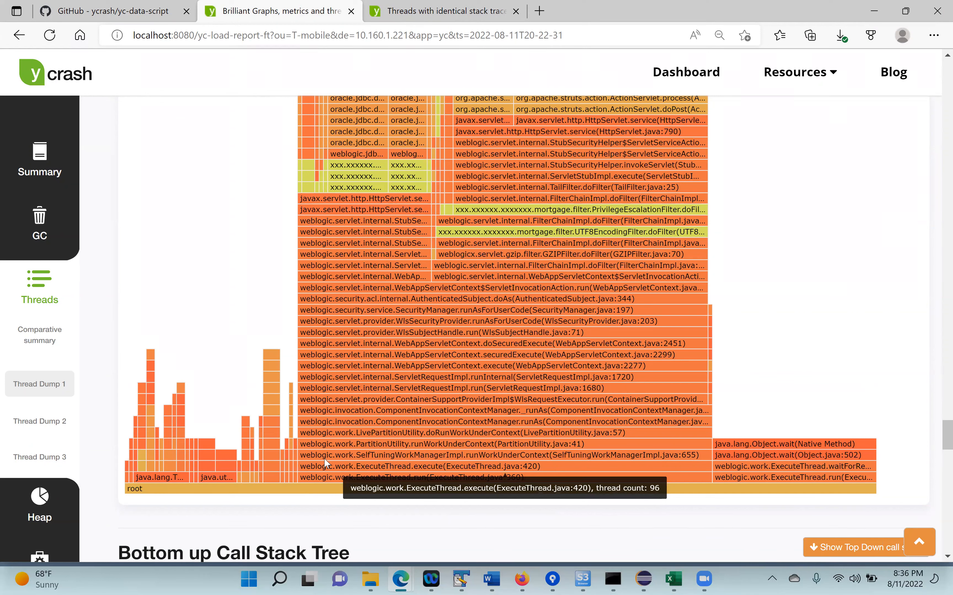
pyautogui.scroll(-3)
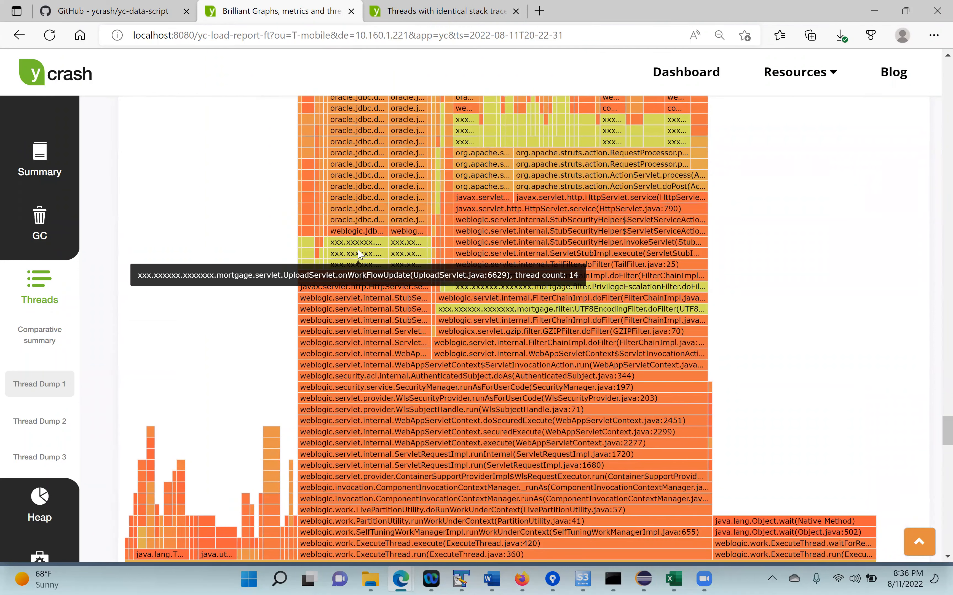
pyautogui.scroll(3)
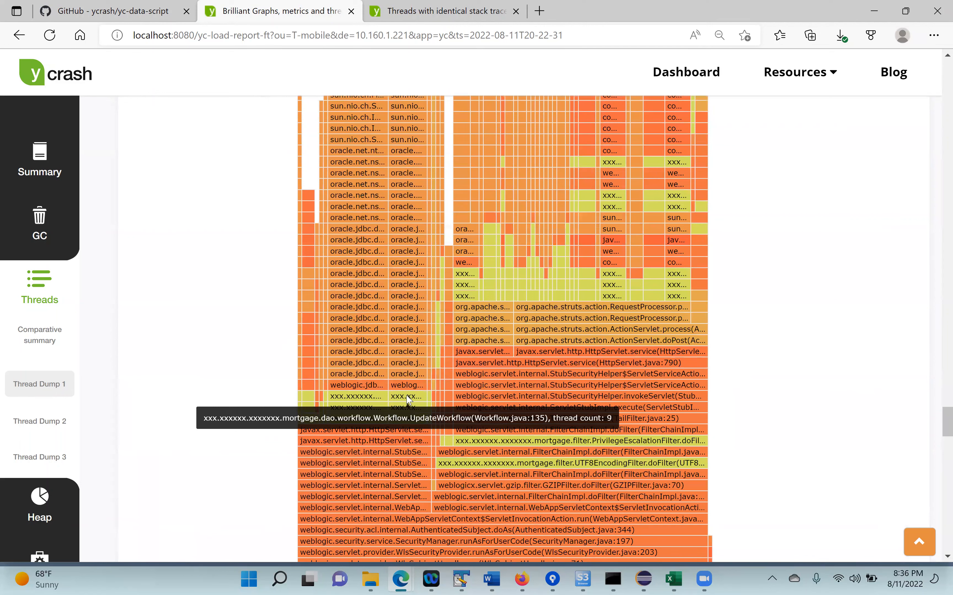
pyautogui.moveTo(650, 356)
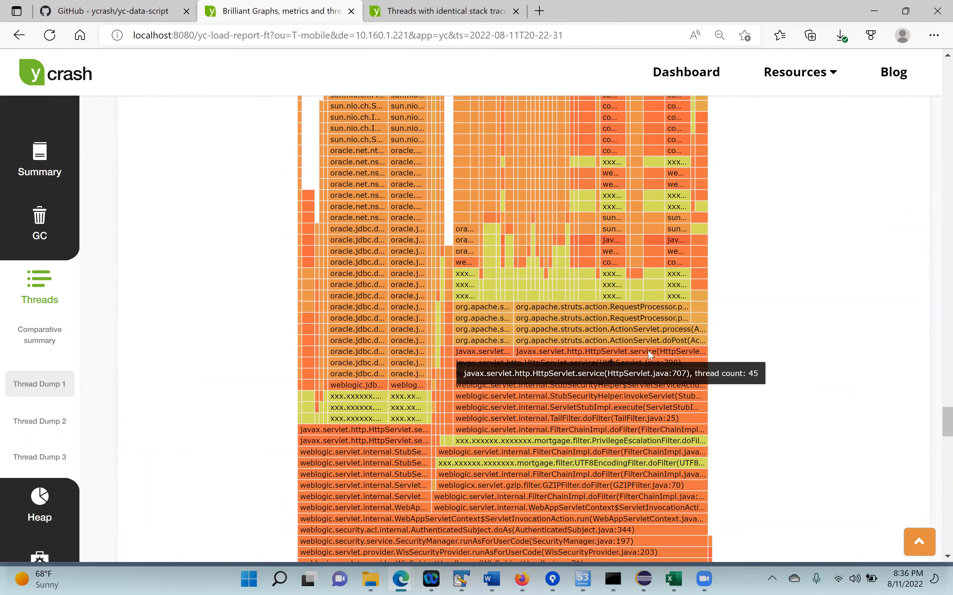
pyautogui.moveTo(400, 393)
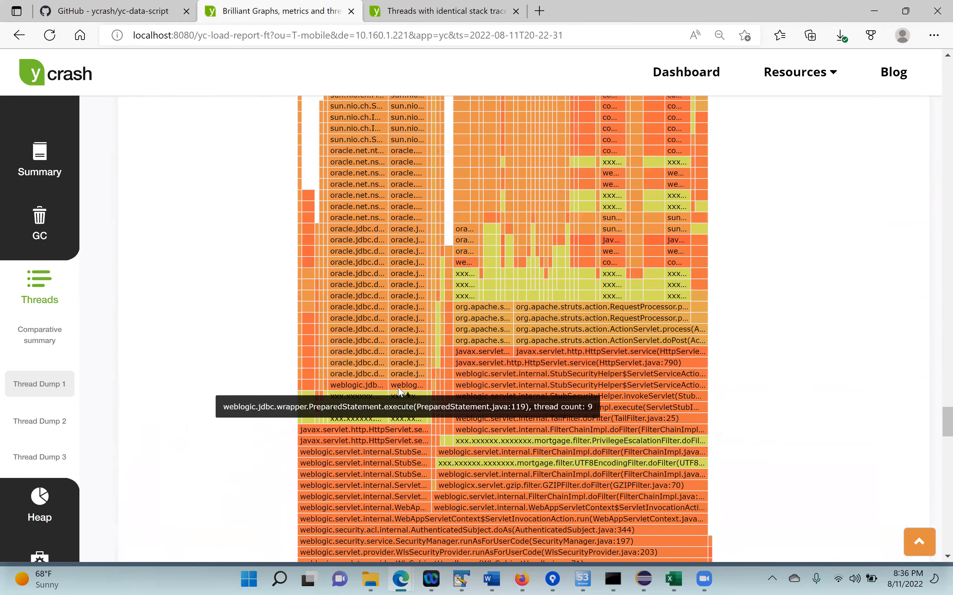
pyautogui.scroll(3)
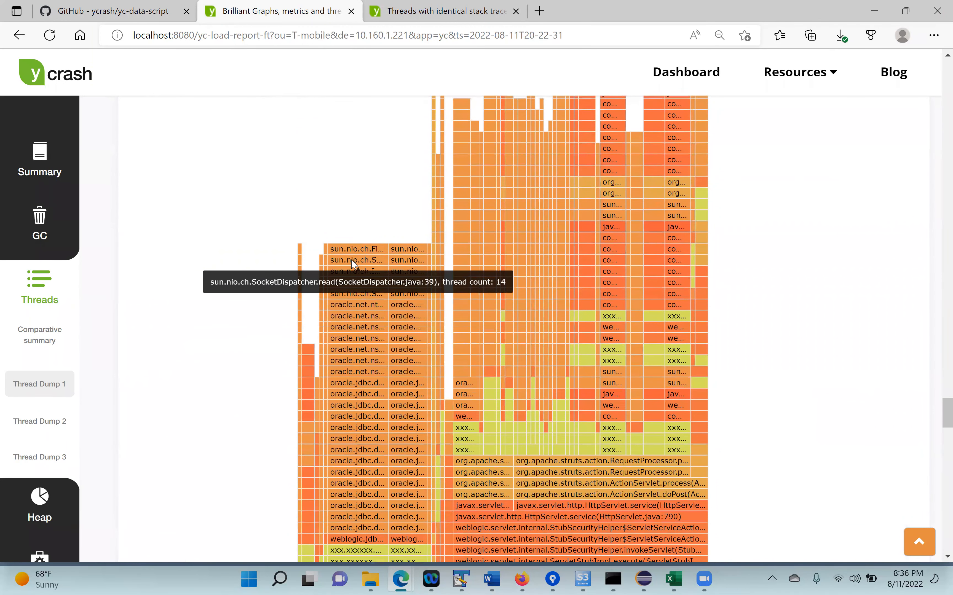
pyautogui.moveTo(356, 249)
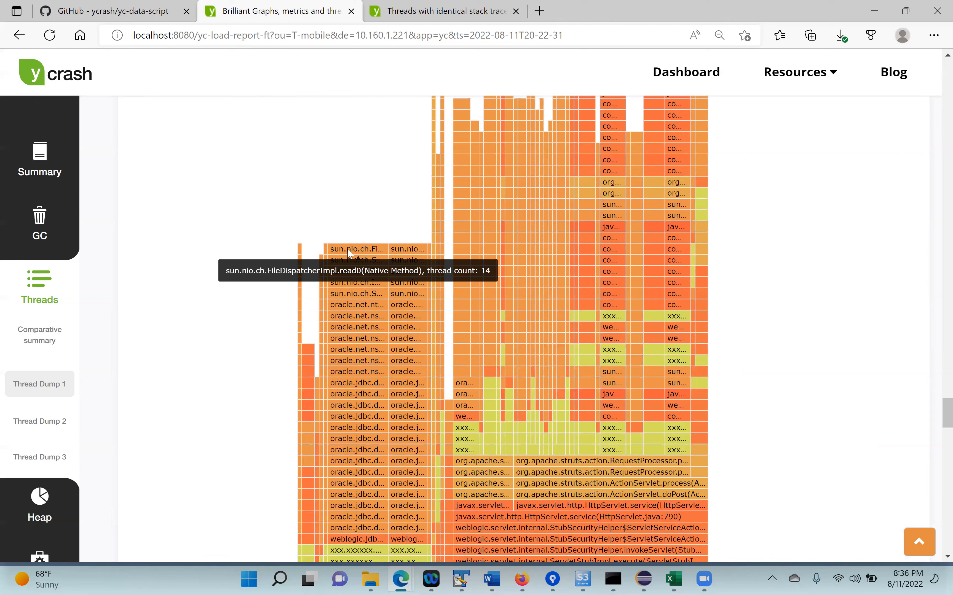
pyautogui.moveTo(347, 317)
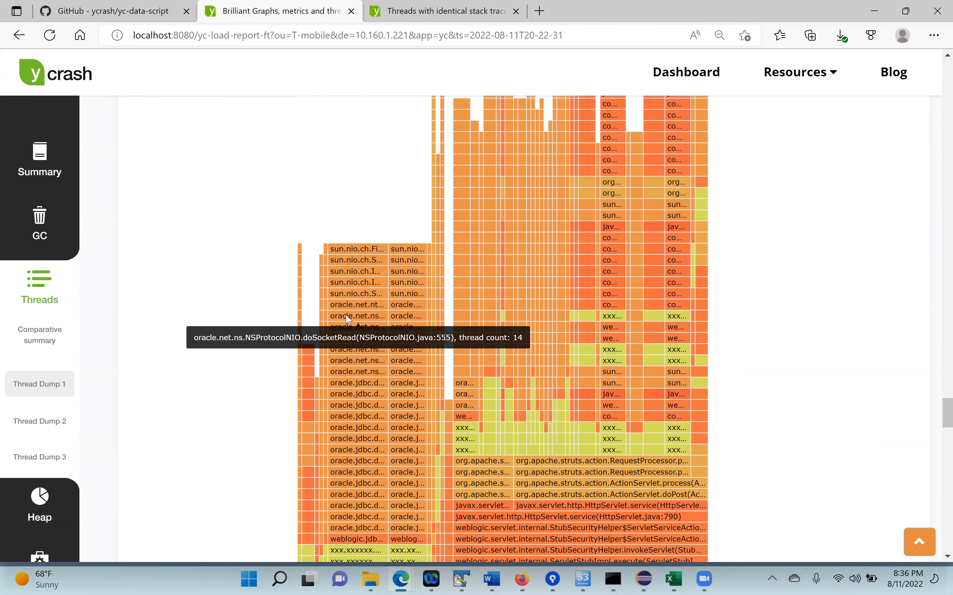
pyautogui.moveTo(350, 349)
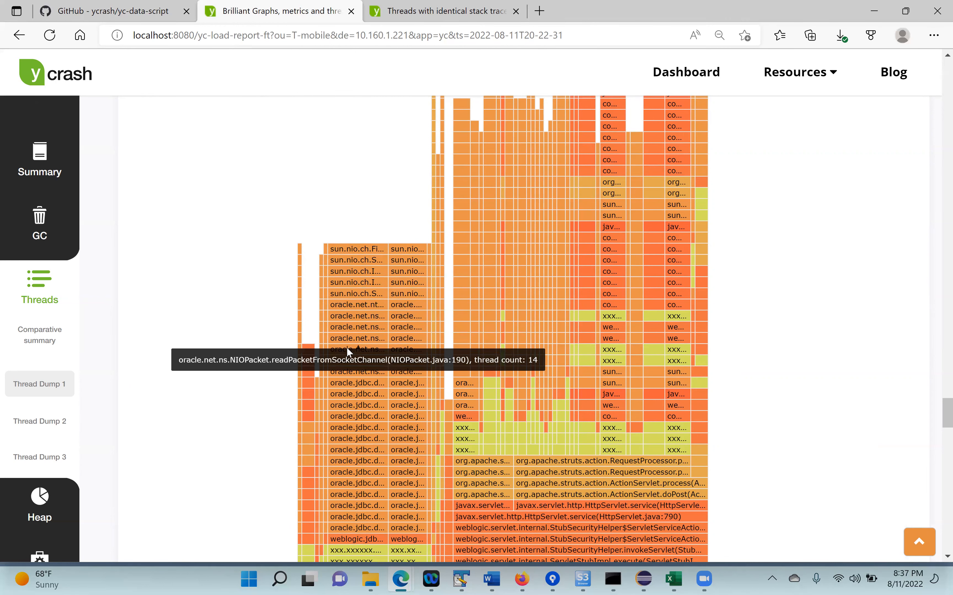
pyautogui.moveTo(351, 382)
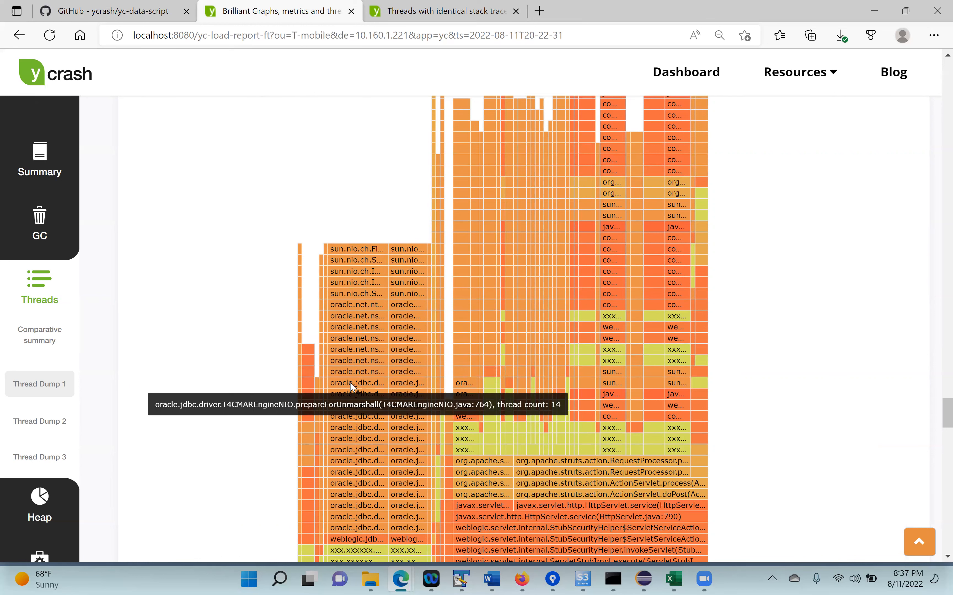
pyautogui.moveTo(348, 405)
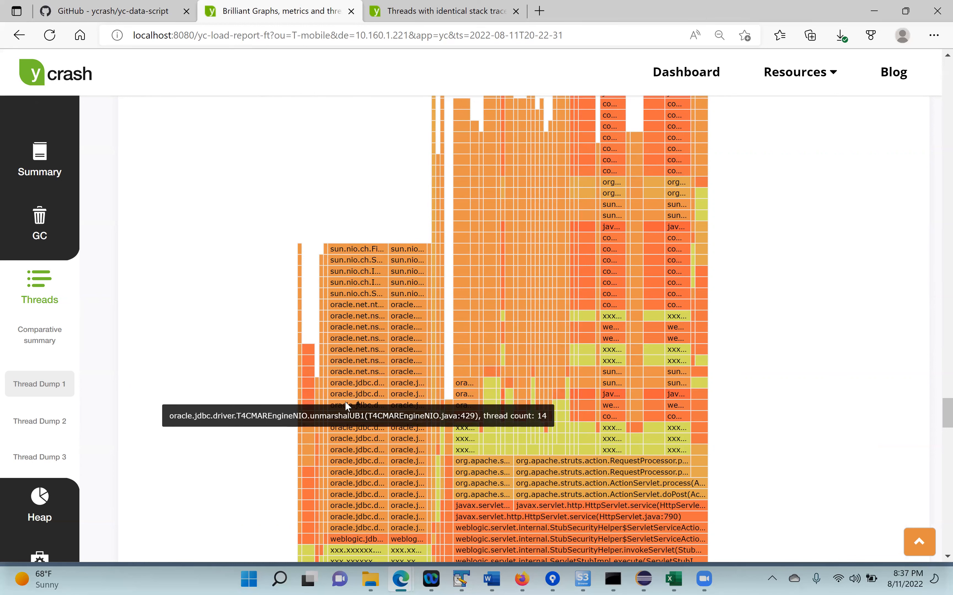
pyautogui.scroll(-3)
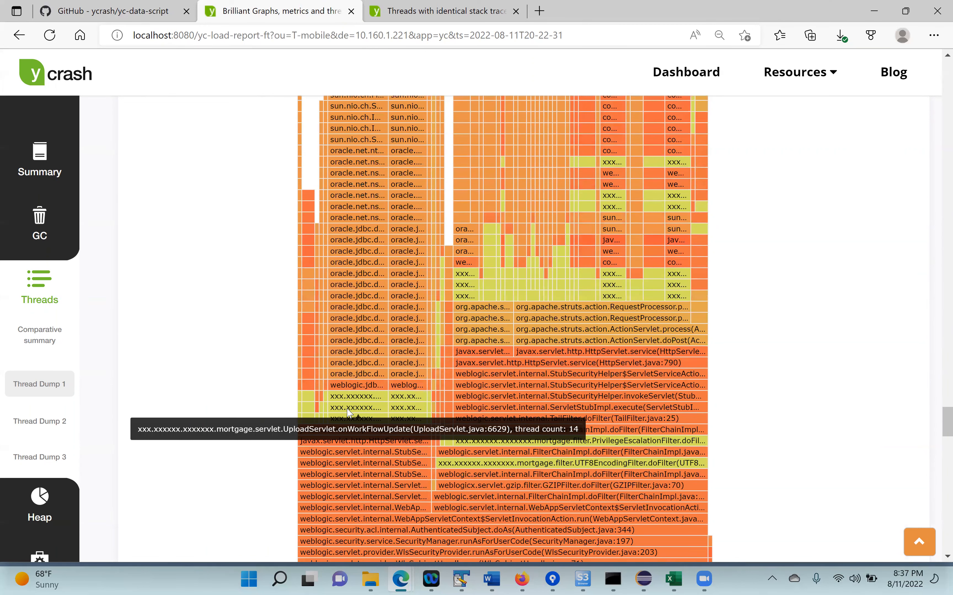
pyautogui.moveTo(351, 340)
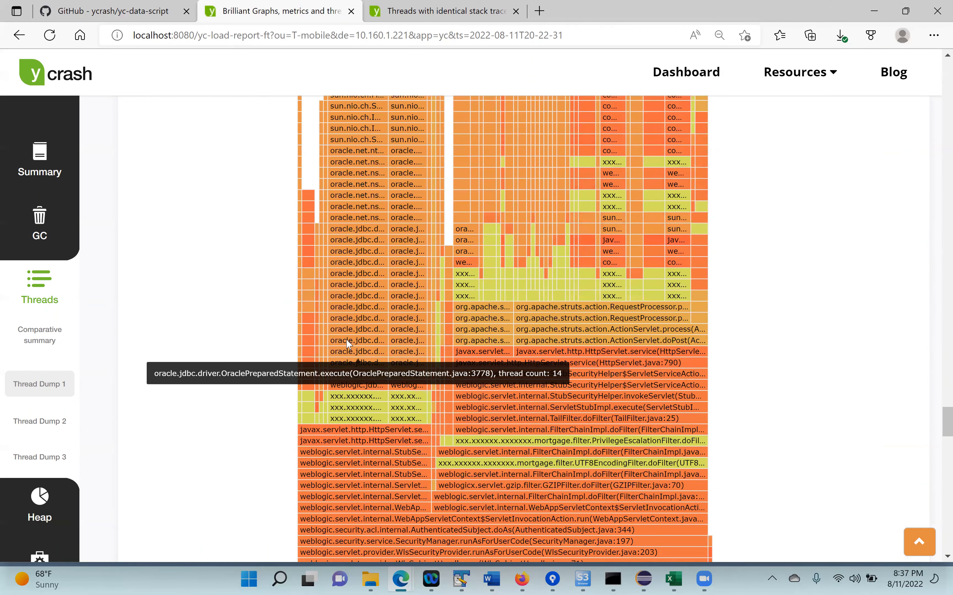
pyautogui.scroll(3)
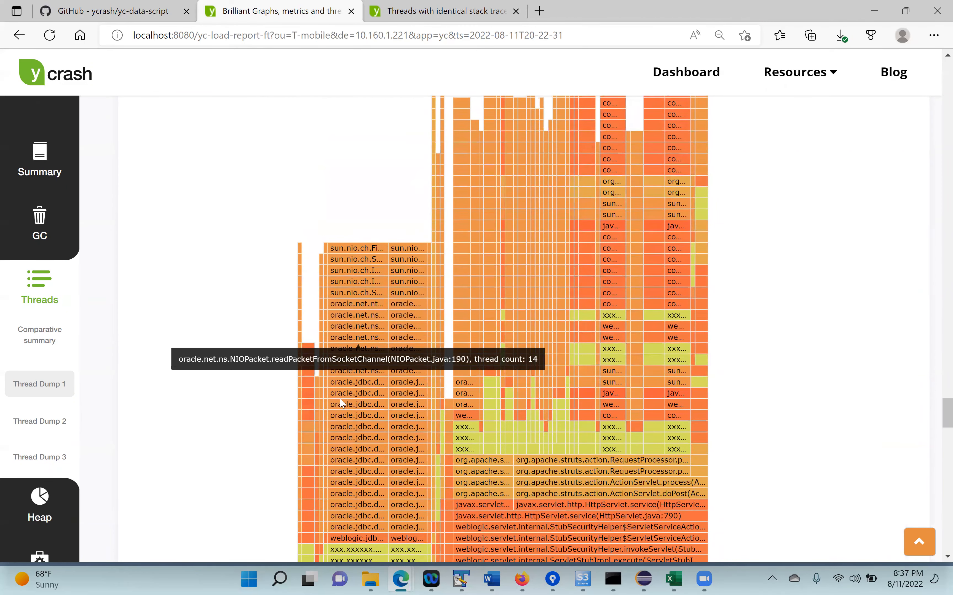
pyautogui.scroll(-3)
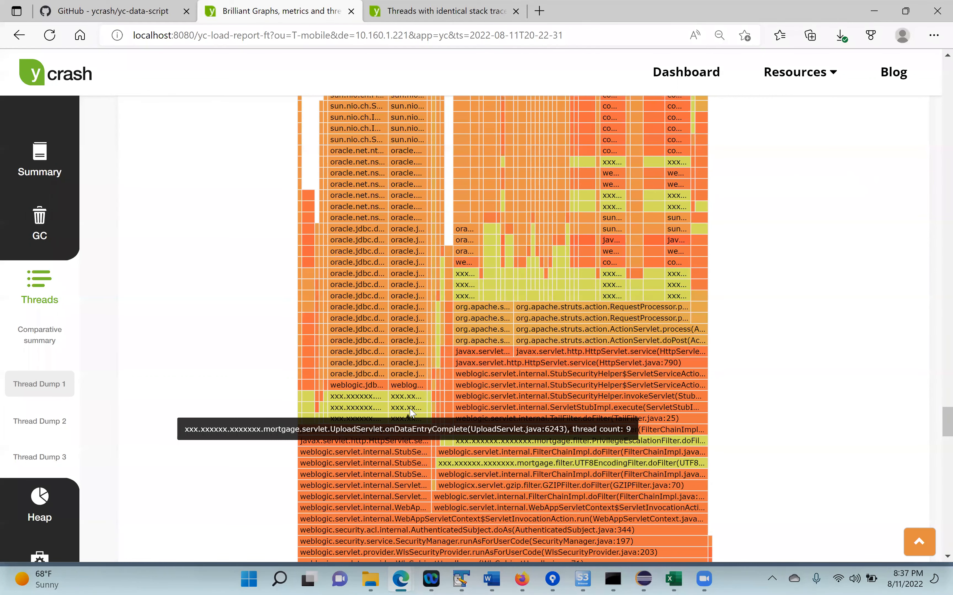
pyautogui.moveTo(410, 410)
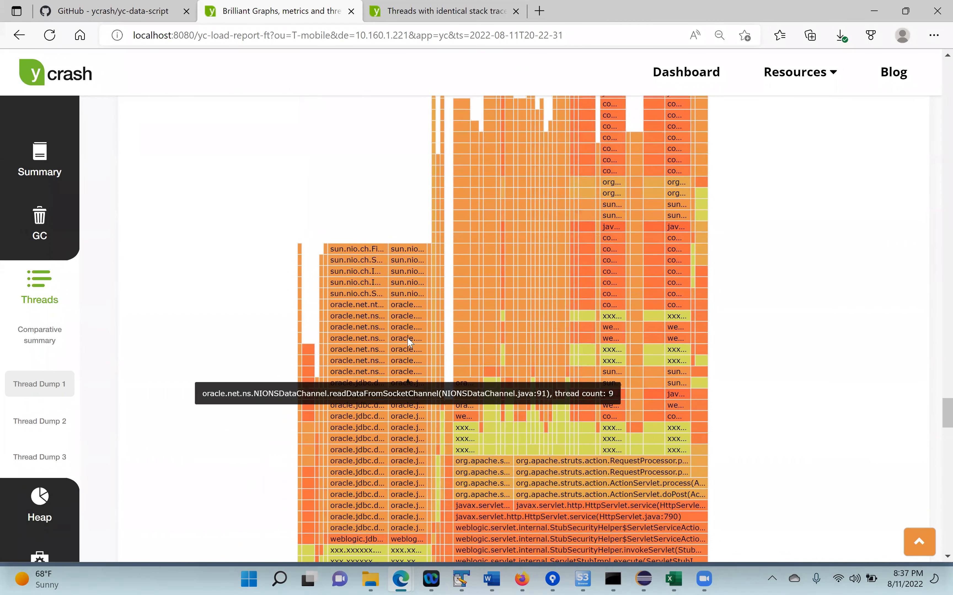
pyautogui.moveTo(404, 255)
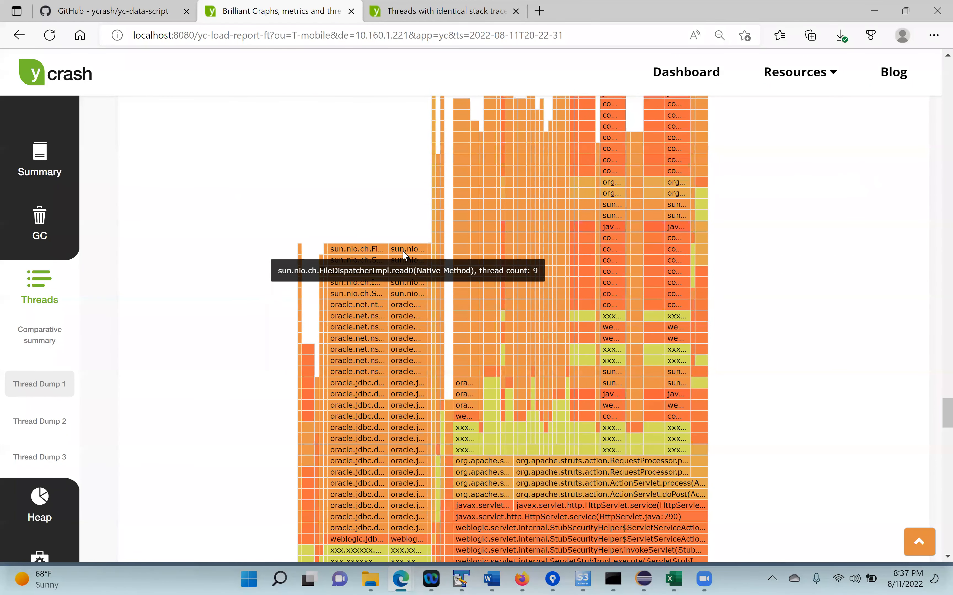
pyautogui.moveTo(468, 290)
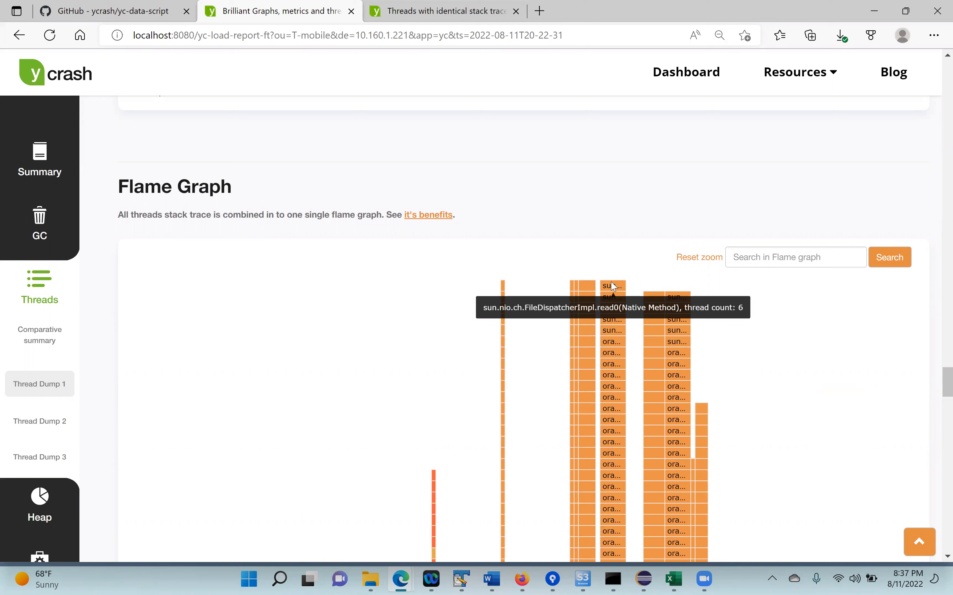
pyautogui.moveTo(614, 363)
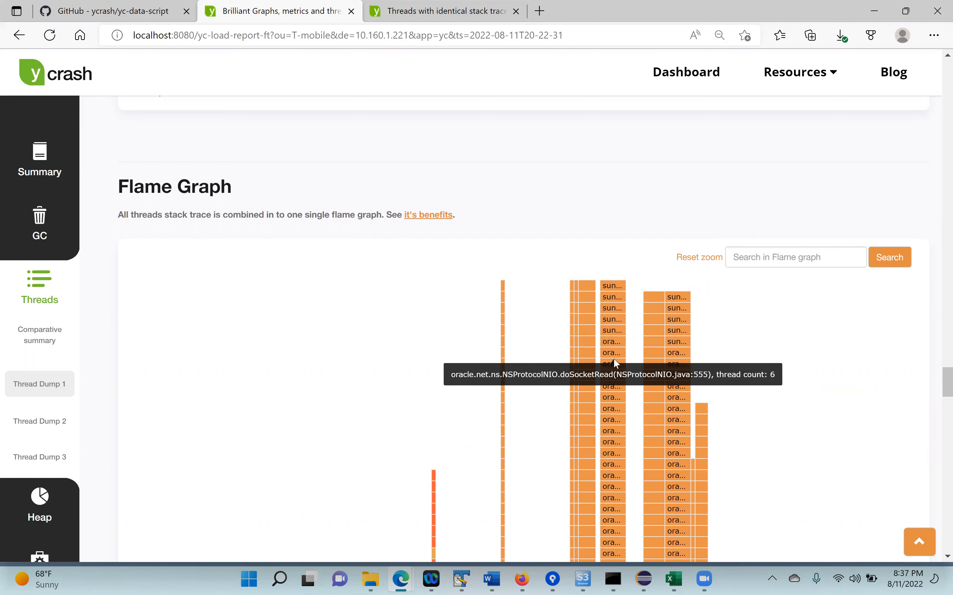
pyautogui.moveTo(615, 368)
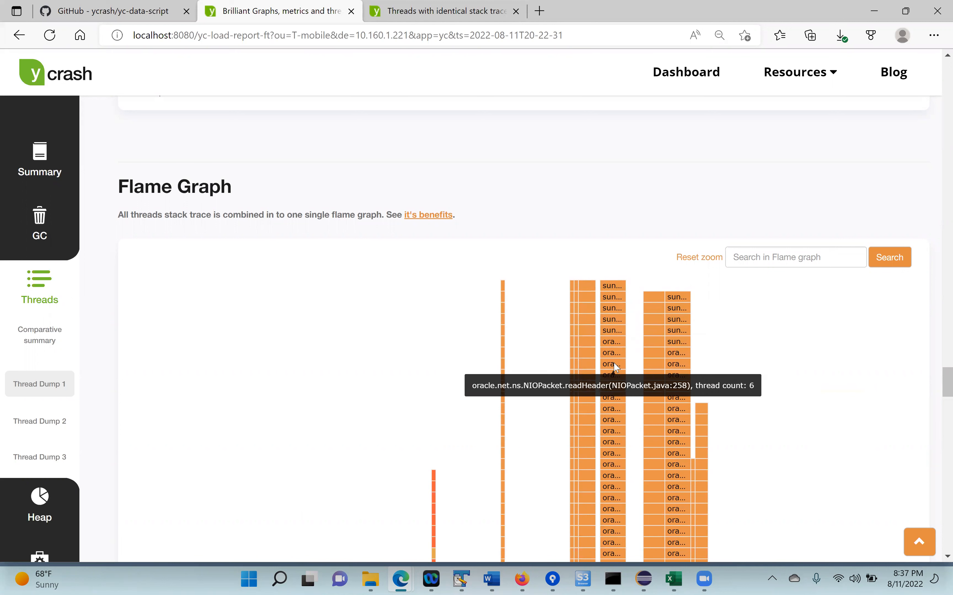
pyautogui.moveTo(672, 392)
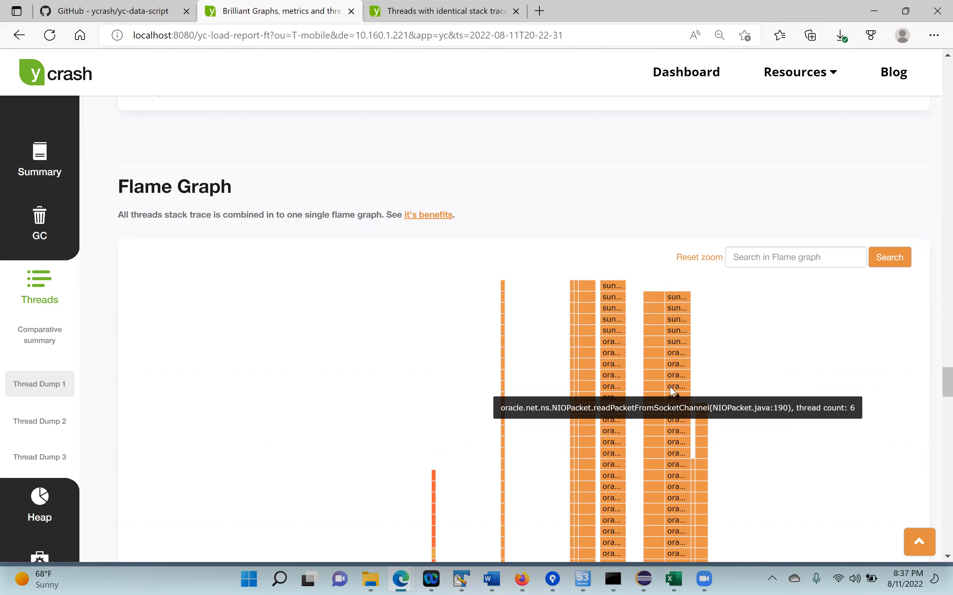
pyautogui.moveTo(681, 328)
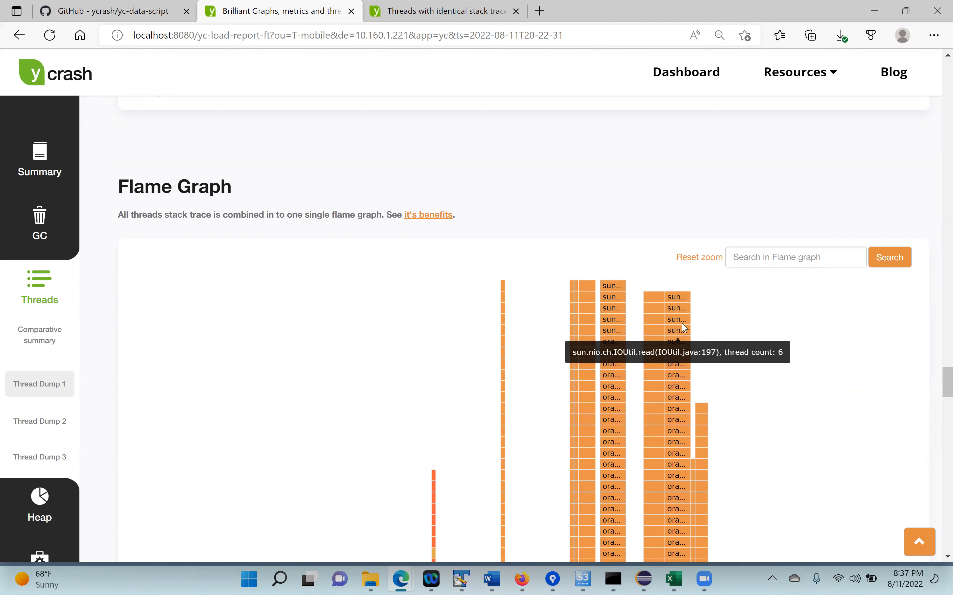
pyautogui.scroll(-3)
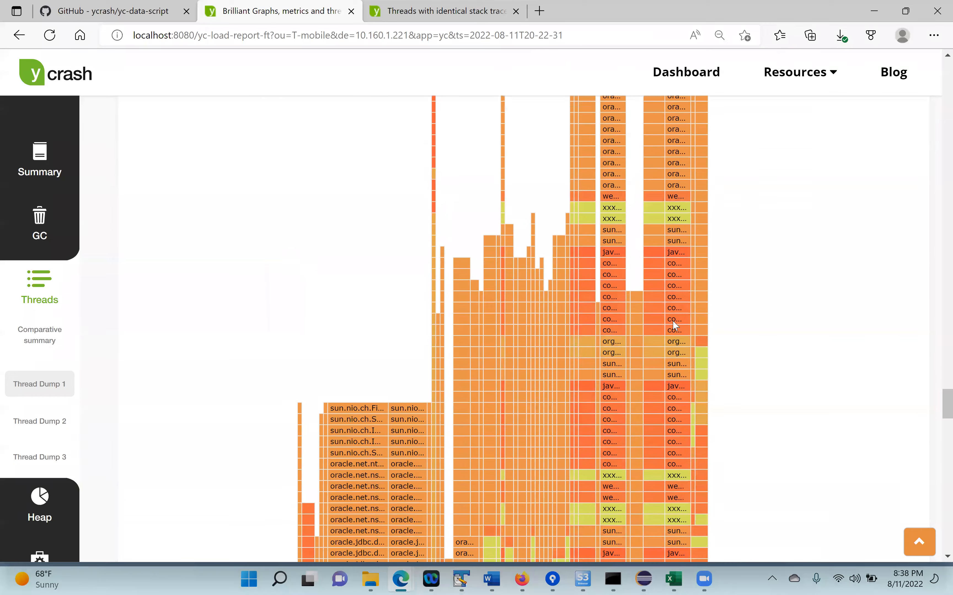
pyautogui.scroll(-3)
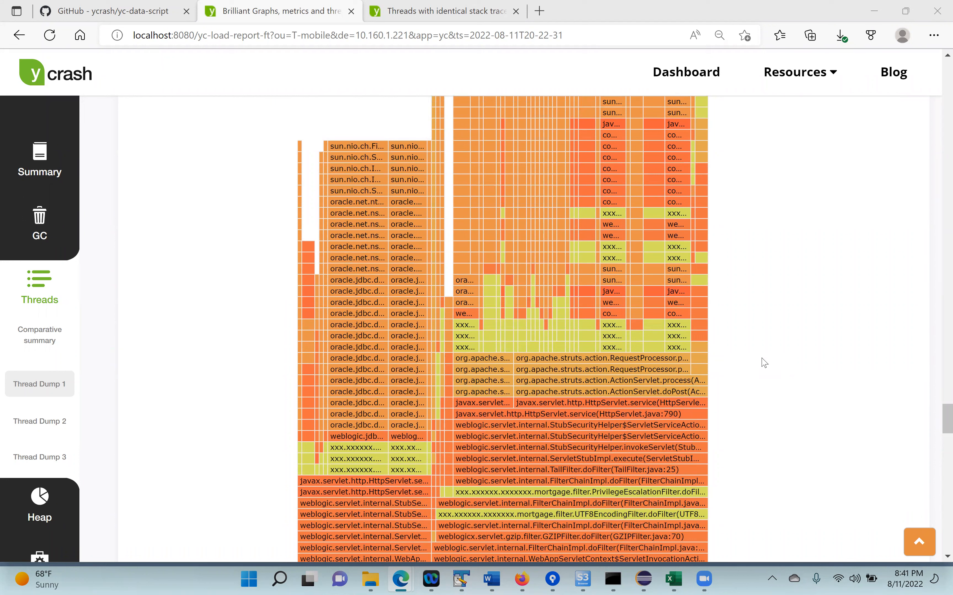
pyautogui.moveTo(373, 487)
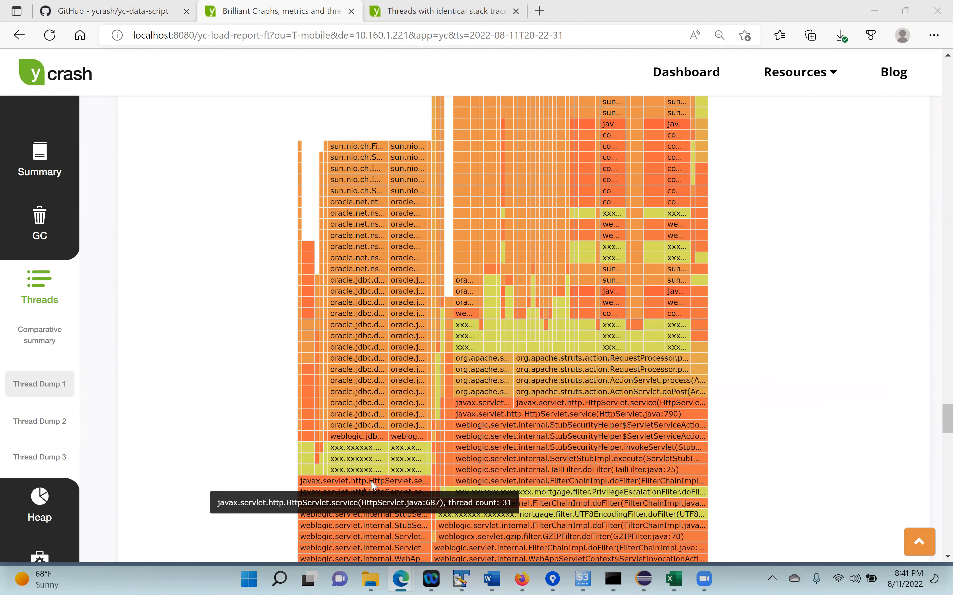
pyautogui.moveTo(359, 465)
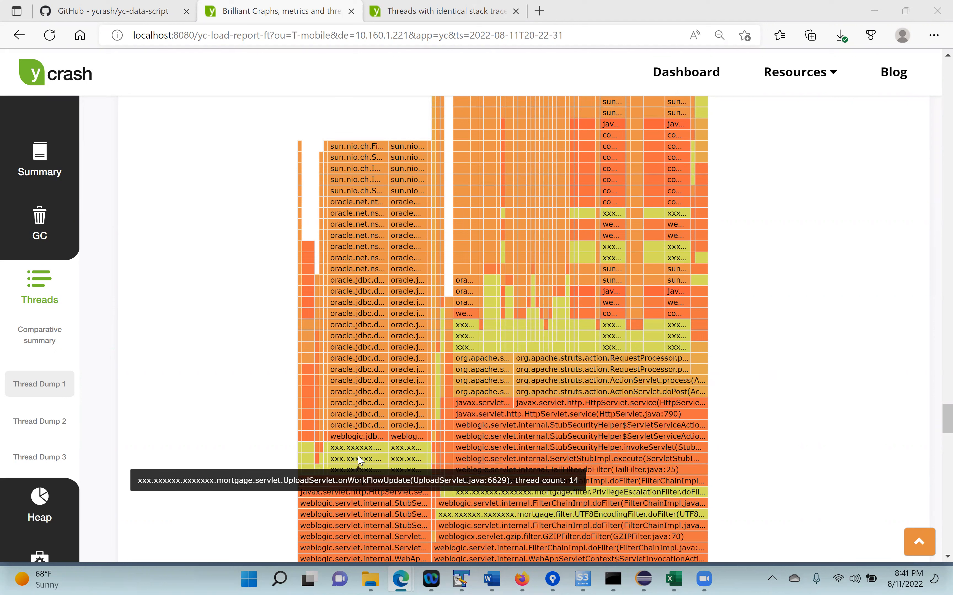
pyautogui.moveTo(519, 355)
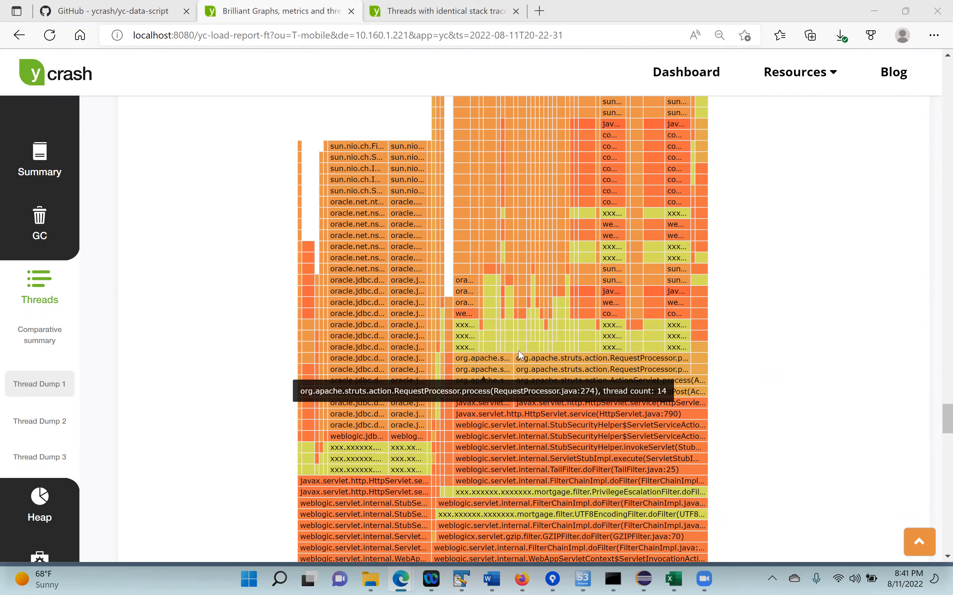
pyautogui.moveTo(677, 339)
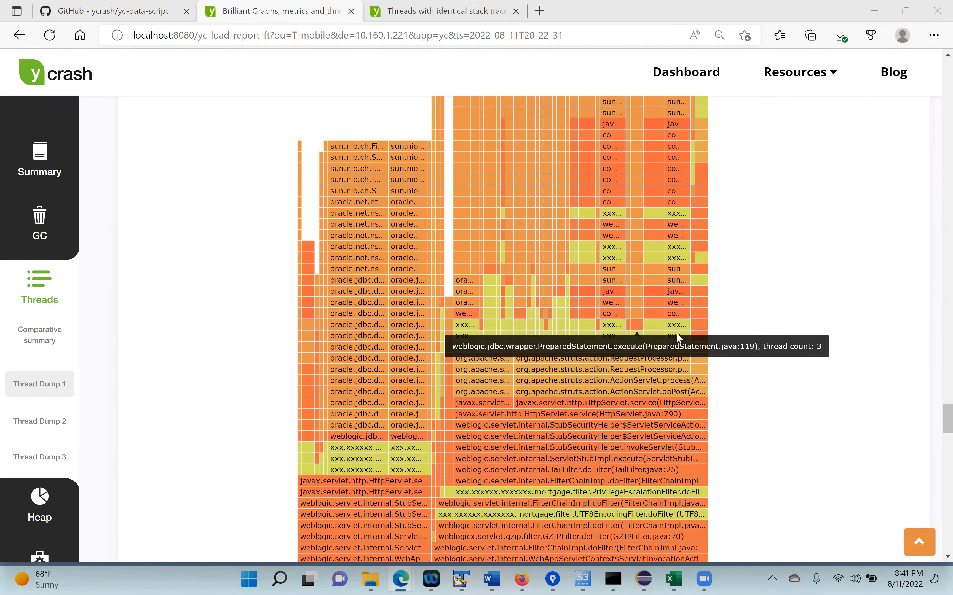
pyautogui.moveTo(592, 410)
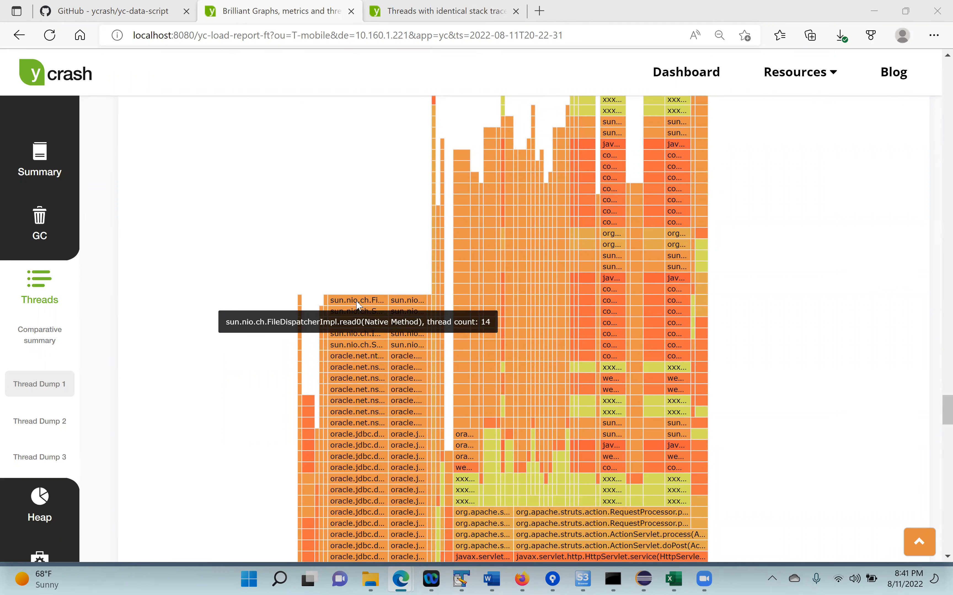
pyautogui.moveTo(493, 388)
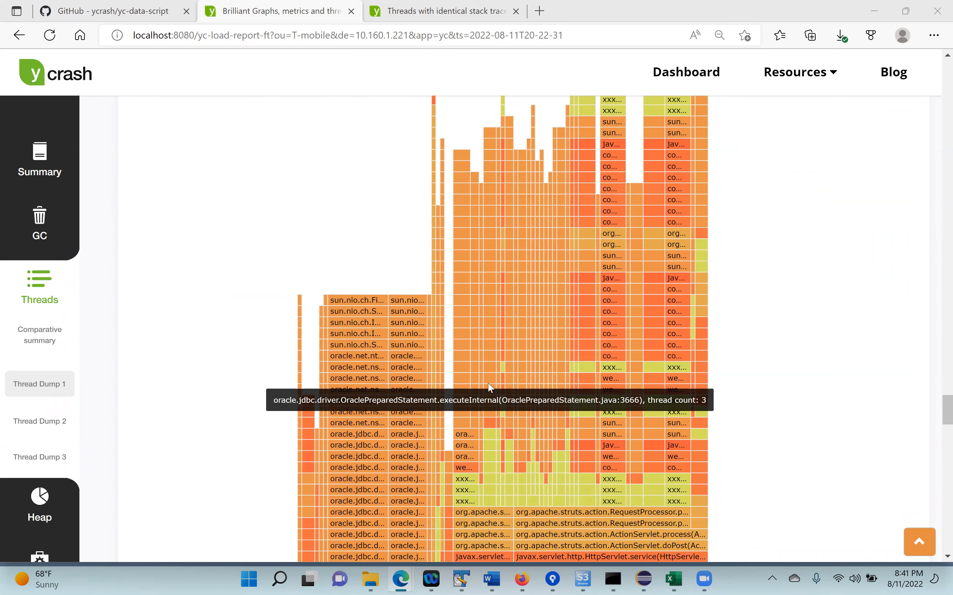
pyautogui.moveTo(501, 392)
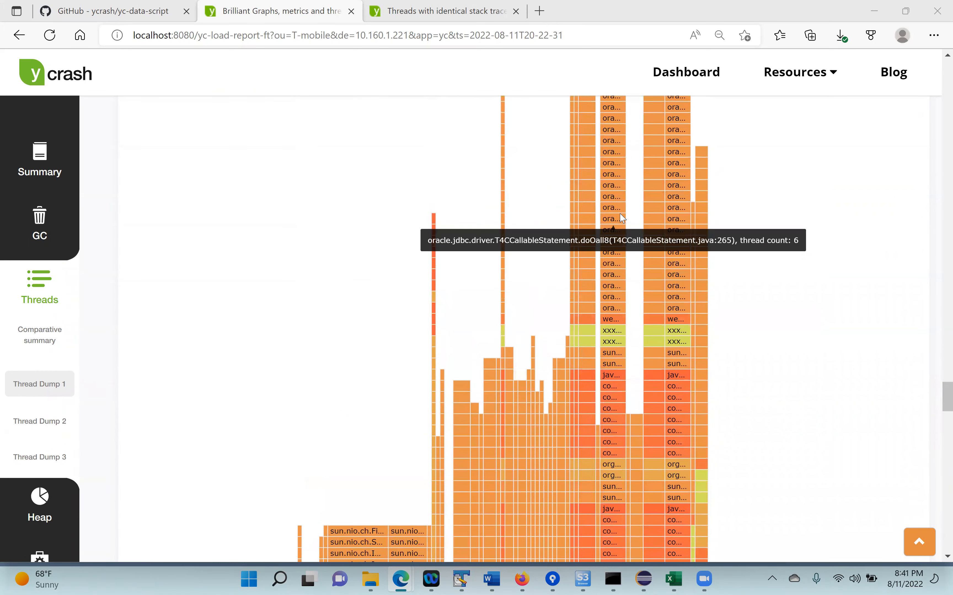
pyautogui.moveTo(614, 210)
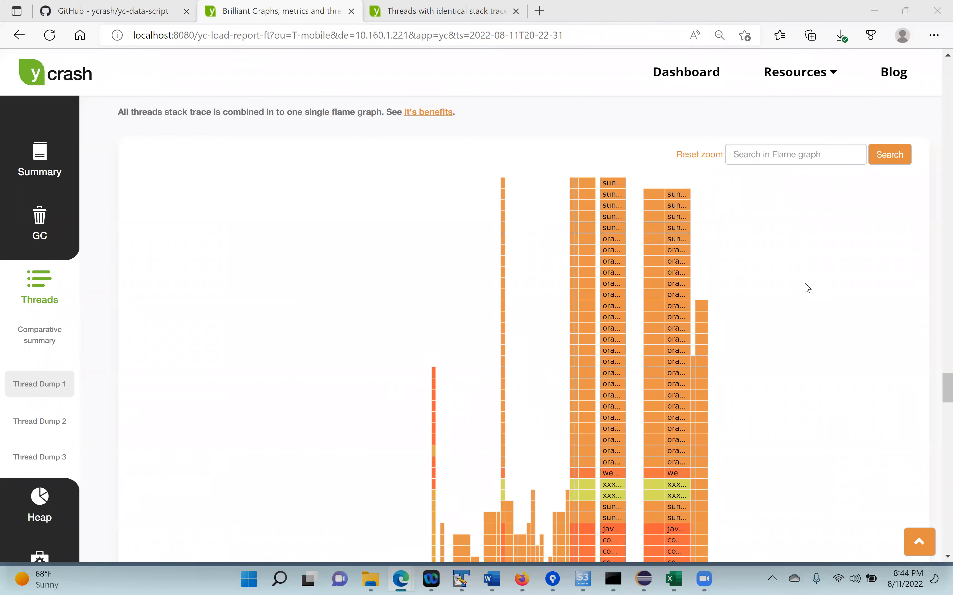
pyautogui.moveTo(668, 187)
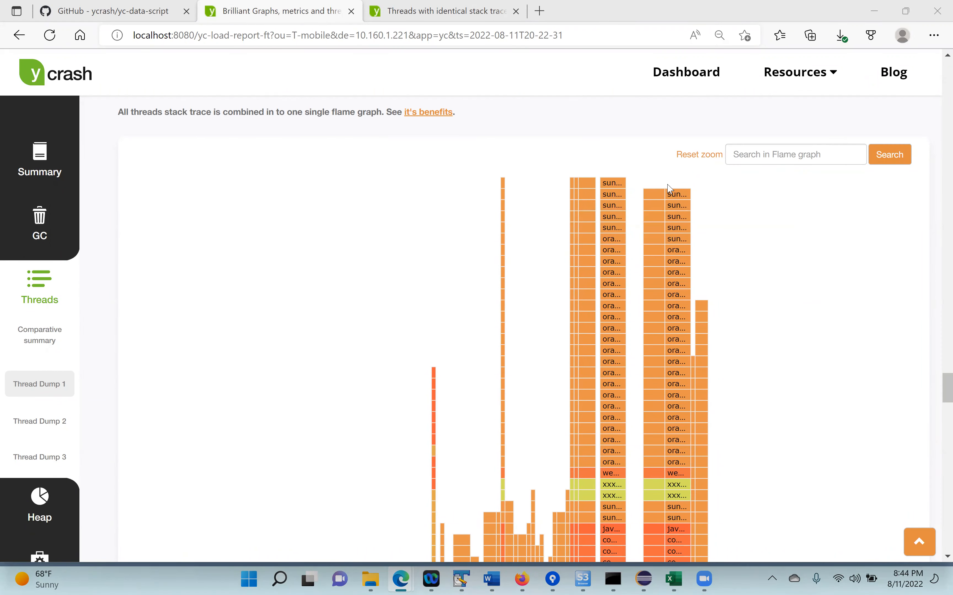
pyautogui.moveTo(675, 200)
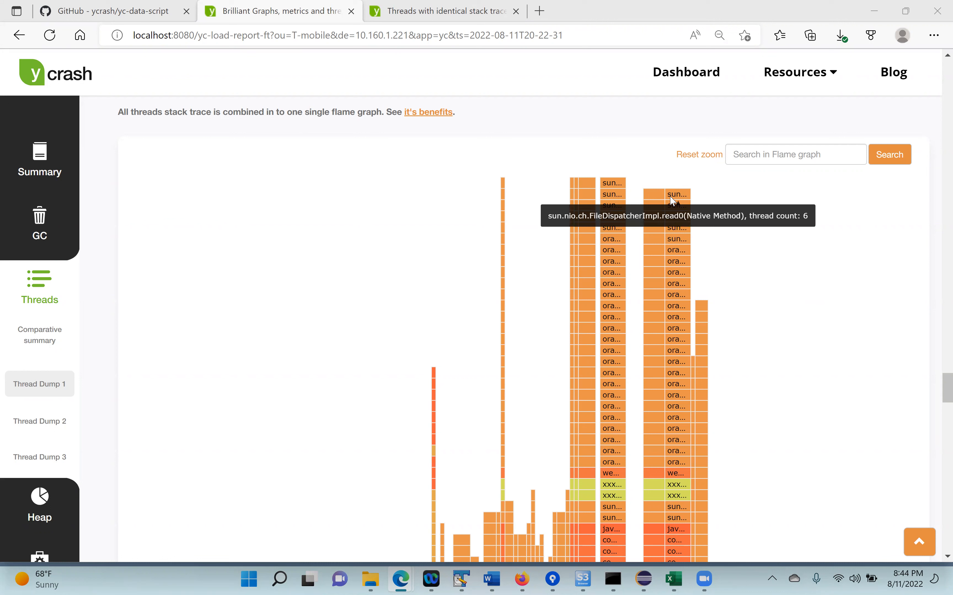
pyautogui.moveTo(767, 158)
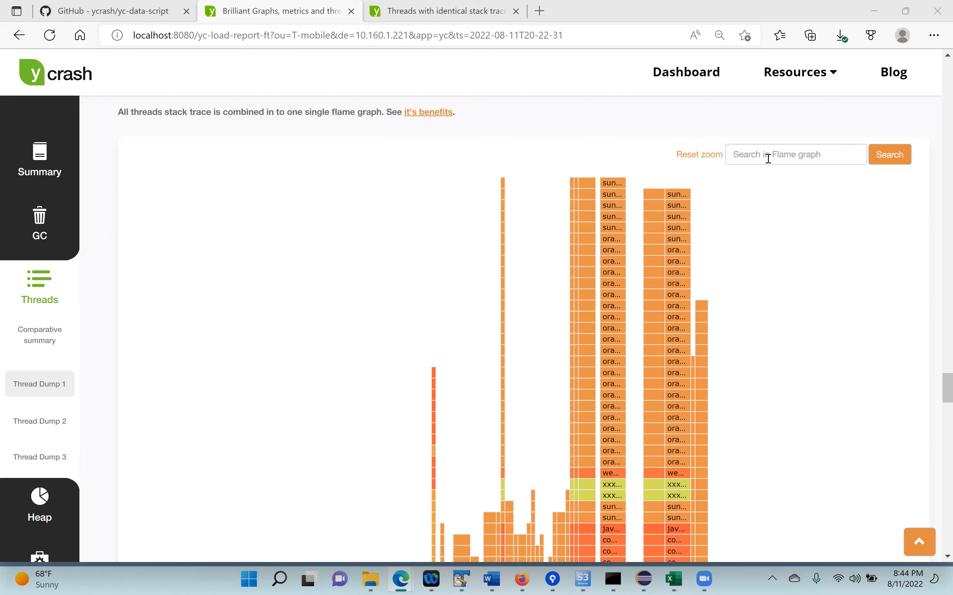
# Search the flame graph for 'read0' to highlight FileDispatcherImpl.read0 frames in purple.
pyautogui.write('read')
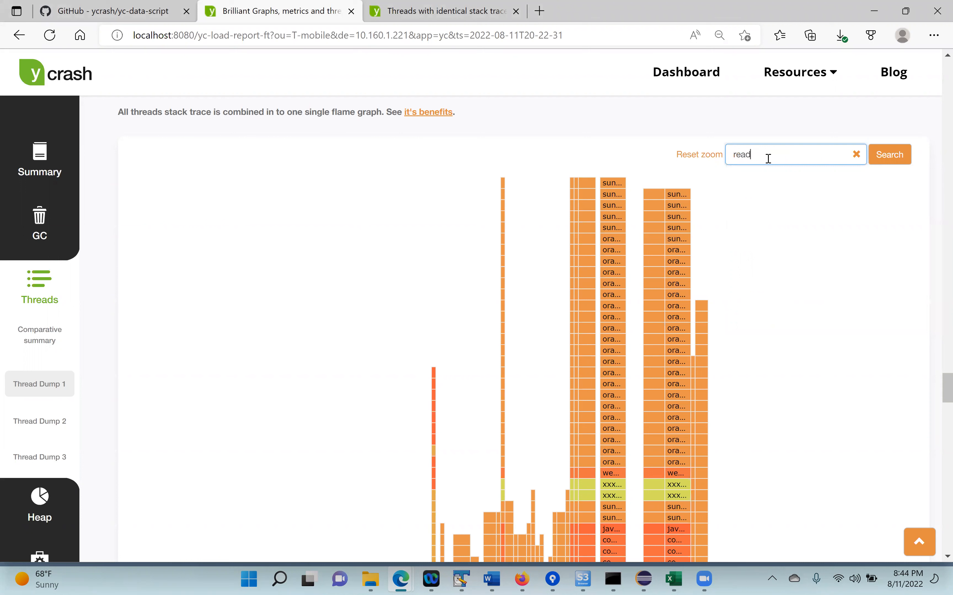
pyautogui.write('0')
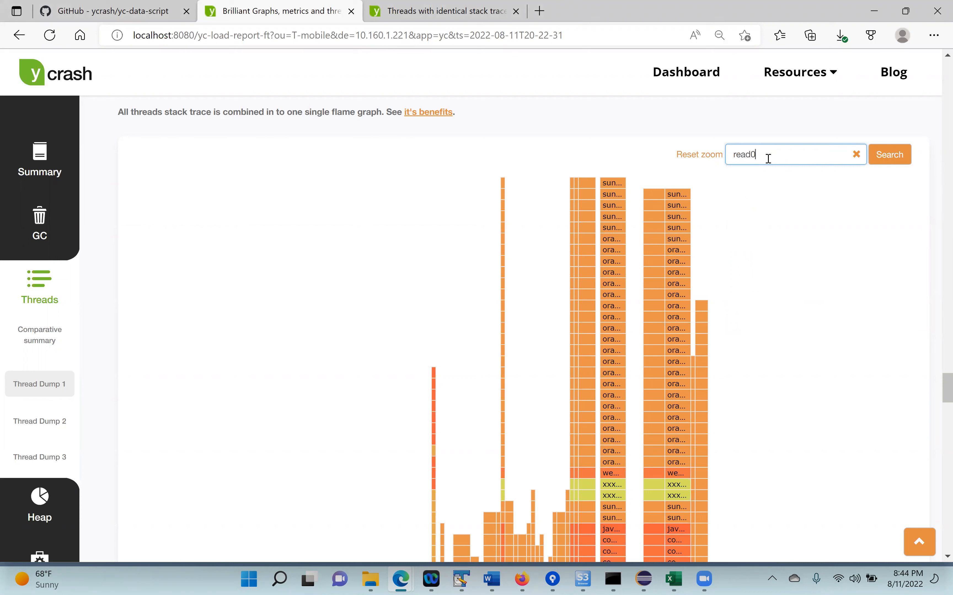
pyautogui.click(889, 154)
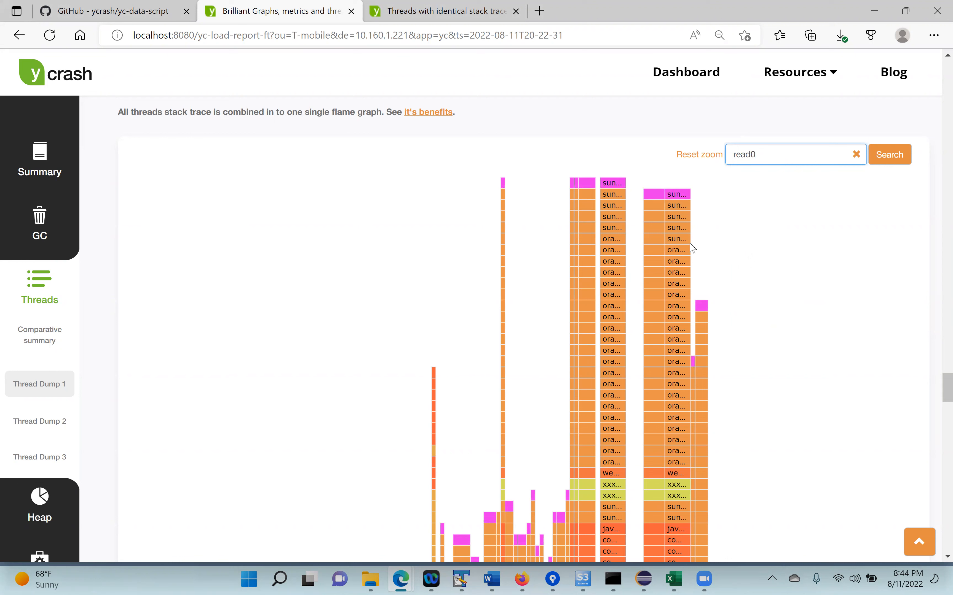
pyautogui.moveTo(732, 284)
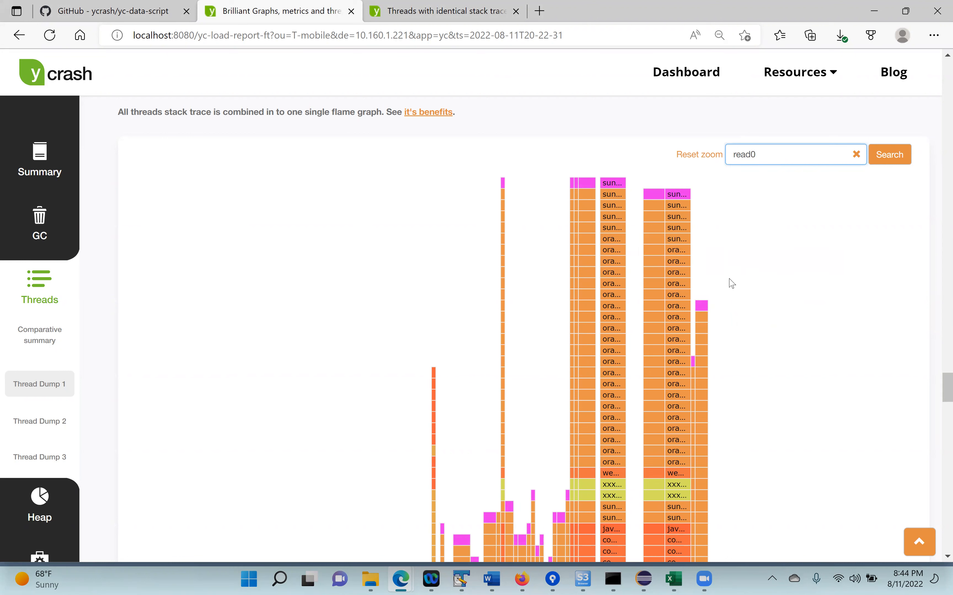
pyautogui.moveTo(571, 186)
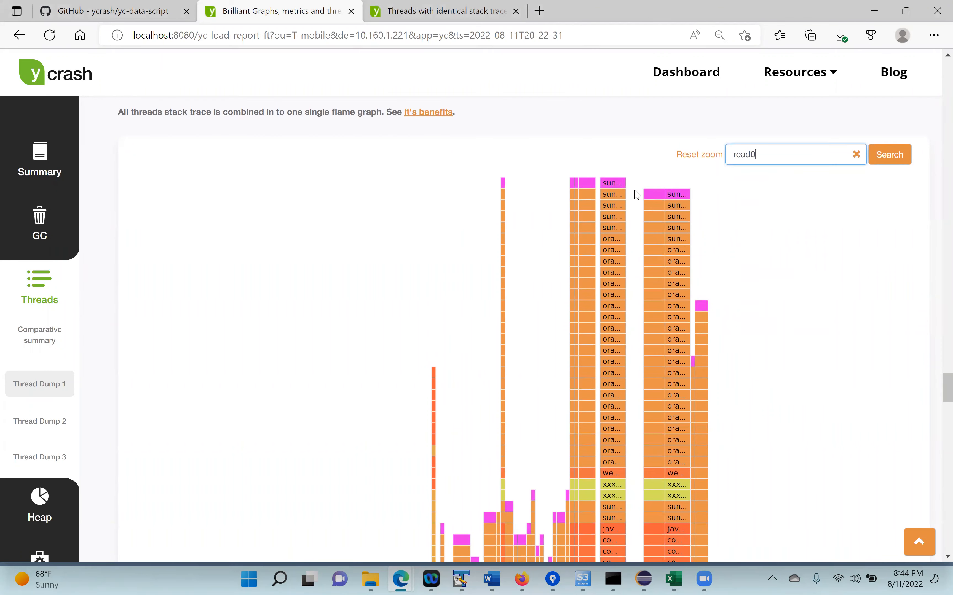
pyautogui.scroll(-3)
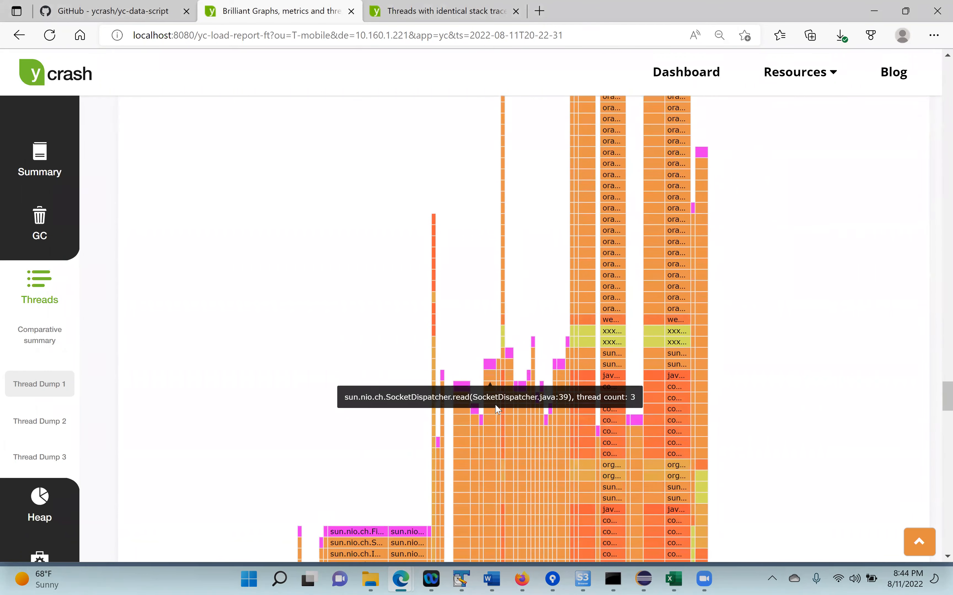
pyautogui.scroll(-3)
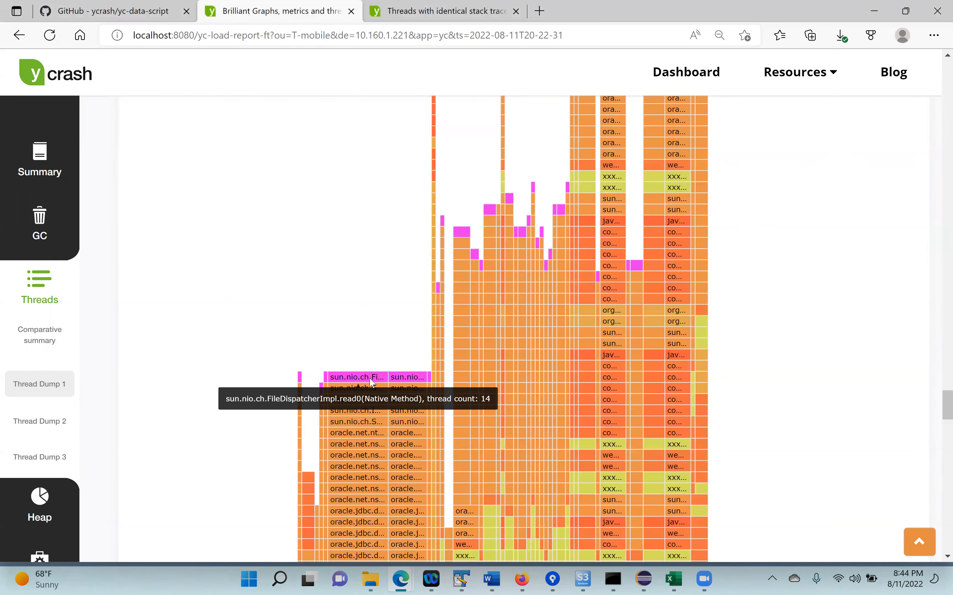
pyautogui.moveTo(523, 191)
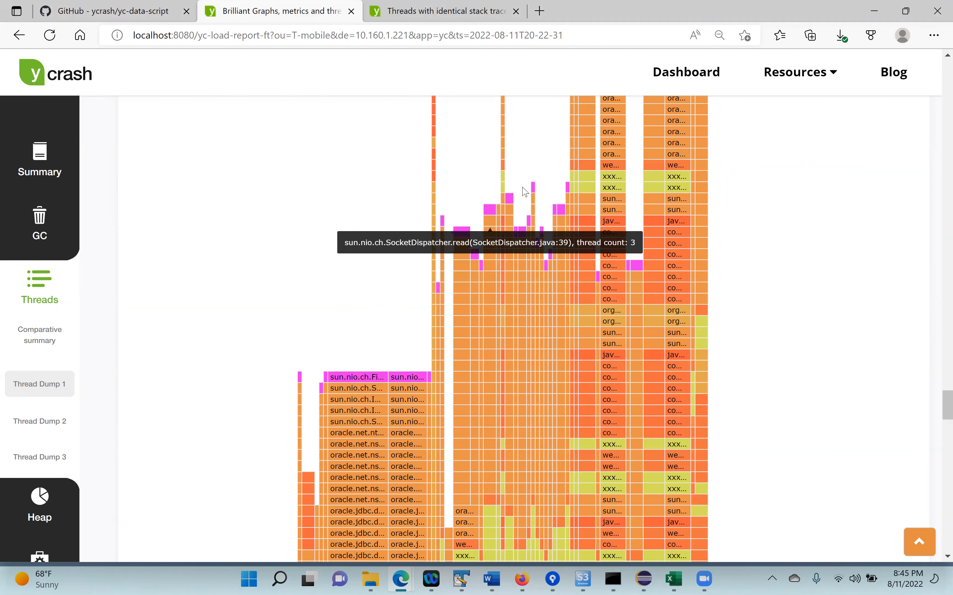
pyautogui.moveTo(667, 276)
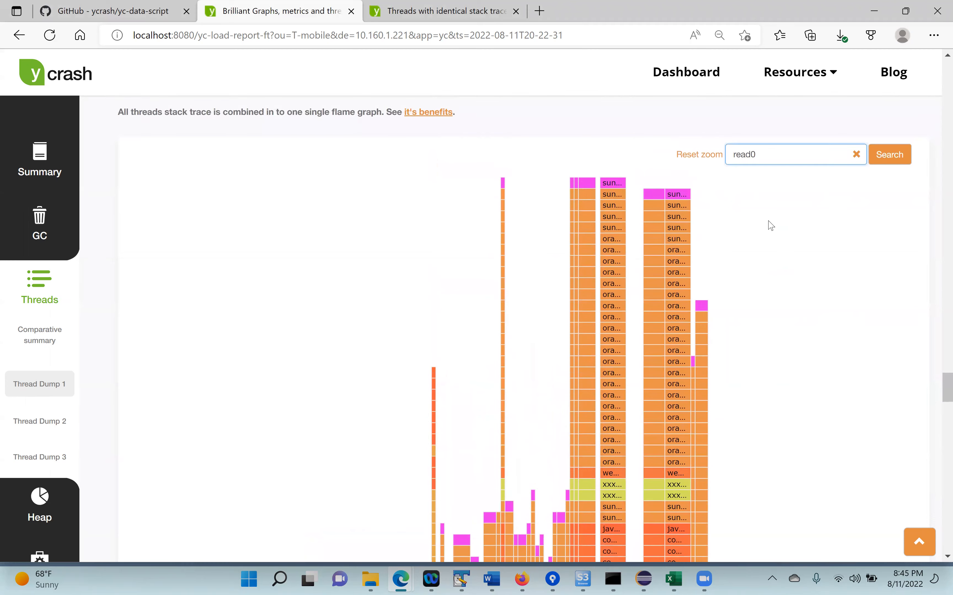
pyautogui.moveTo(704, 178)
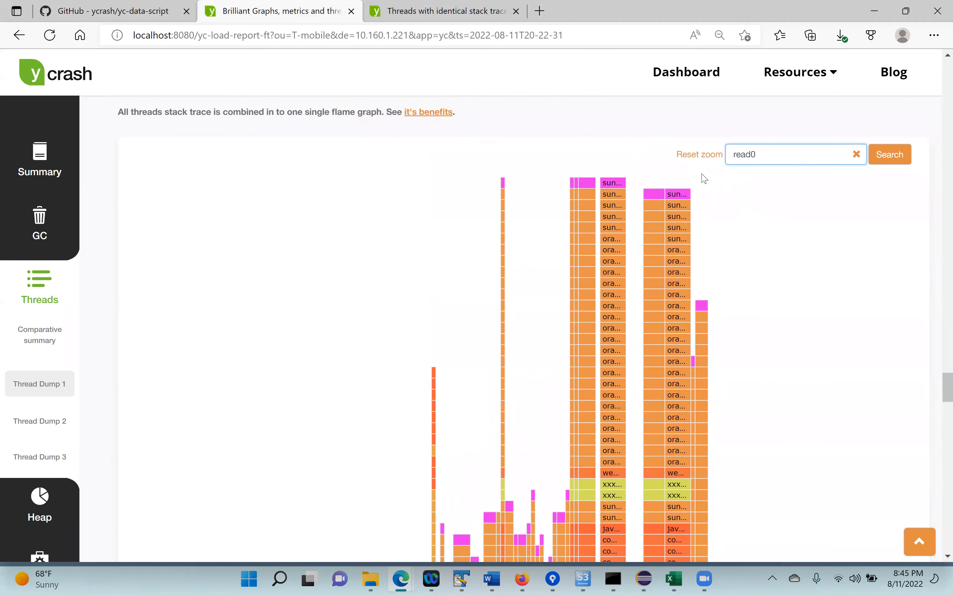
pyautogui.scroll(-3)
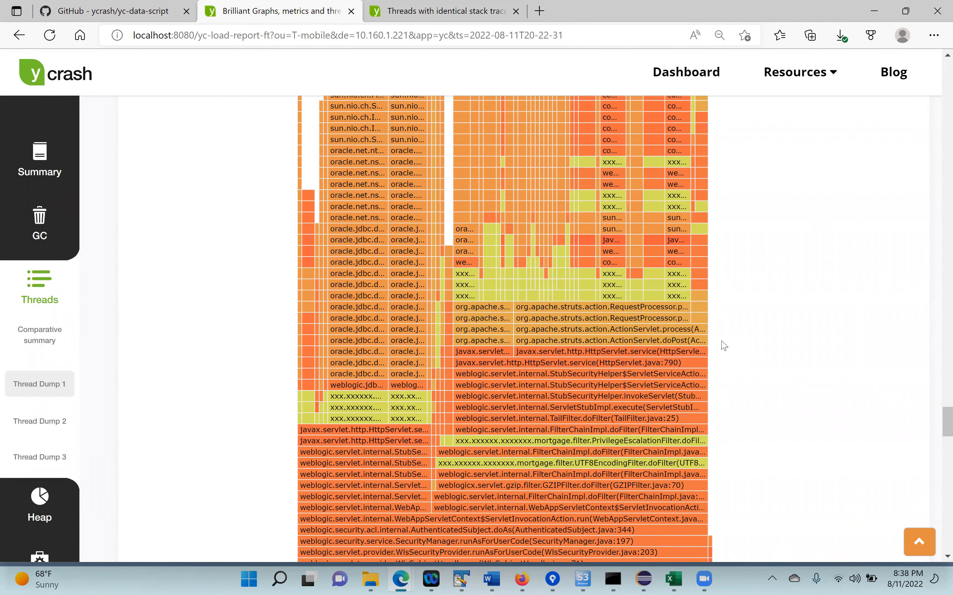
pyautogui.moveTo(865, 322)
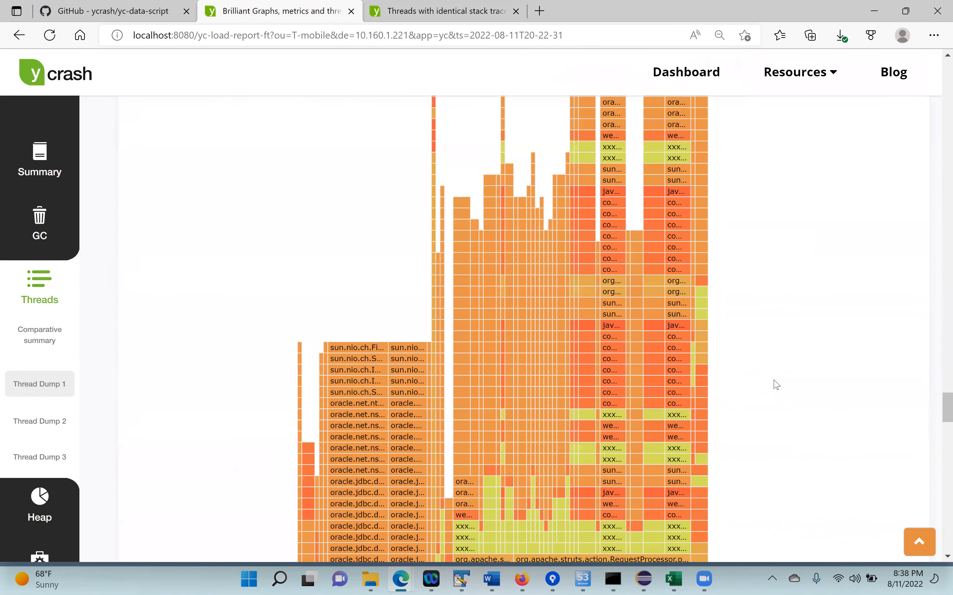
pyautogui.scroll(-3)
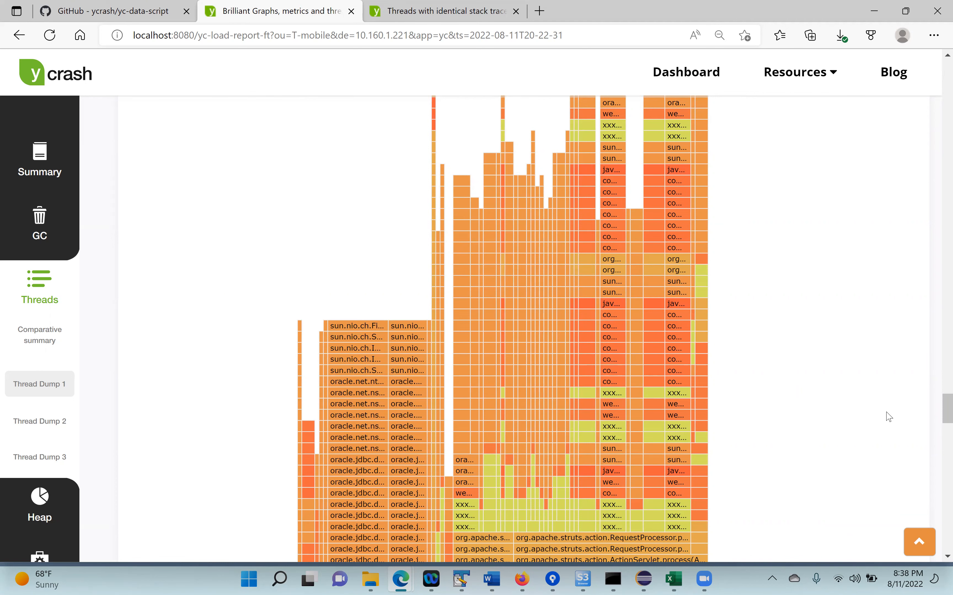
pyautogui.scroll(-3)
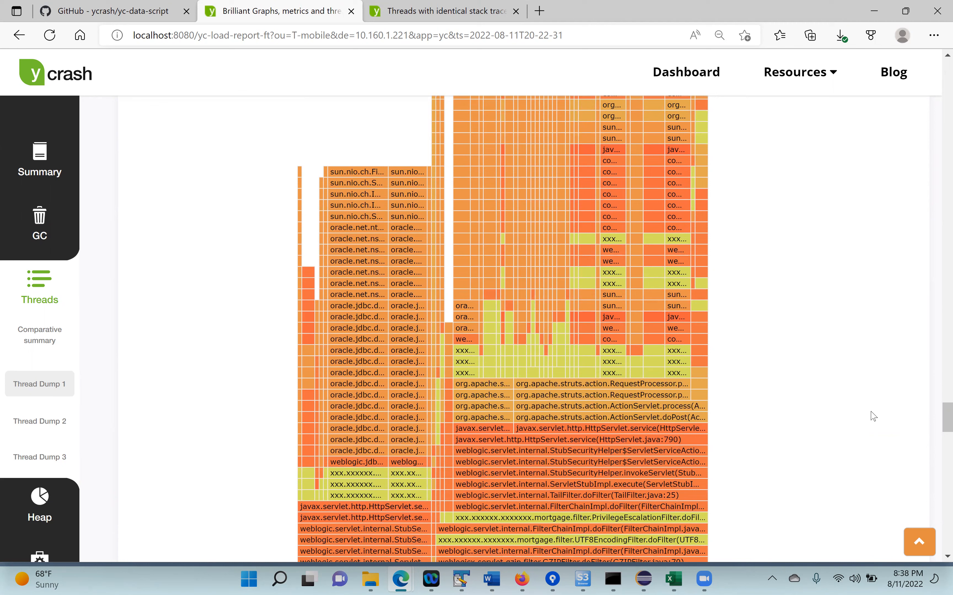
pyautogui.scroll(-3)
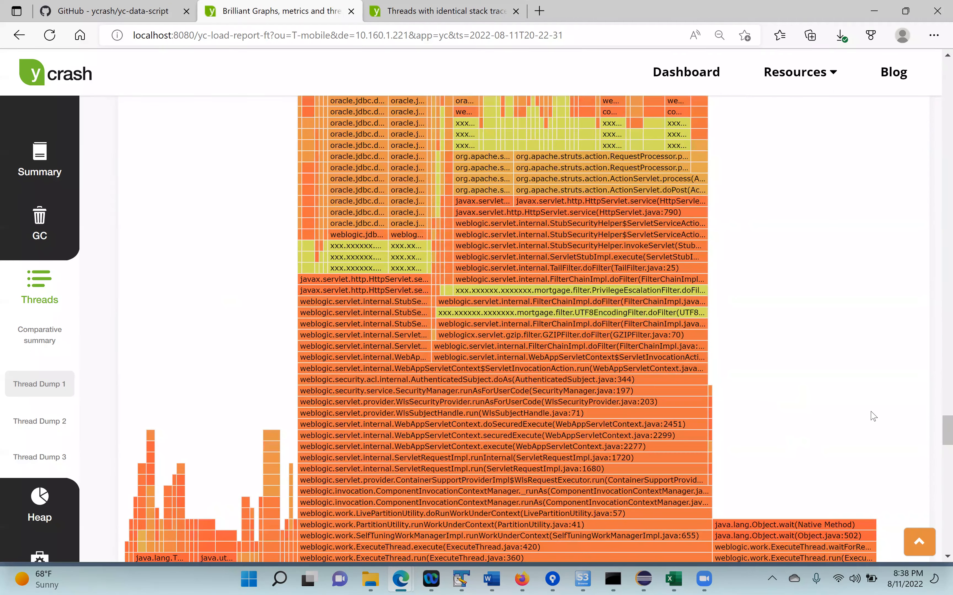
pyautogui.scroll(-3)
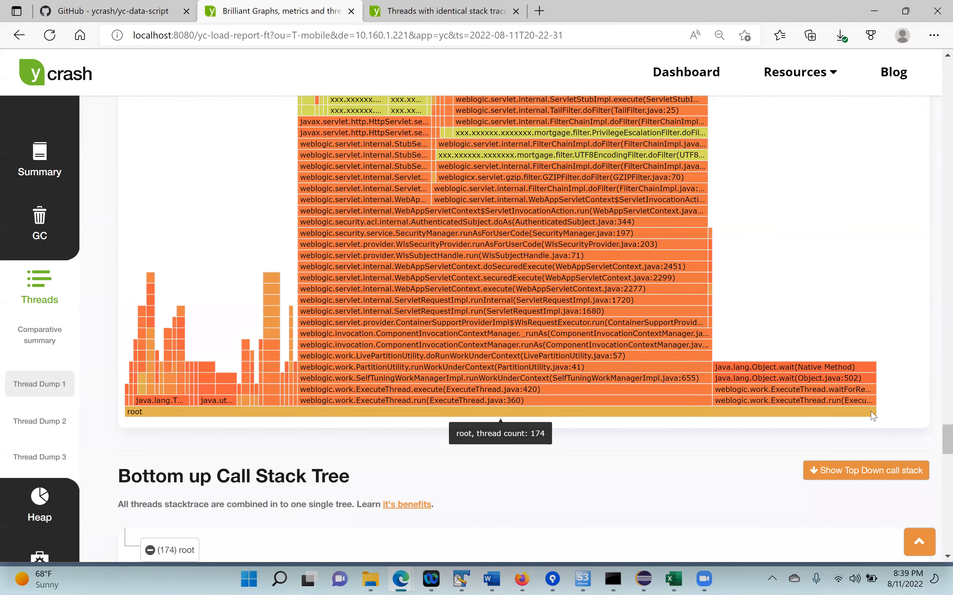
pyautogui.moveTo(859, 416)
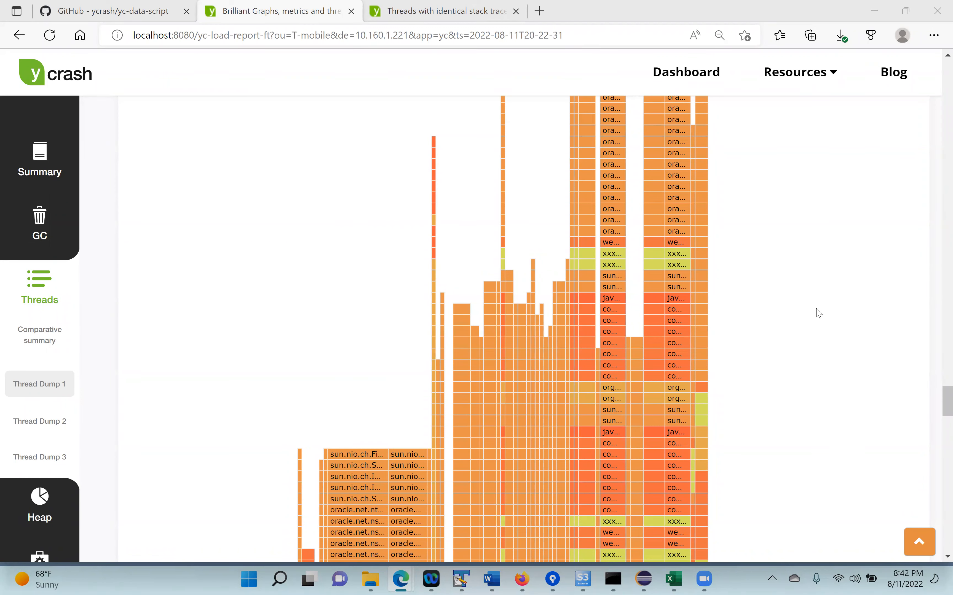
pyautogui.scroll(-3)
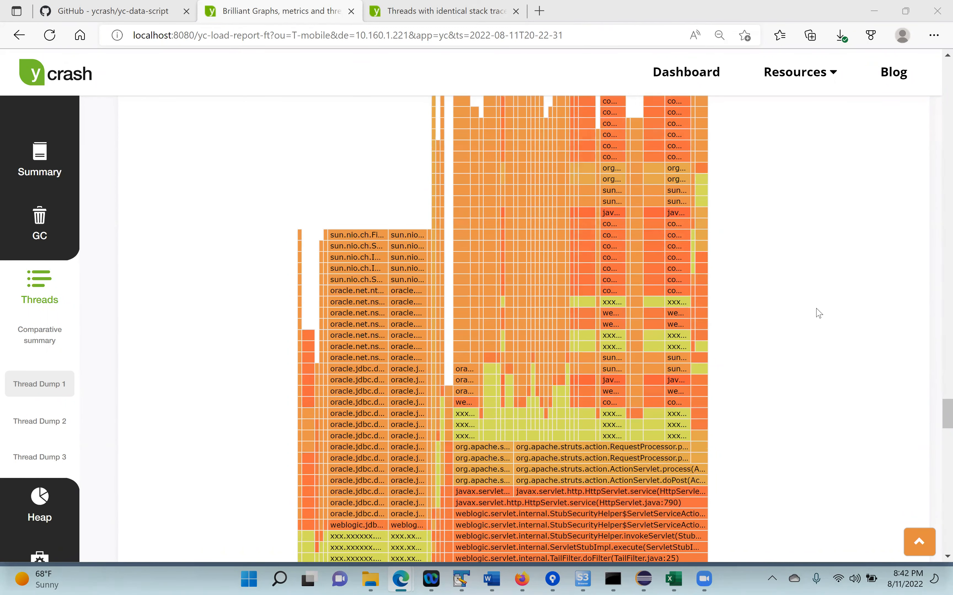
pyautogui.scroll(-3)
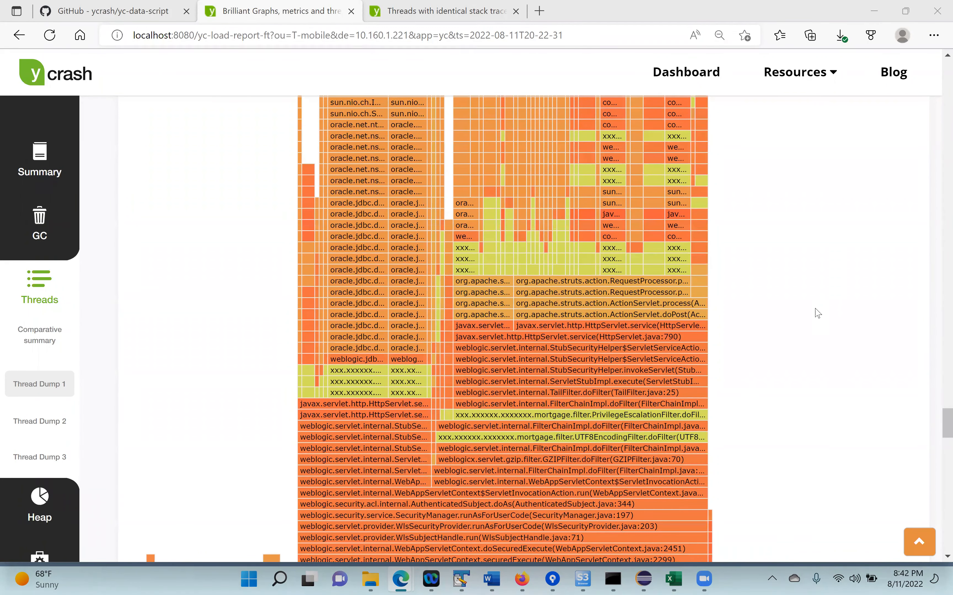
pyautogui.scroll(-3)
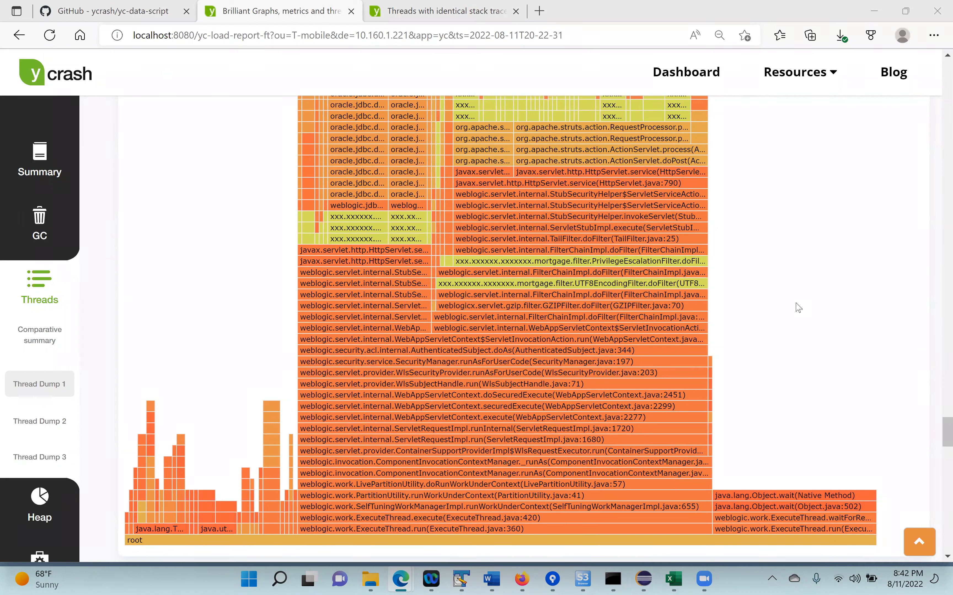
pyautogui.moveTo(753, 331)
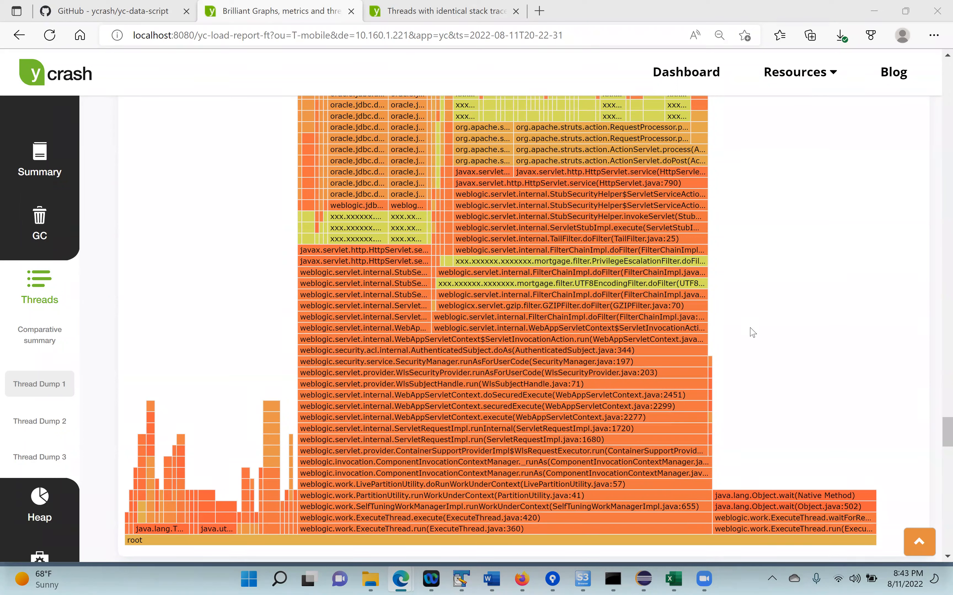
pyautogui.moveTo(750, 326)
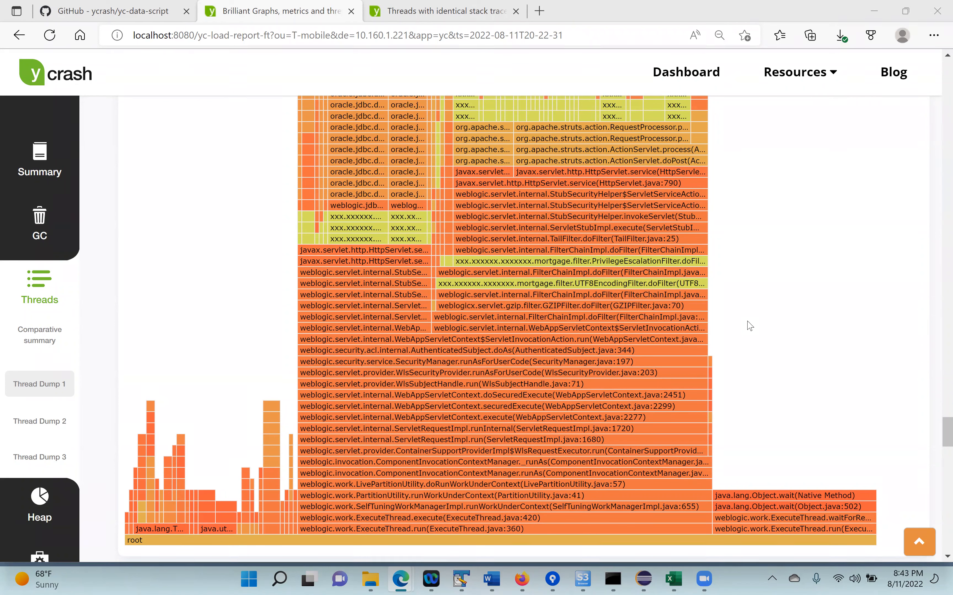
pyautogui.moveTo(739, 286)
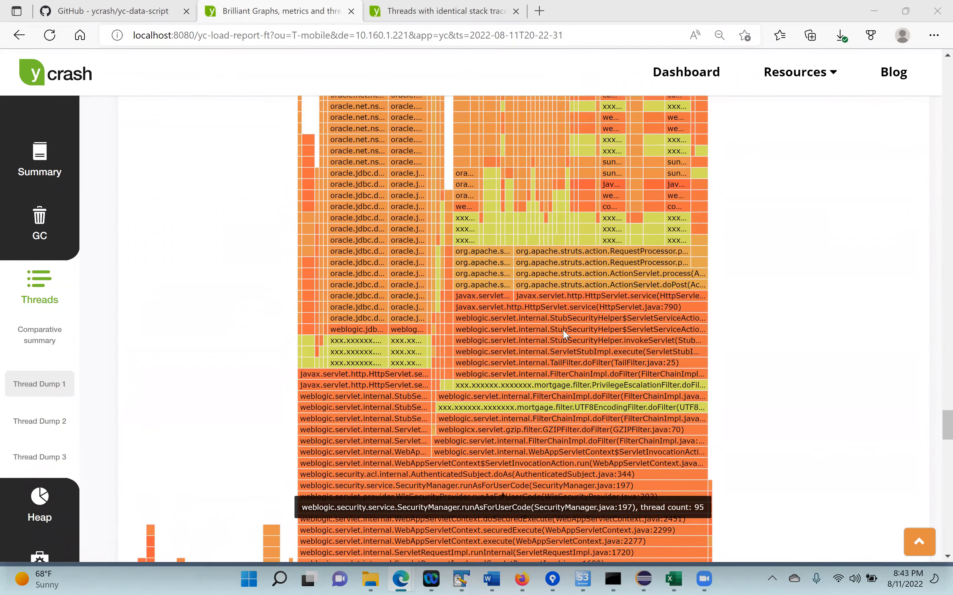
pyautogui.scroll(3)
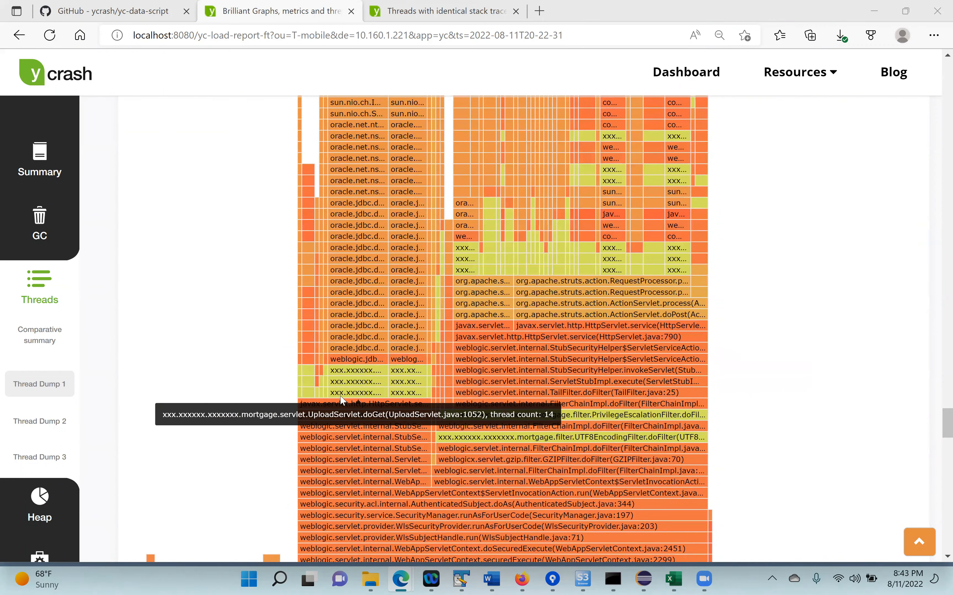
pyautogui.moveTo(341, 460)
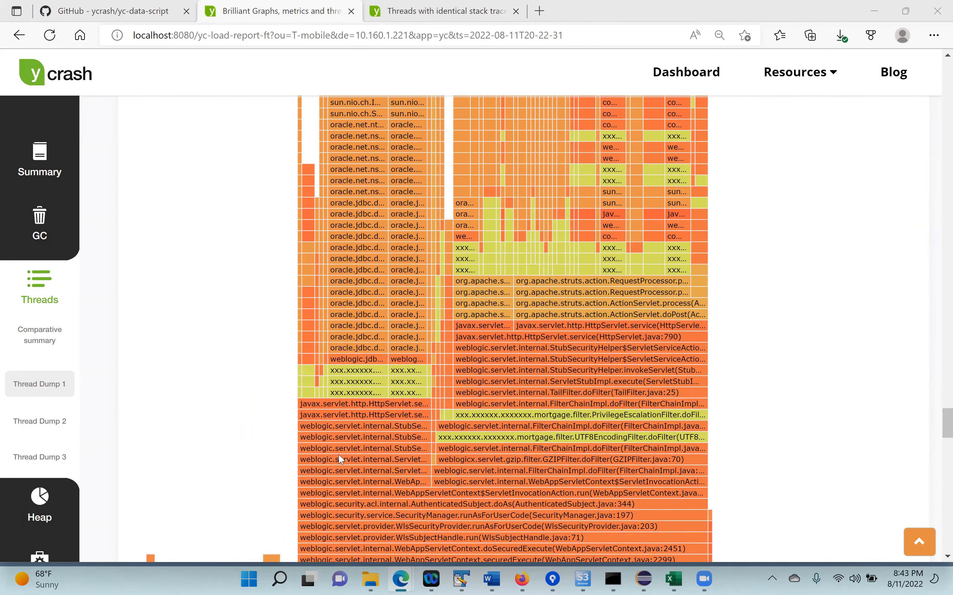
pyautogui.scroll(-3)
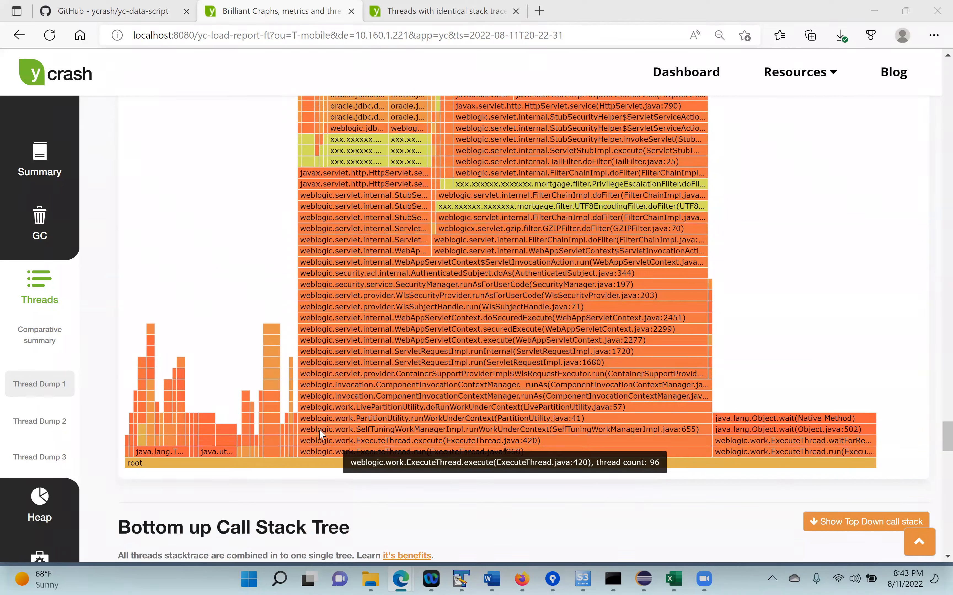
pyautogui.moveTo(316, 429)
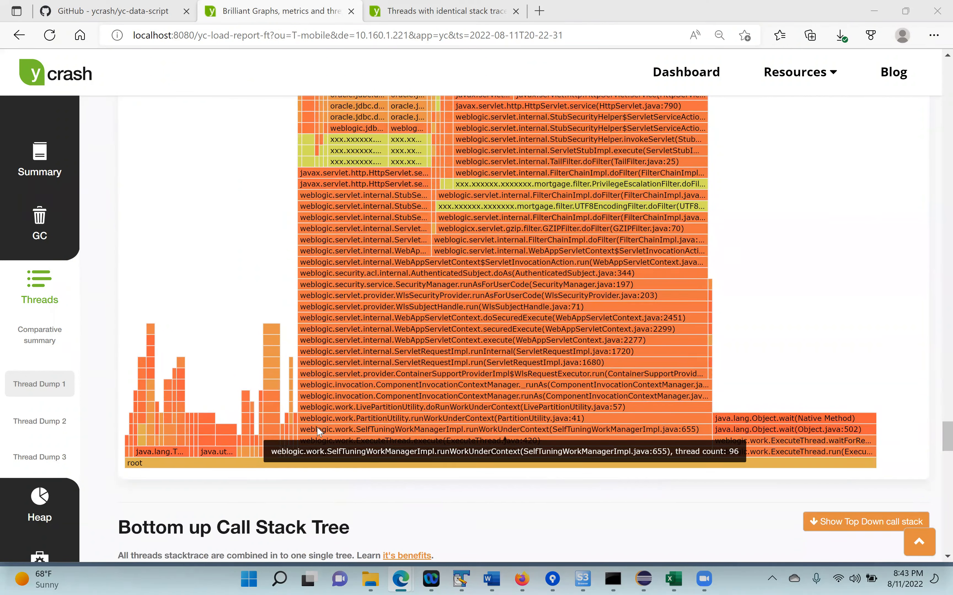
pyautogui.moveTo(314, 352)
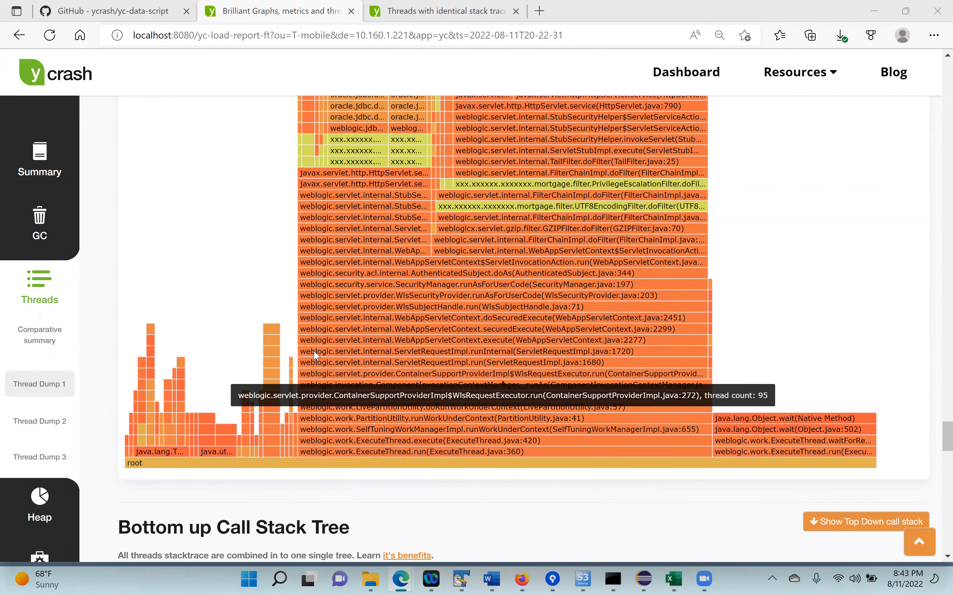
pyautogui.moveTo(327, 273)
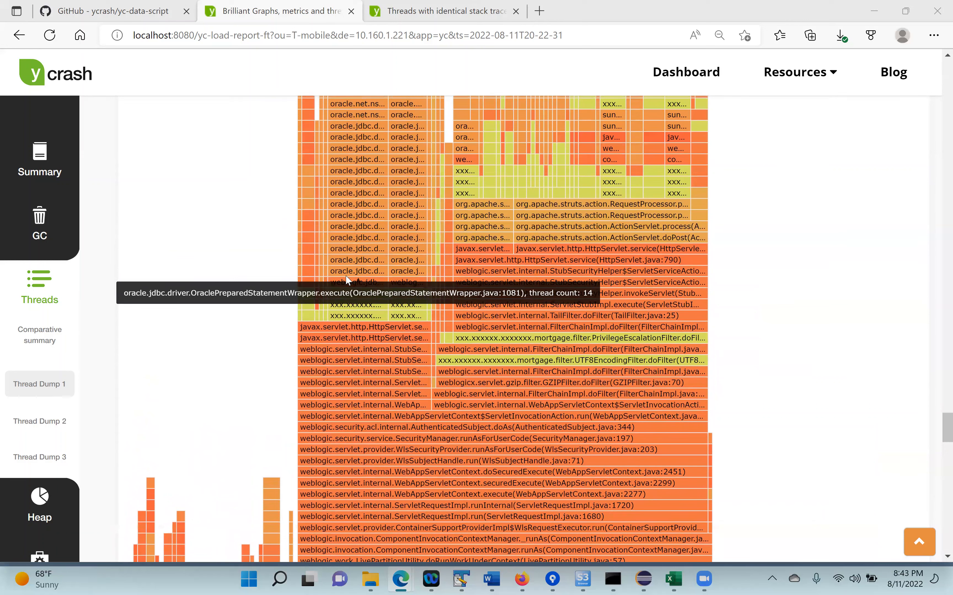
pyautogui.moveTo(343, 305)
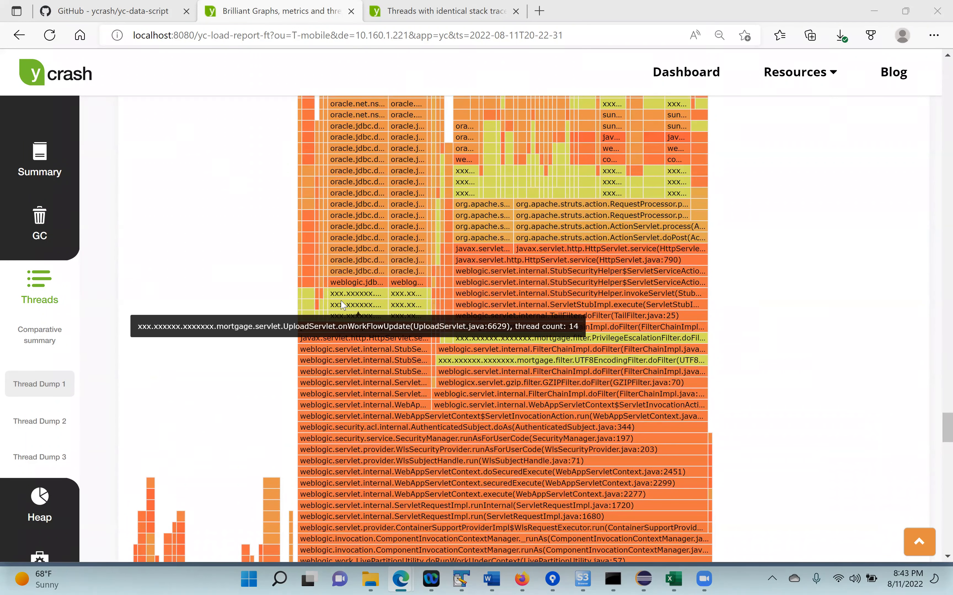
pyautogui.moveTo(358, 305)
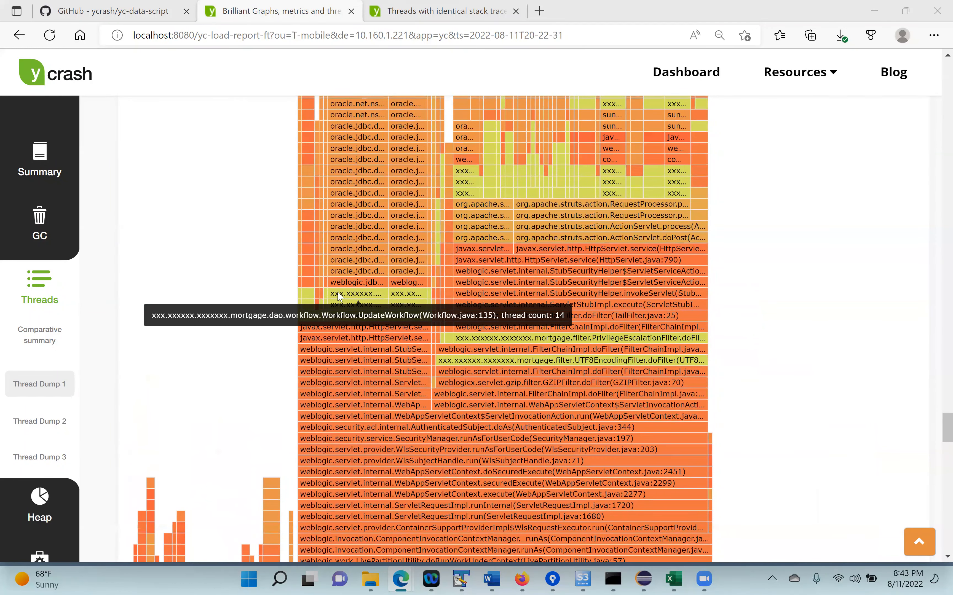
pyautogui.moveTo(338, 305)
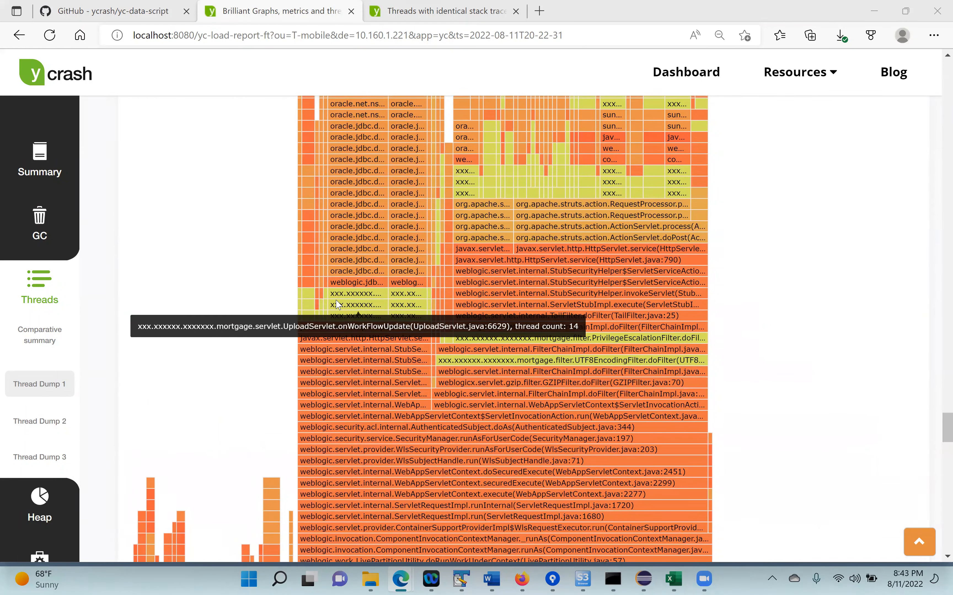
pyautogui.moveTo(357, 316)
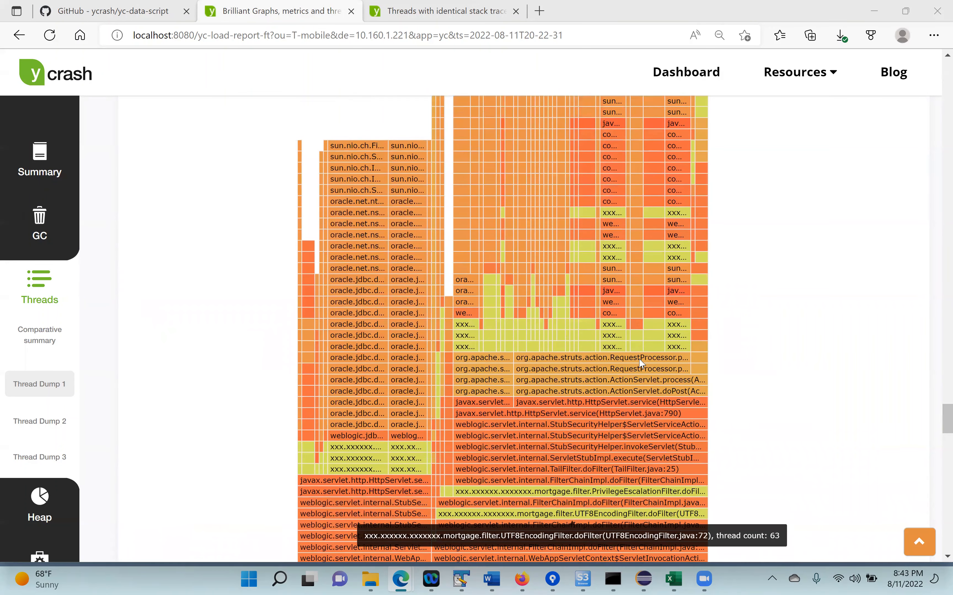
pyautogui.scroll(3)
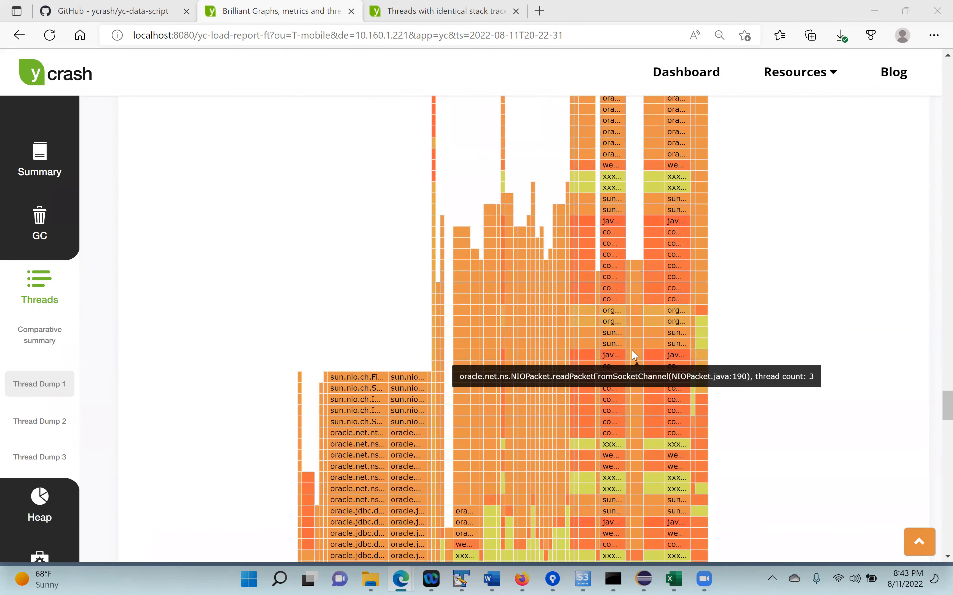
pyautogui.moveTo(806, 303)
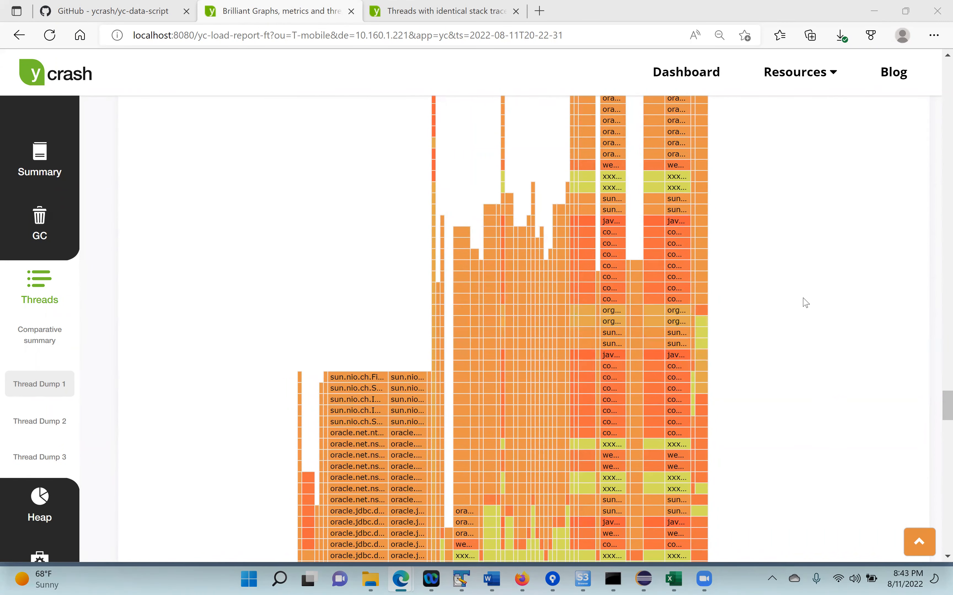
pyautogui.moveTo(772, 268)
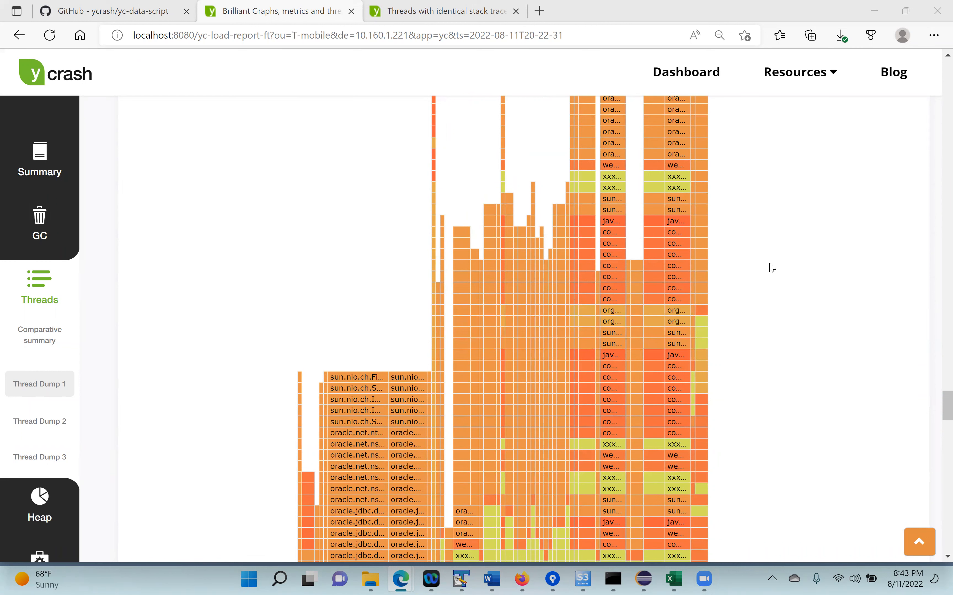